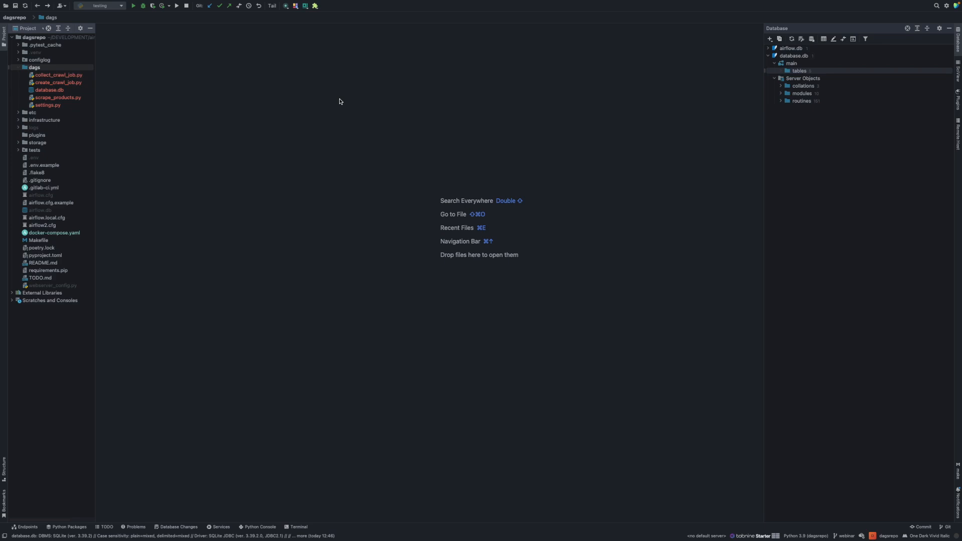
mouse_move(20, 69)
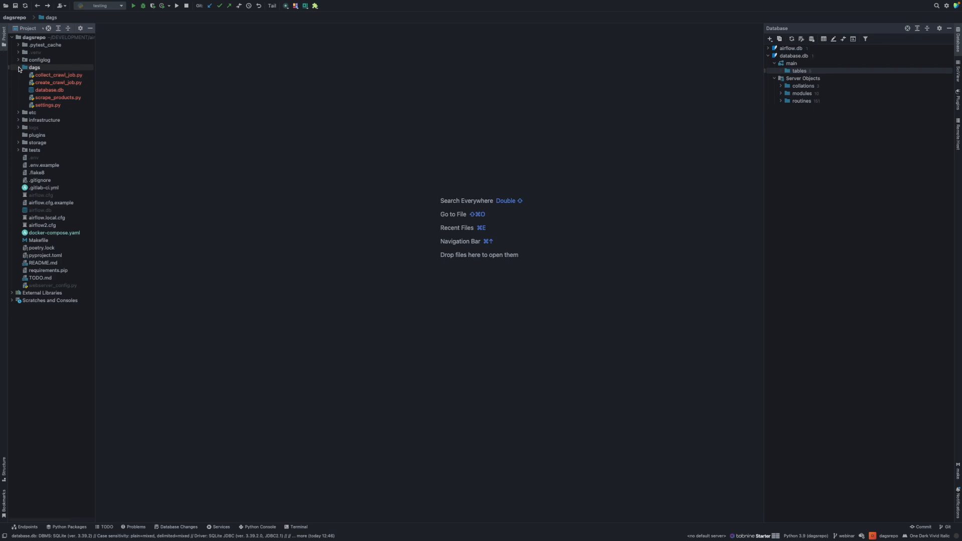
Select dags/database.db and browse its product_prices, products and crawl_jobs tables
click(18, 67)
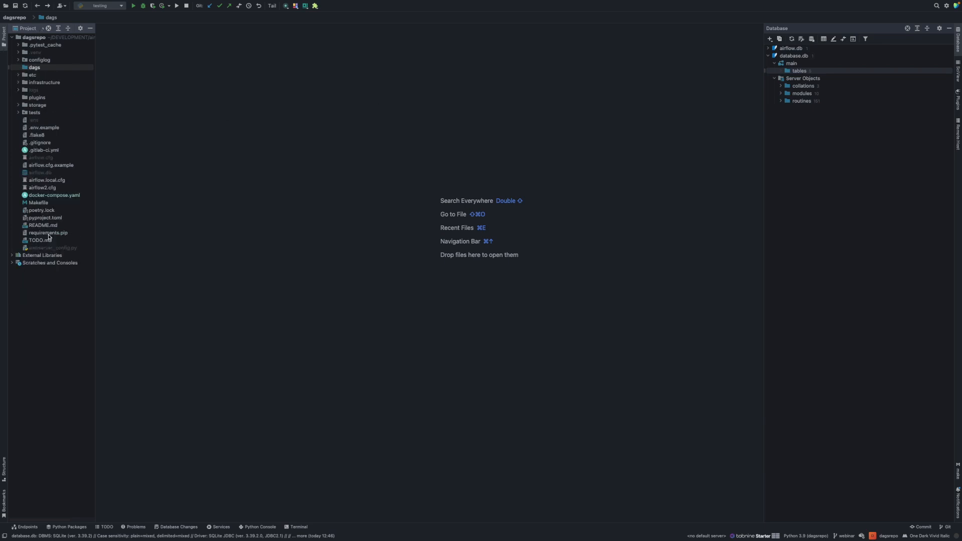
click(33, 67)
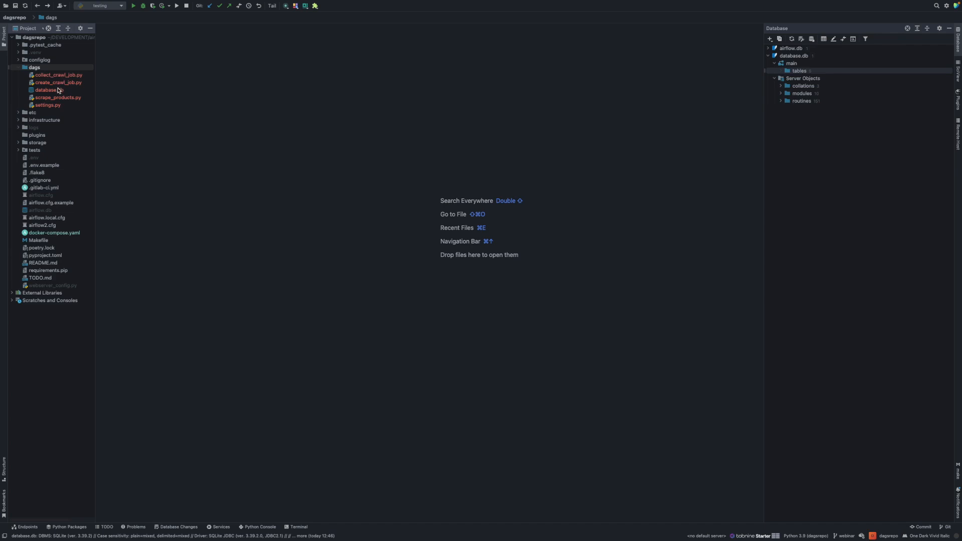
click(47, 90)
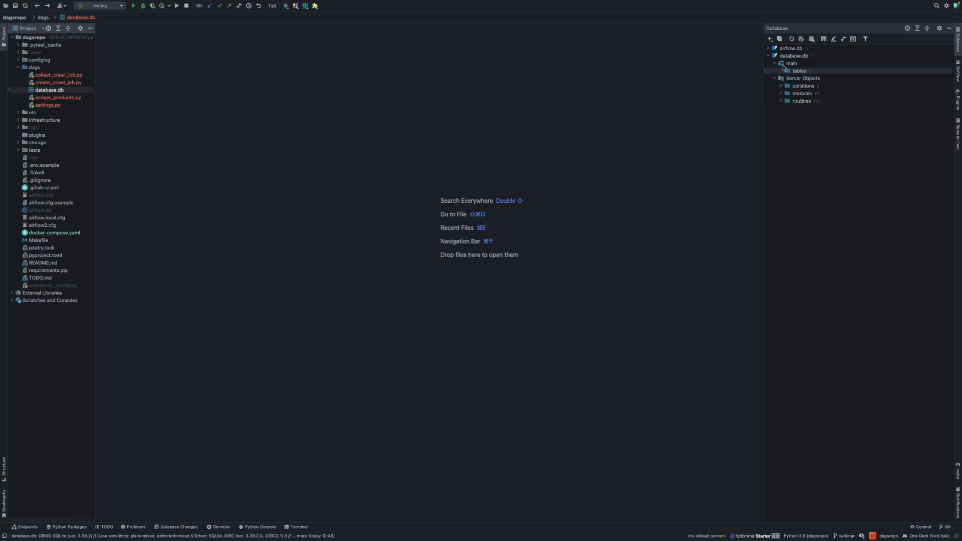
click(780, 71)
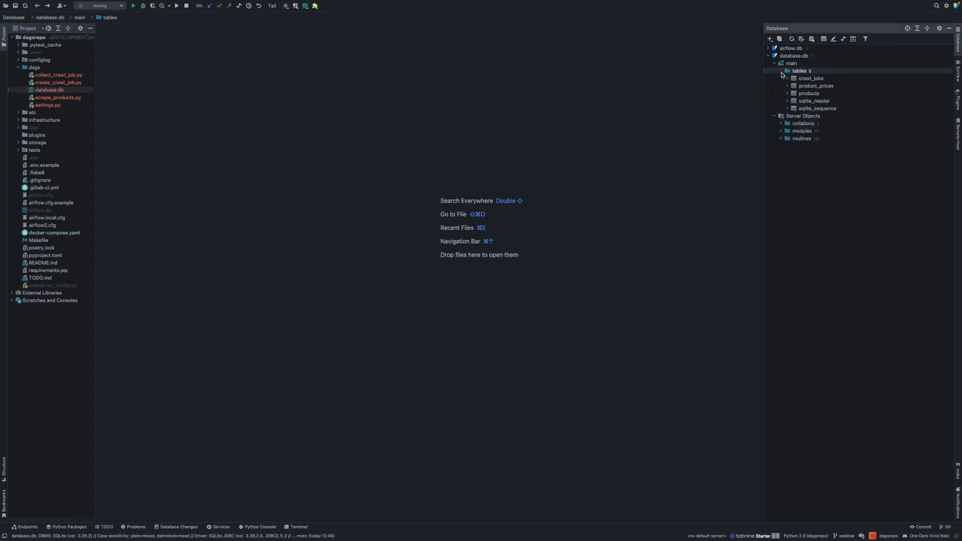
click(816, 85)
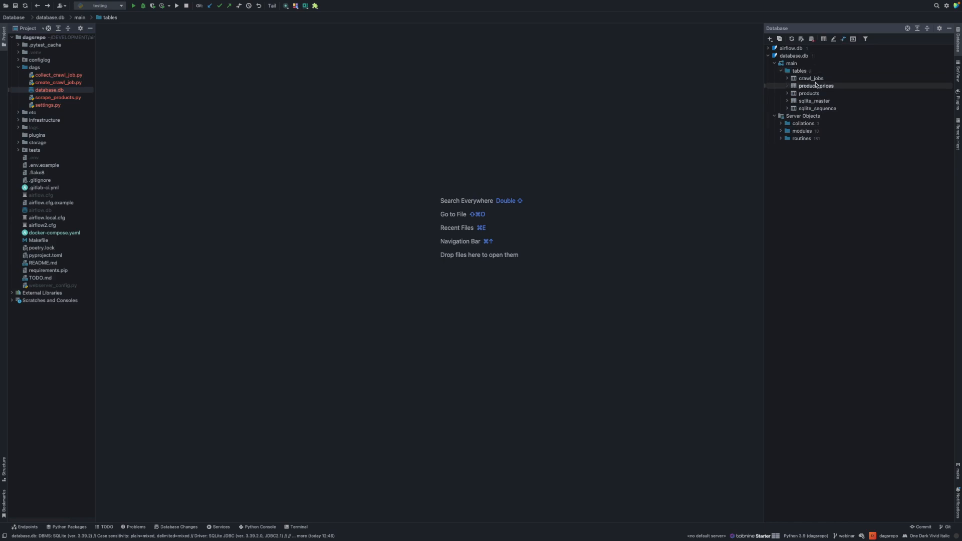
click(808, 93)
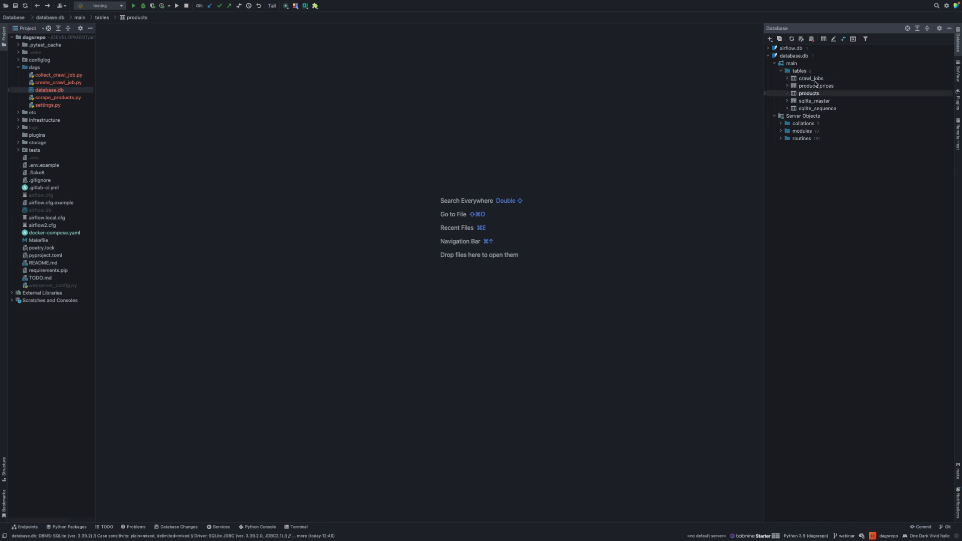
click(811, 78)
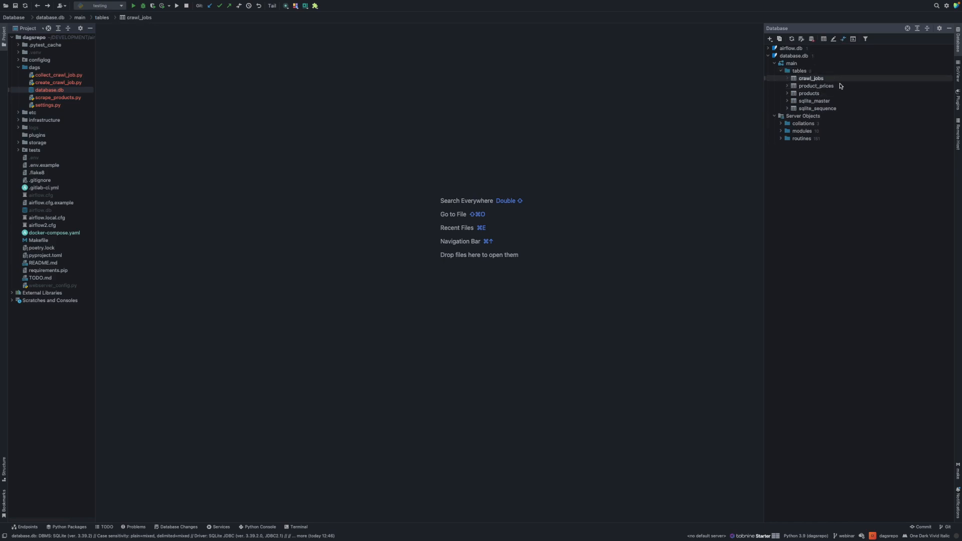
mouse_move(816, 78)
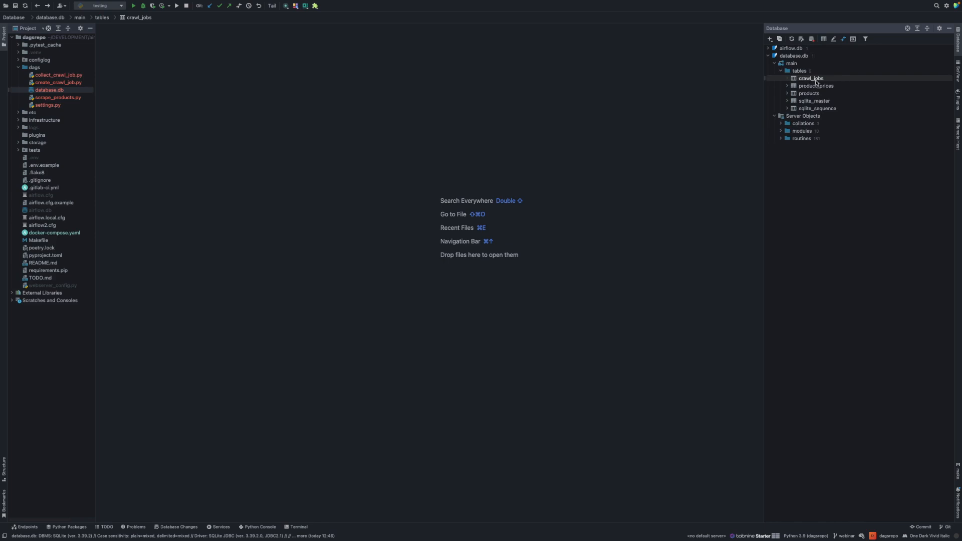
mouse_move(563, 118)
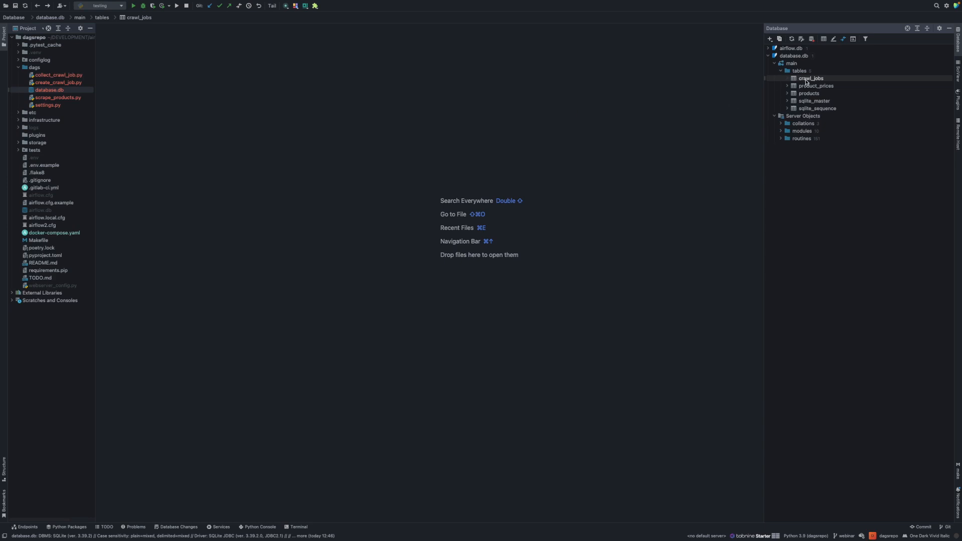
double_click(809, 78)
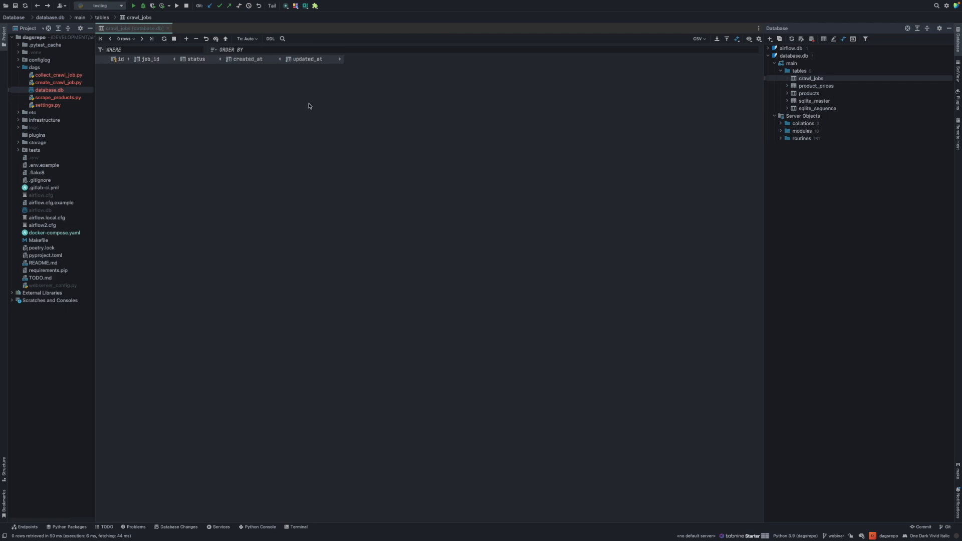
mouse_move(279, 107)
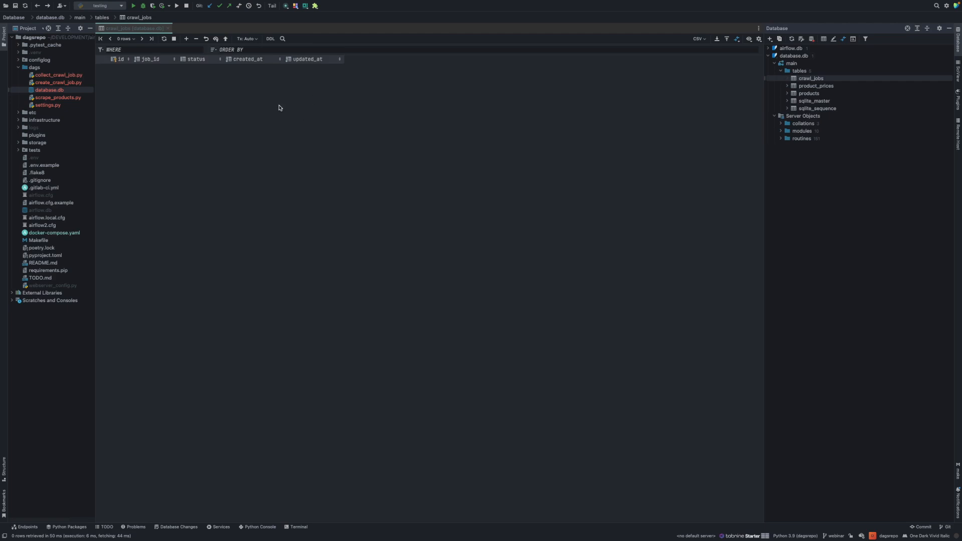
mouse_move(249, 113)
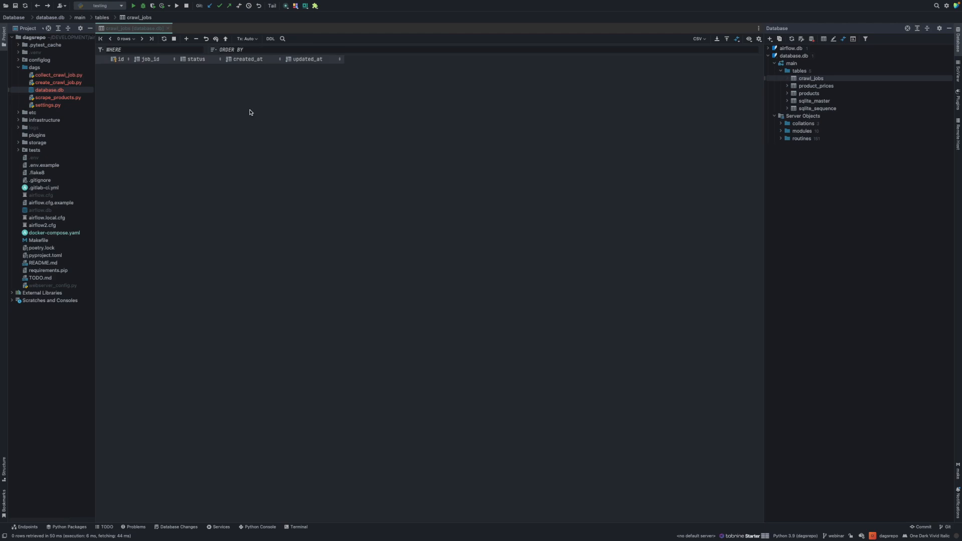
click(808, 92)
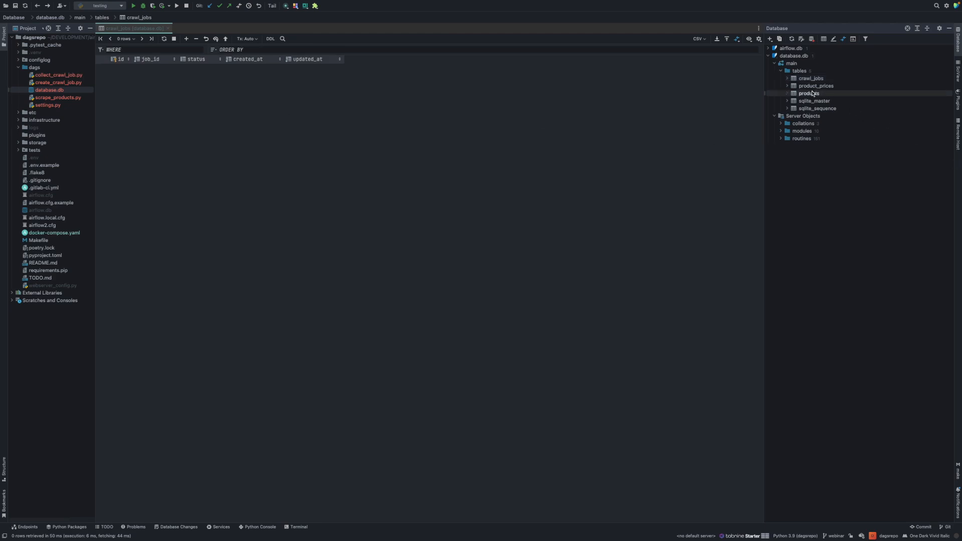
click(808, 93)
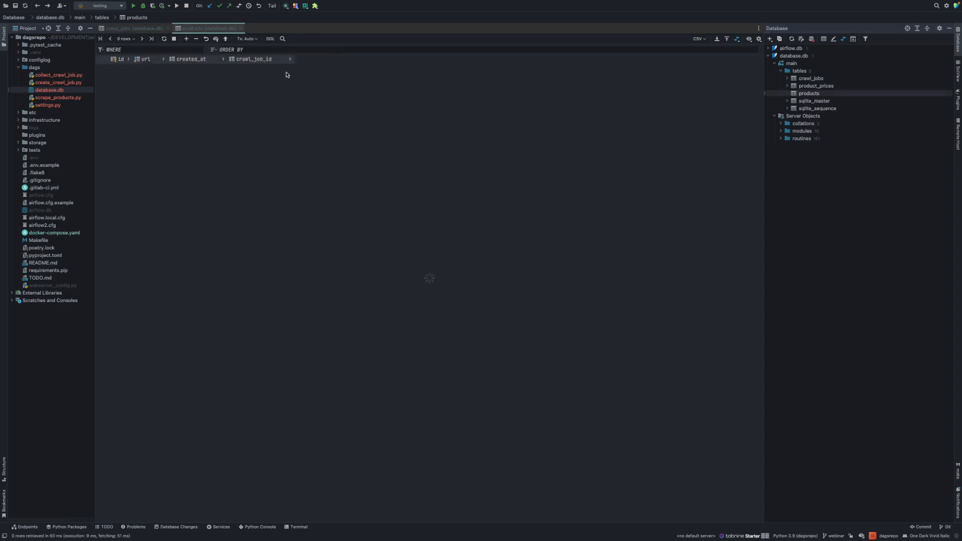
mouse_move(176, 77)
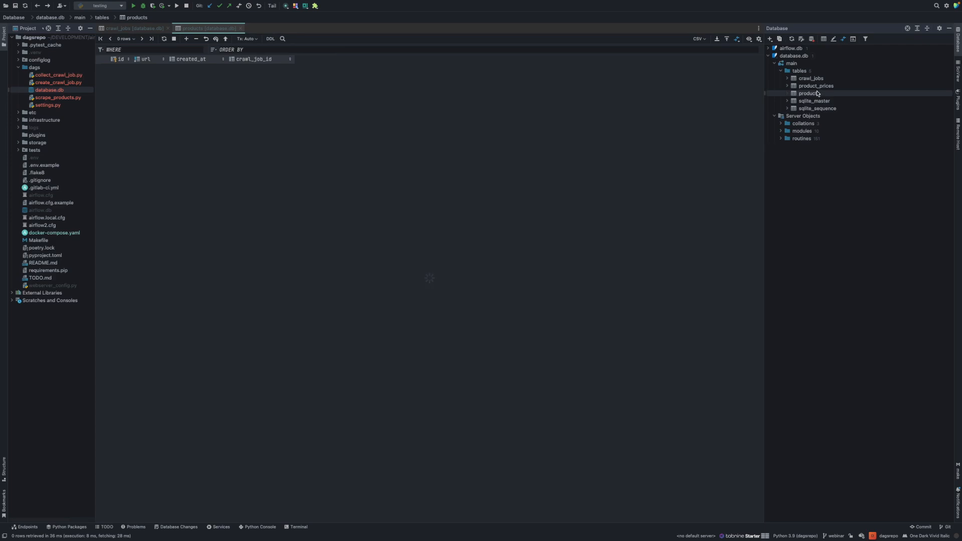
double_click(816, 85)
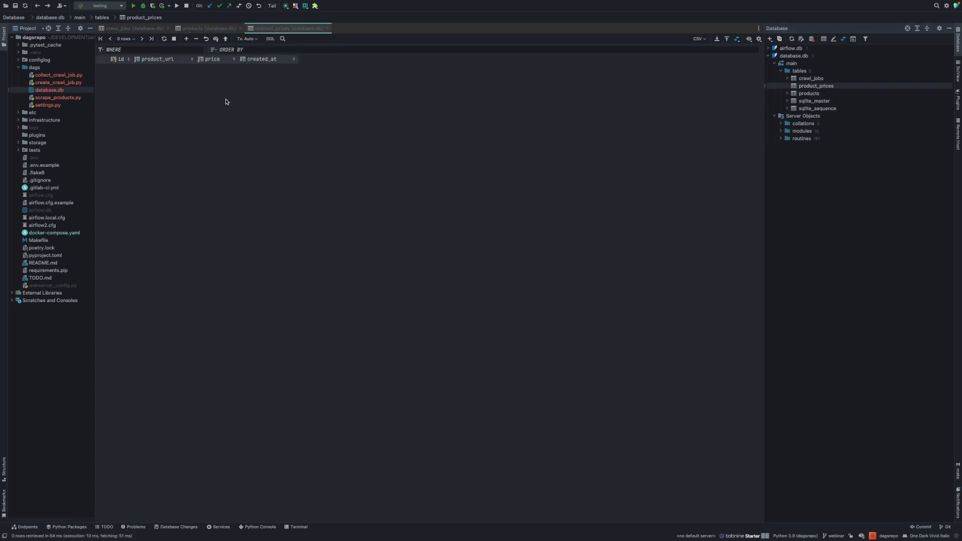
mouse_move(238, 94)
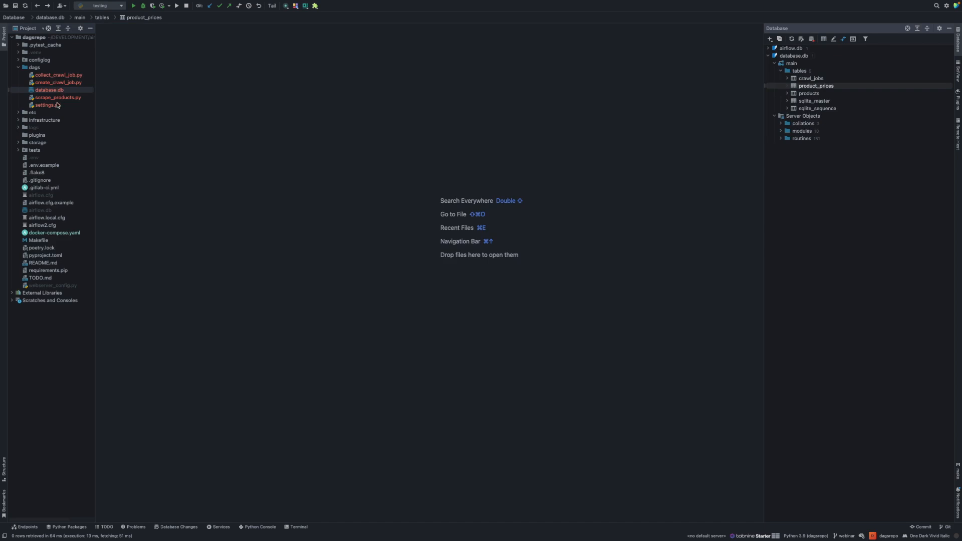
mouse_move(54, 90)
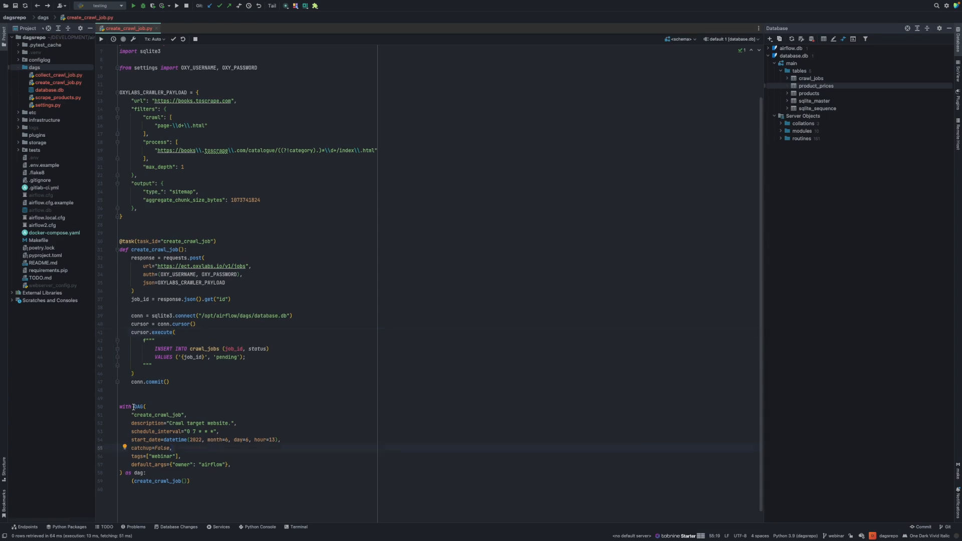
mouse_move(136, 407)
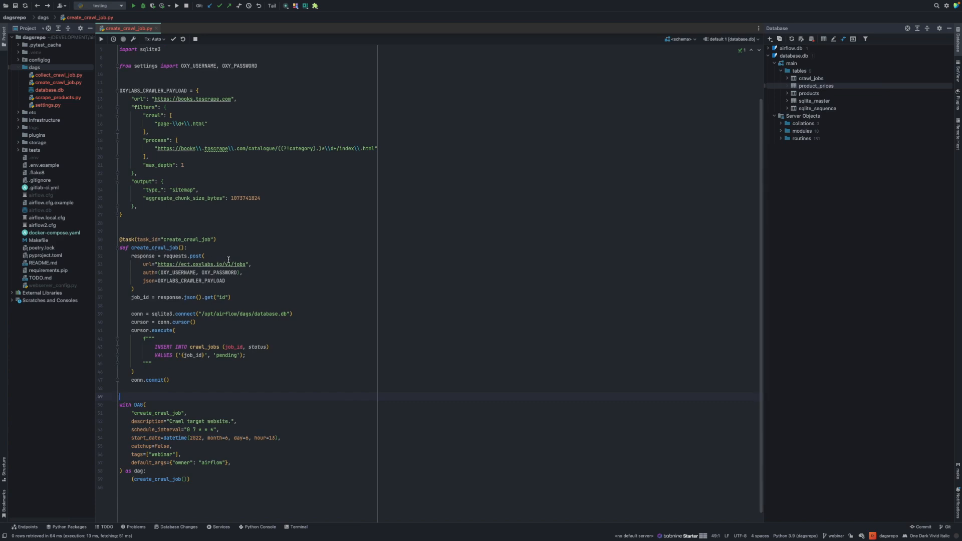
mouse_move(204, 256)
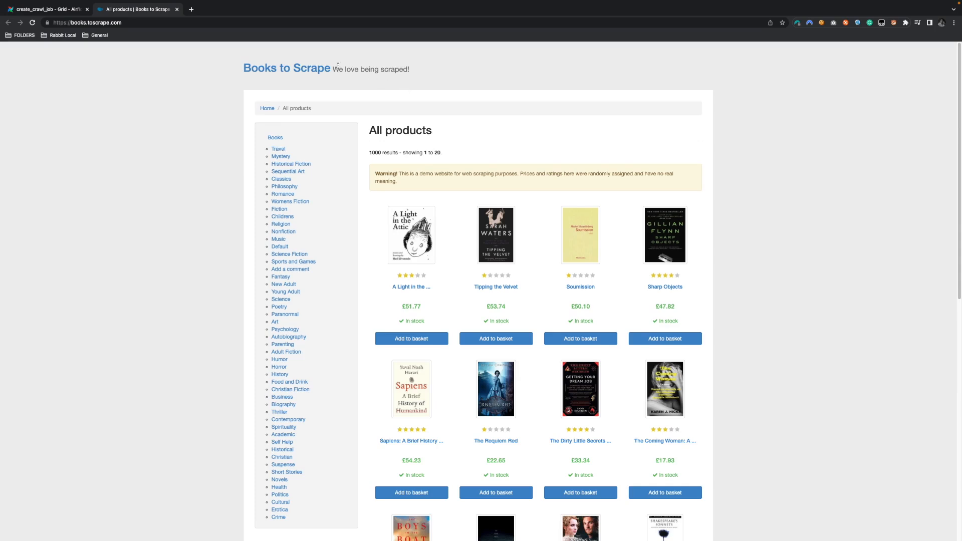
mouse_move(782, 220)
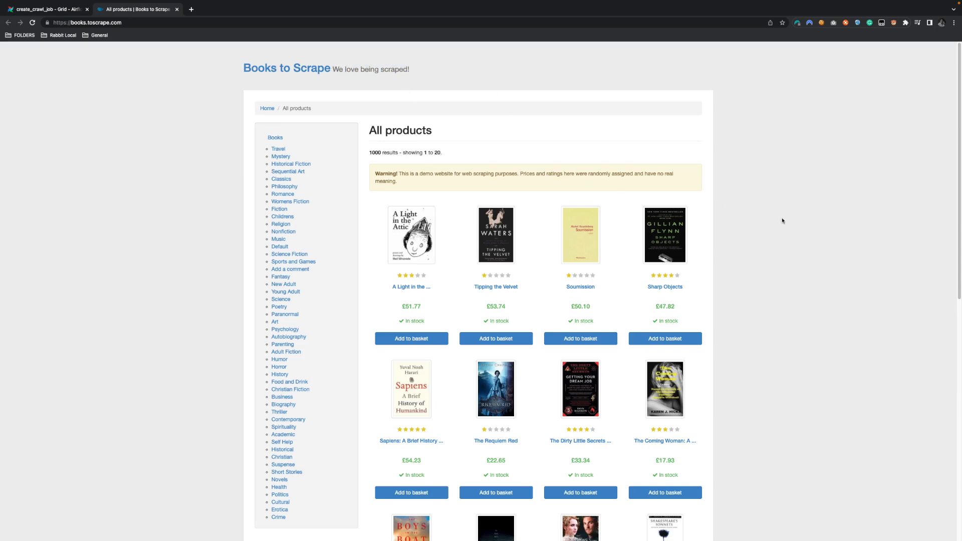
Scroll through page 1 of the Books to Scrape catalogue, then return to create_crawl_job.py
scroll(down, 3)
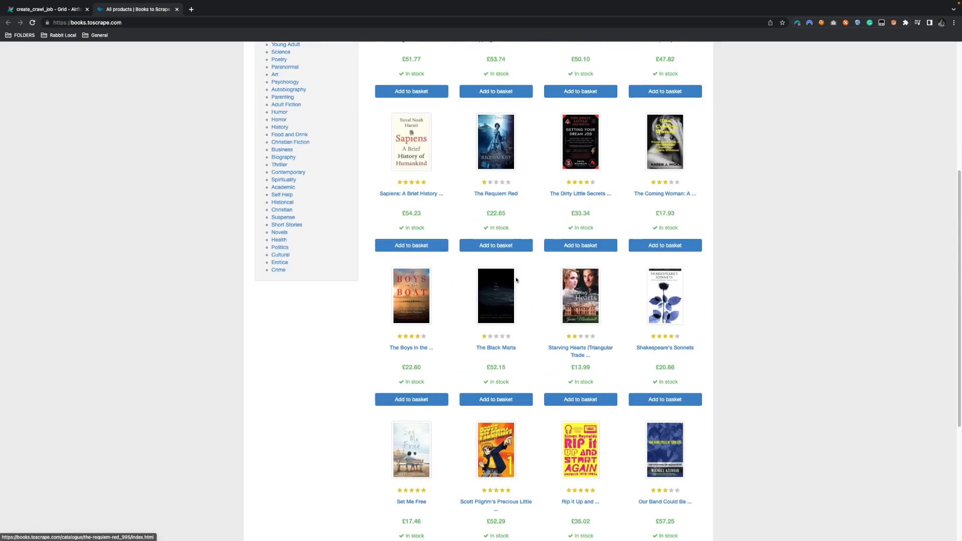
scroll(up, 3)
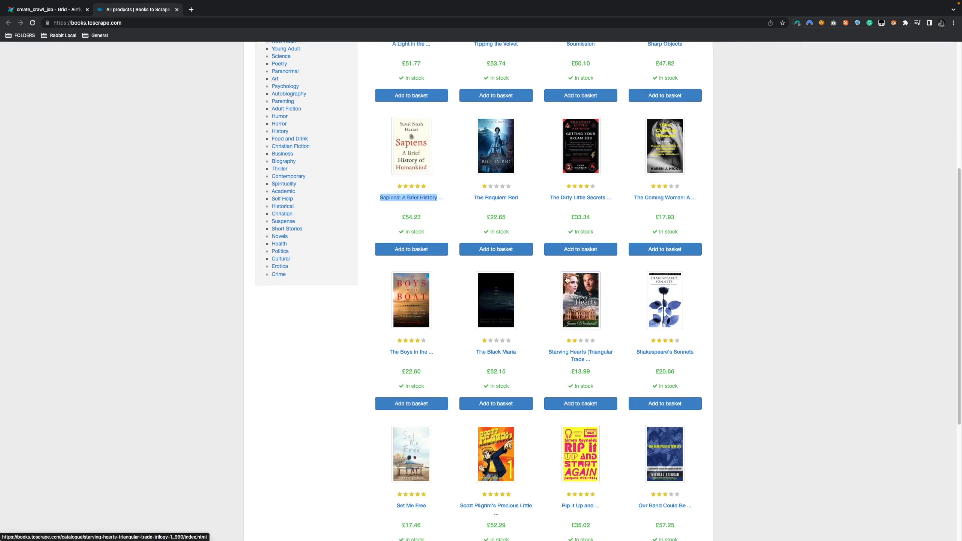
scroll(down, 3)
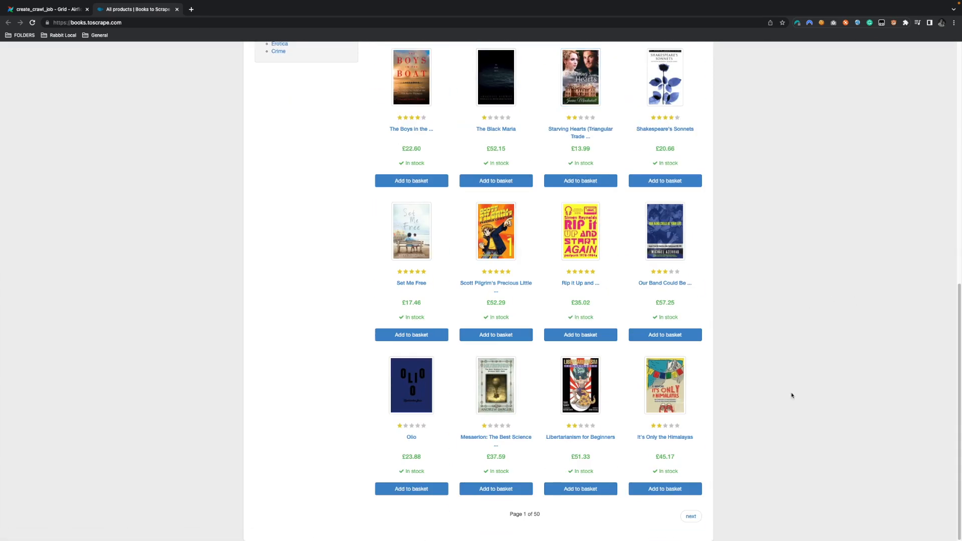
mouse_move(524, 520)
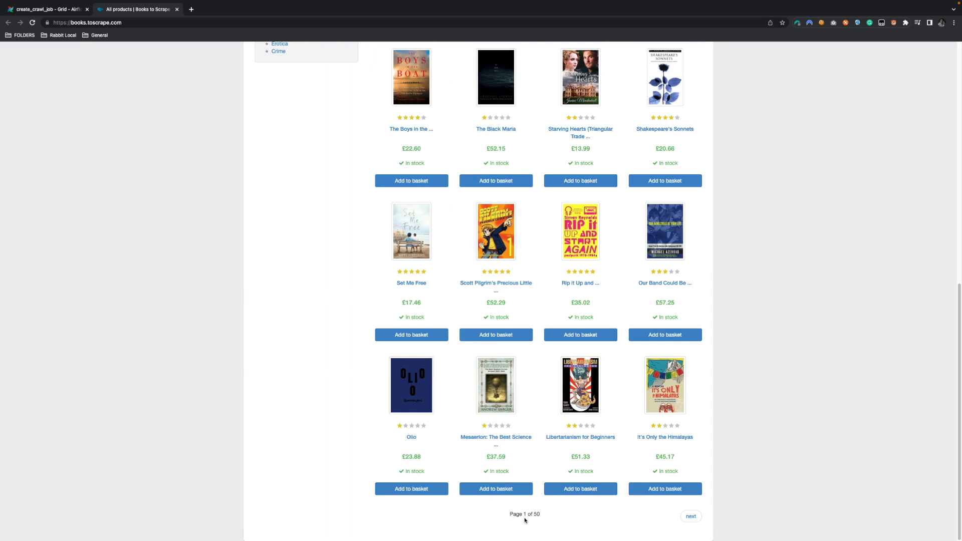
mouse_move(690, 516)
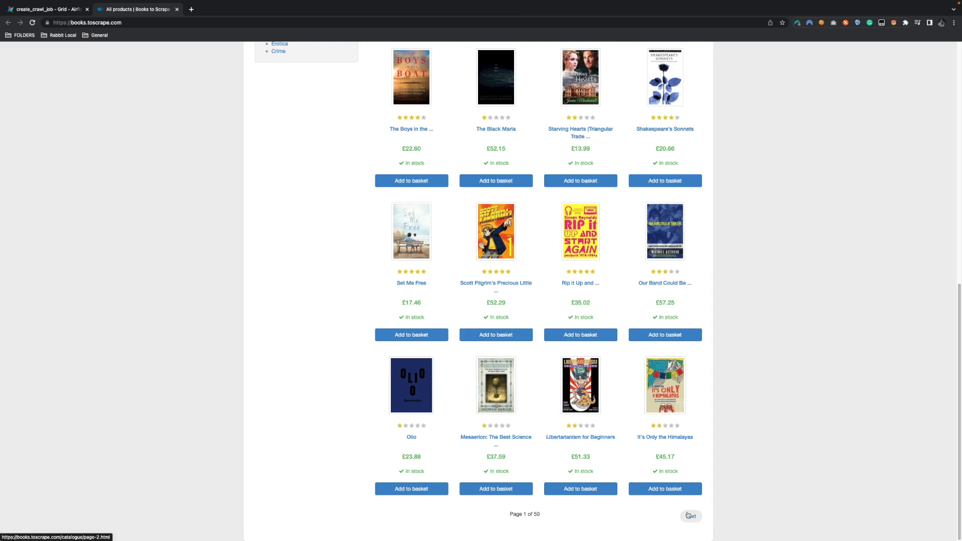
mouse_move(700, 408)
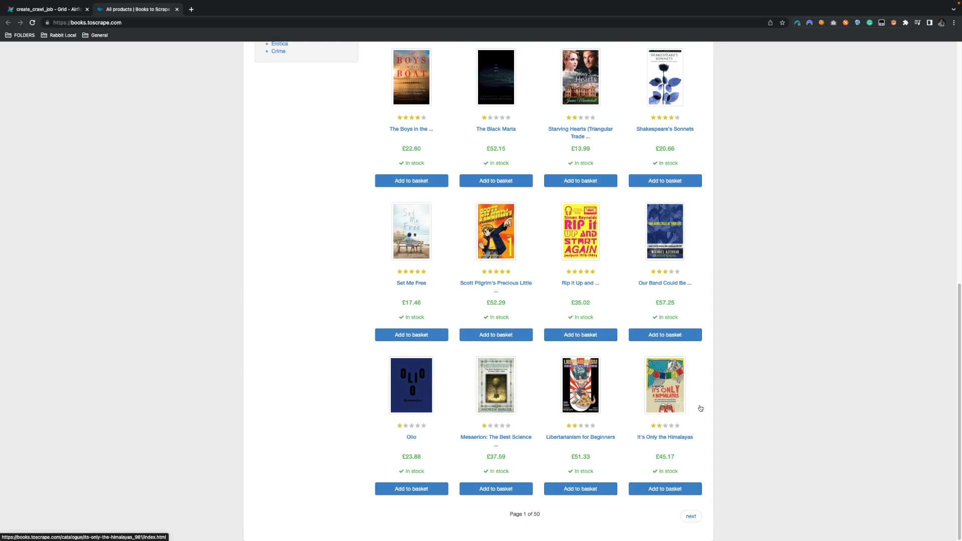
click(46, 9)
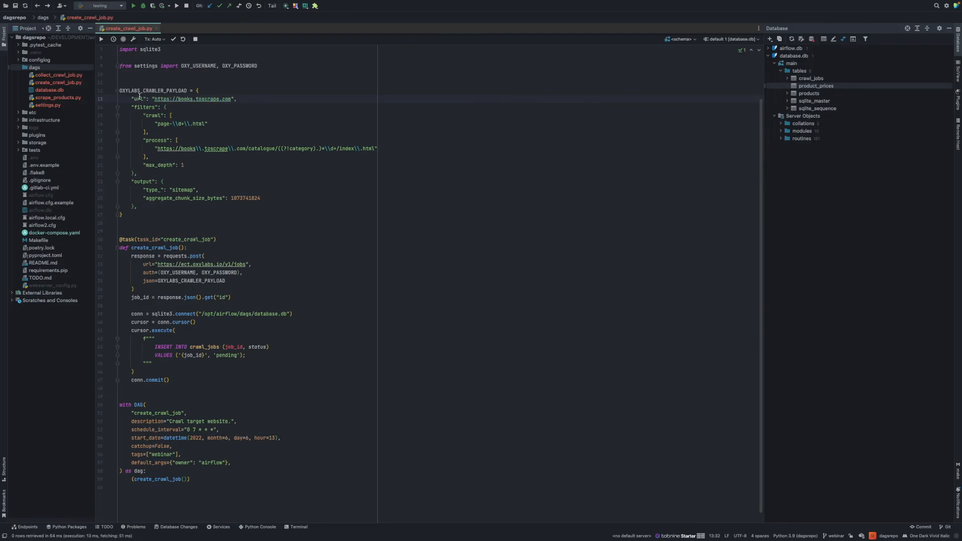
mouse_move(227, 99)
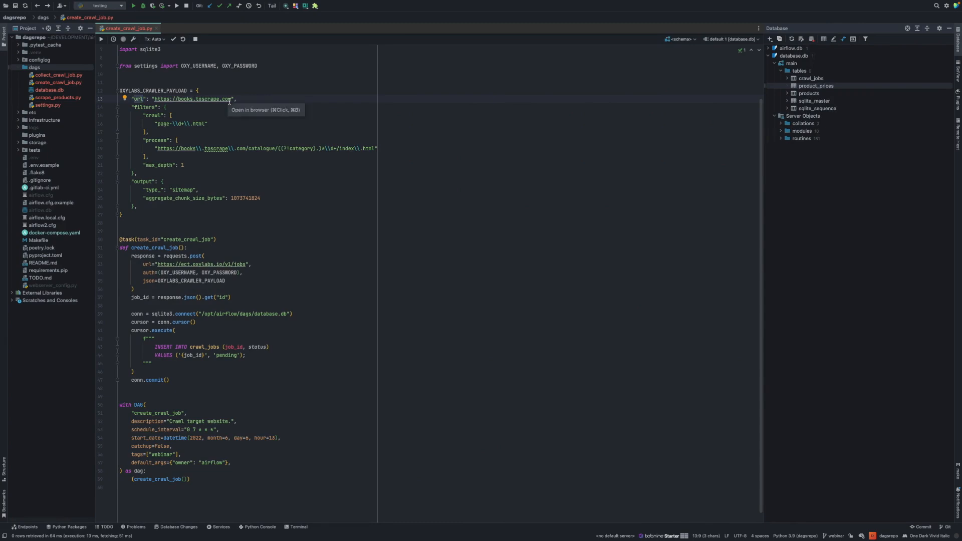
mouse_move(238, 98)
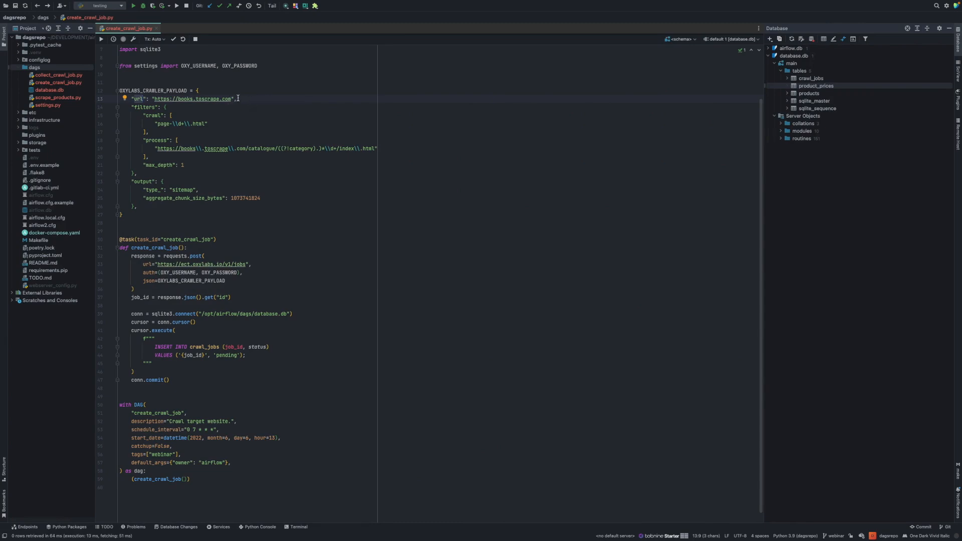
mouse_move(150, 109)
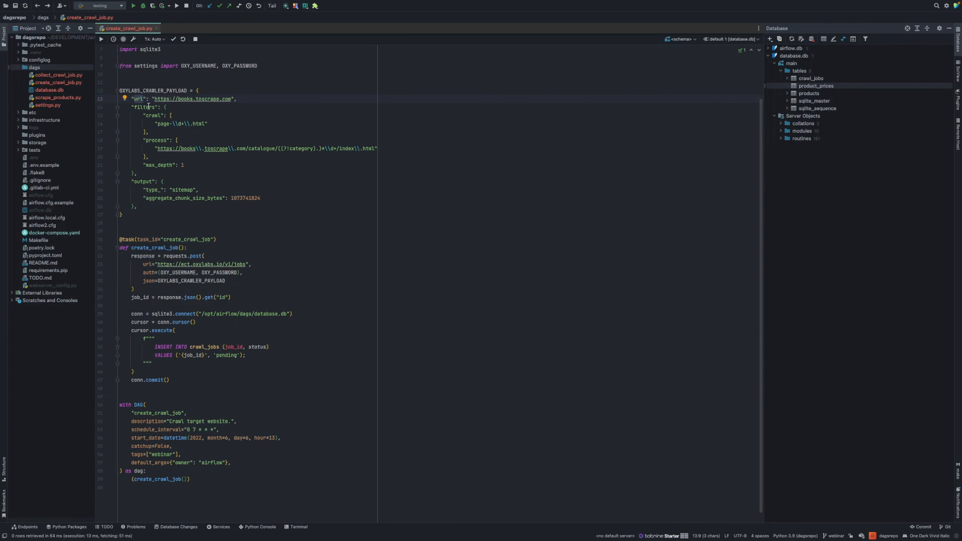
click(153, 115)
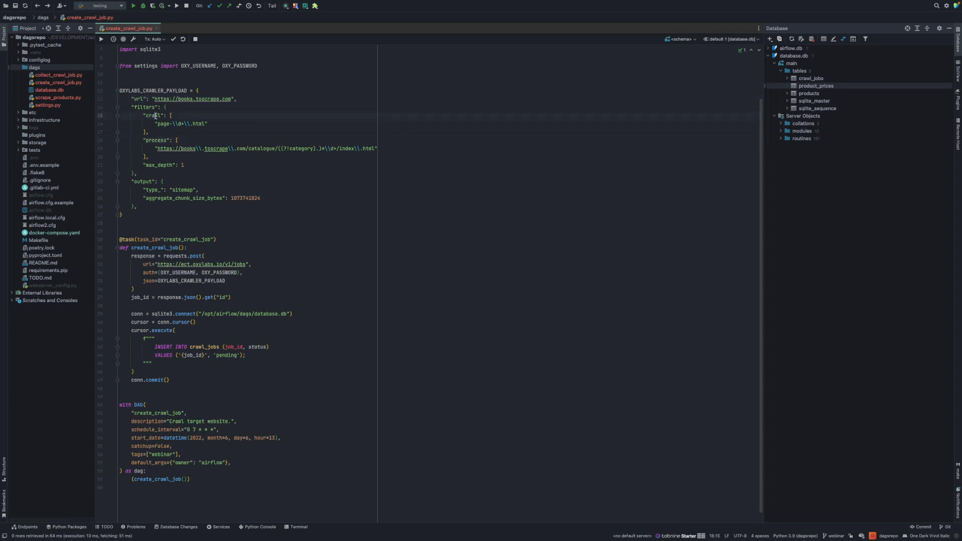
click(158, 126)
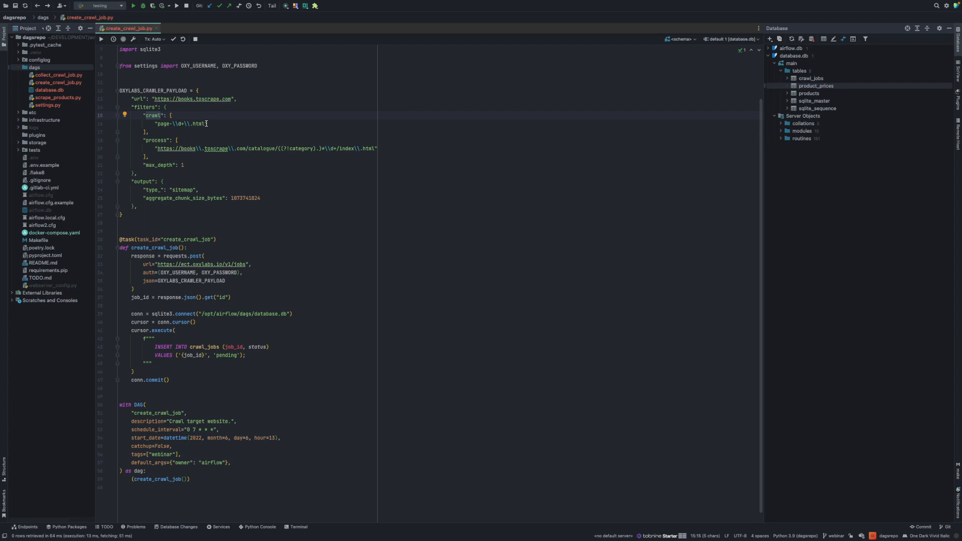
mouse_move(306, 153)
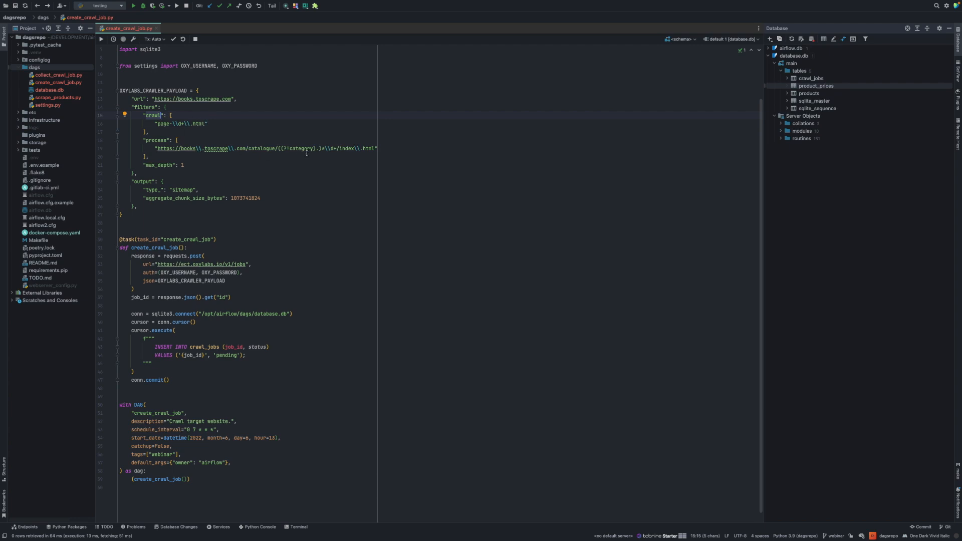
mouse_move(262, 164)
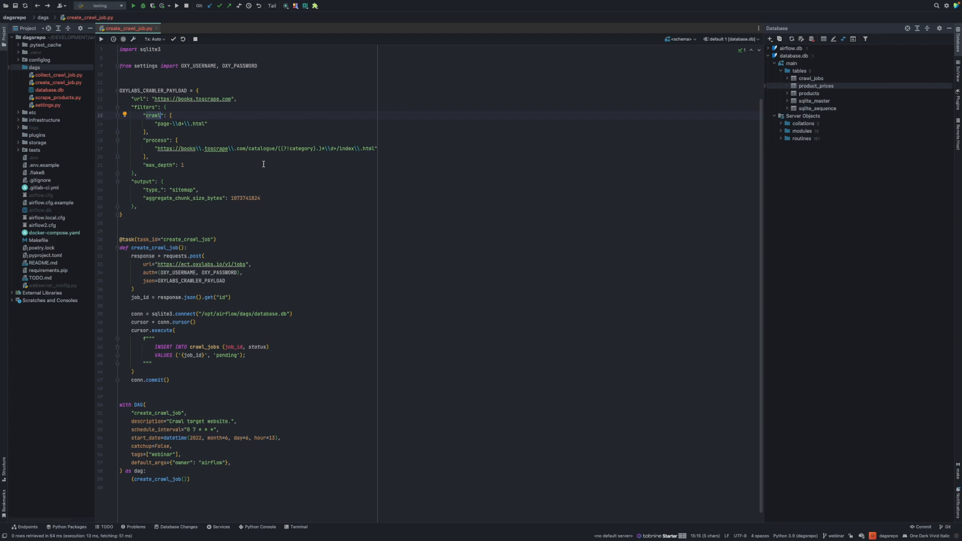
mouse_move(204, 183)
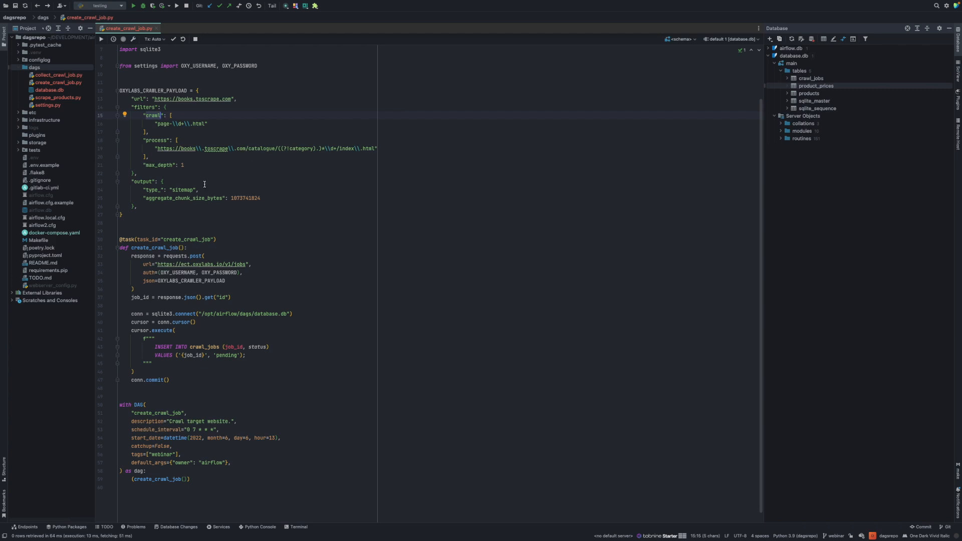
mouse_move(266, 179)
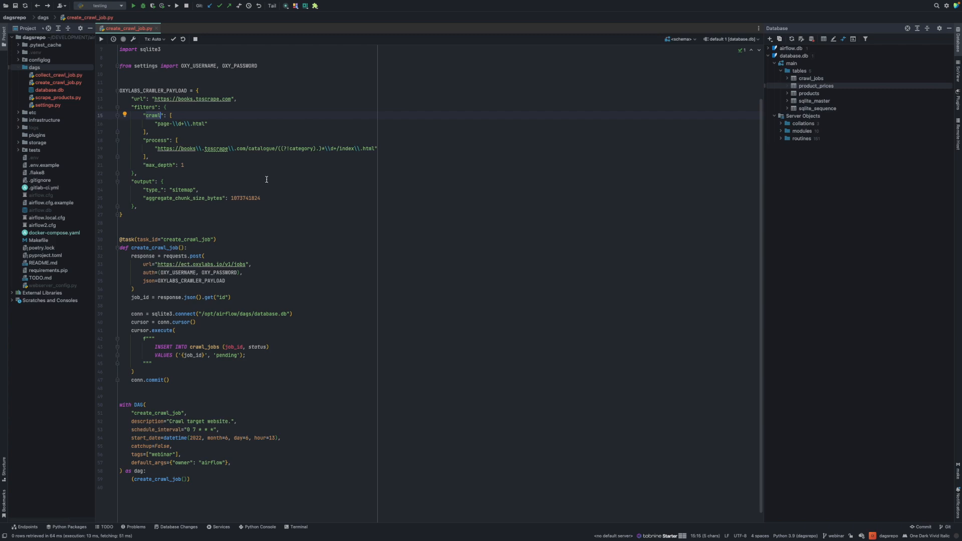
mouse_move(437, 120)
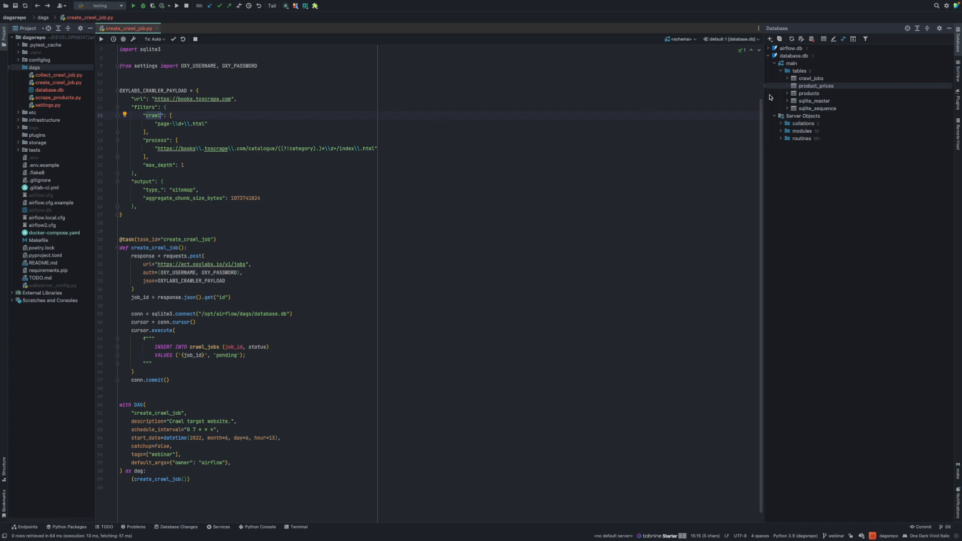
mouse_move(814, 98)
text(-)
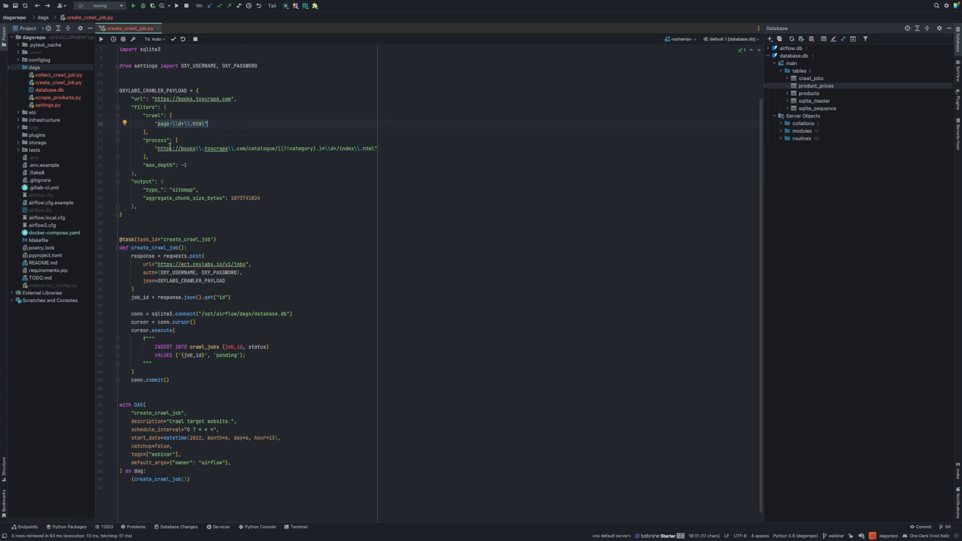
click(186, 164)
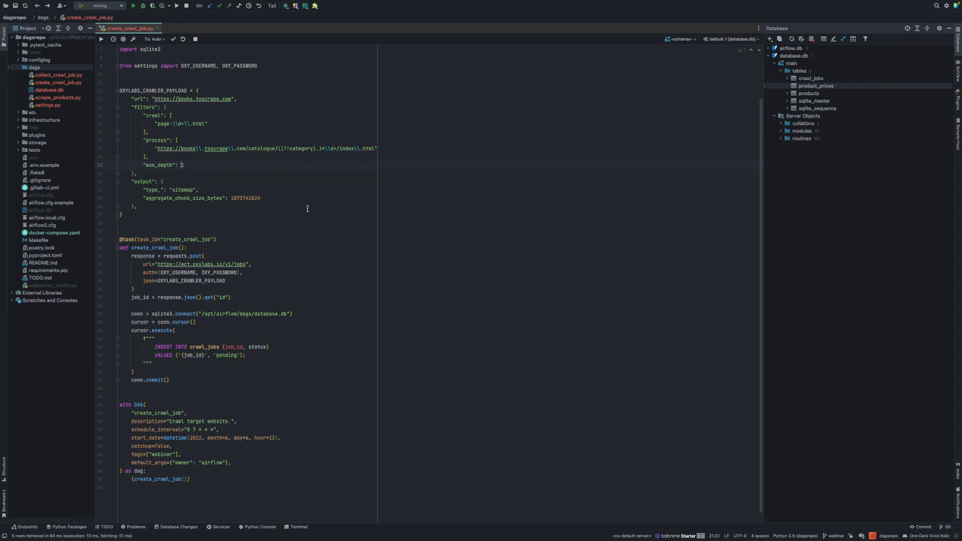
click(151, 188)
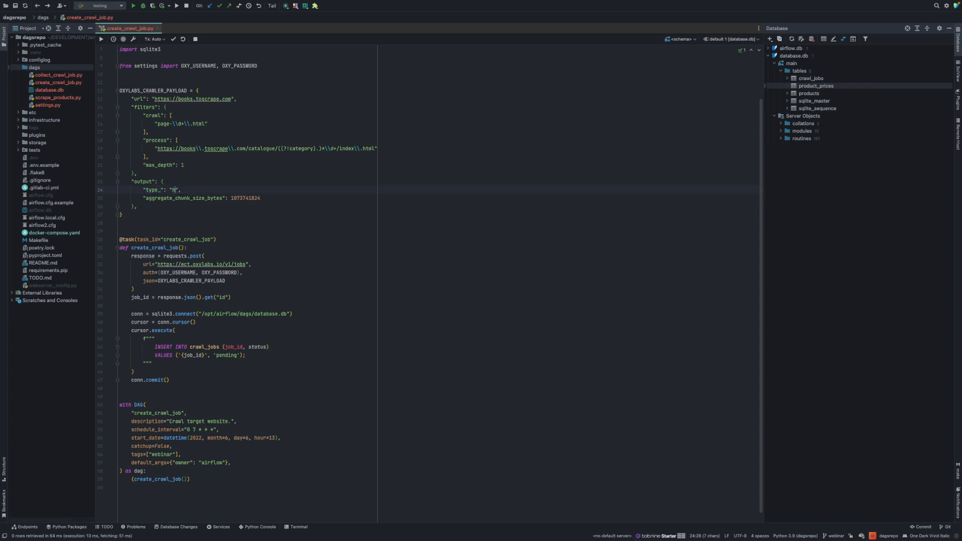
text(tml)
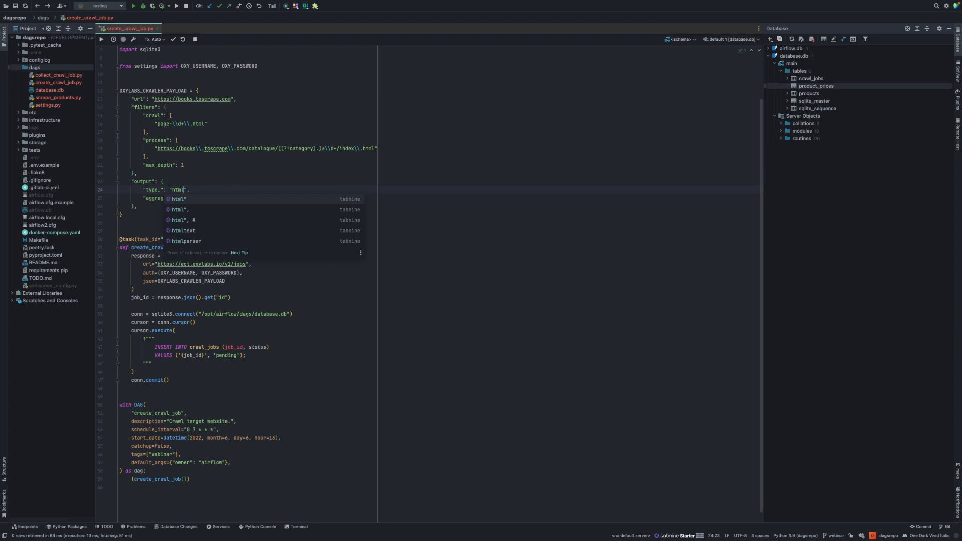
text(parsed)
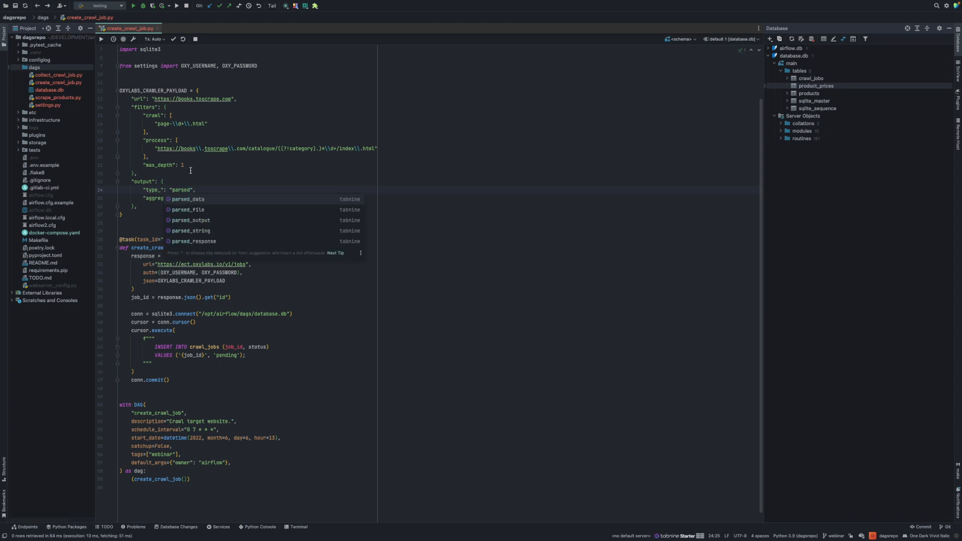
mouse_move(198, 147)
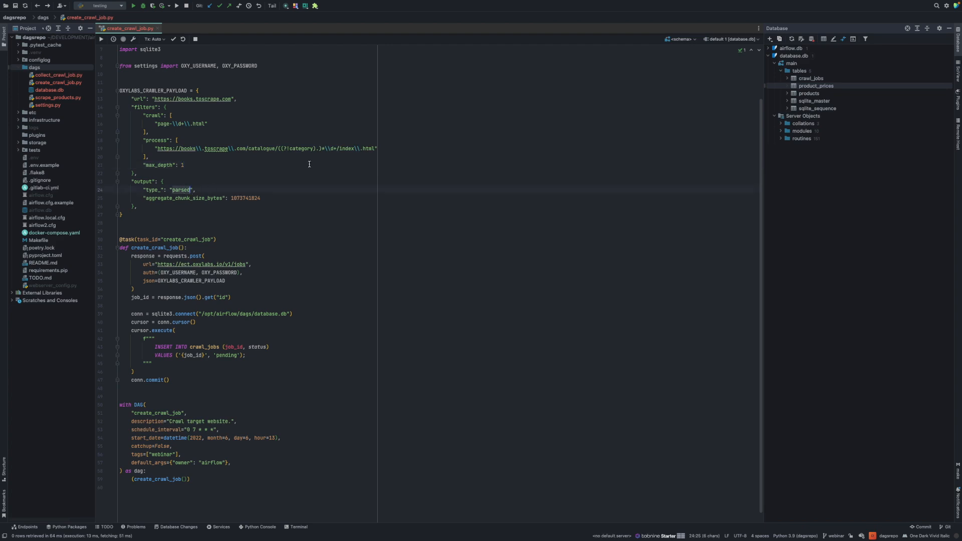
text(sitemap)
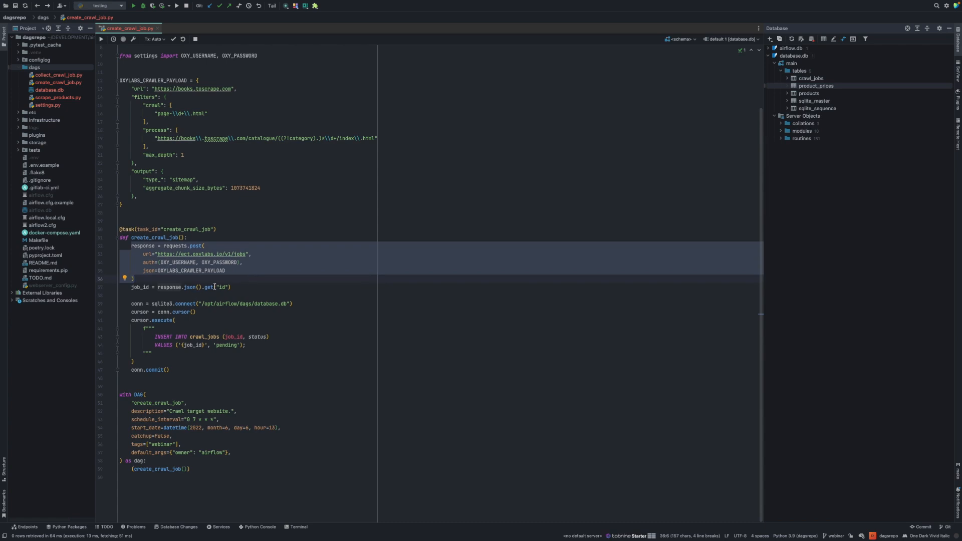
click(142, 286)
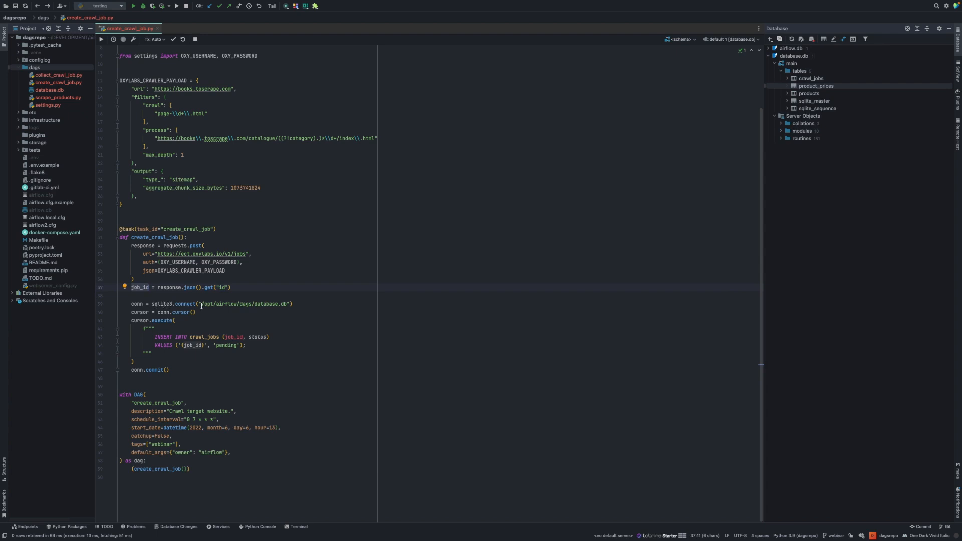
mouse_move(216, 345)
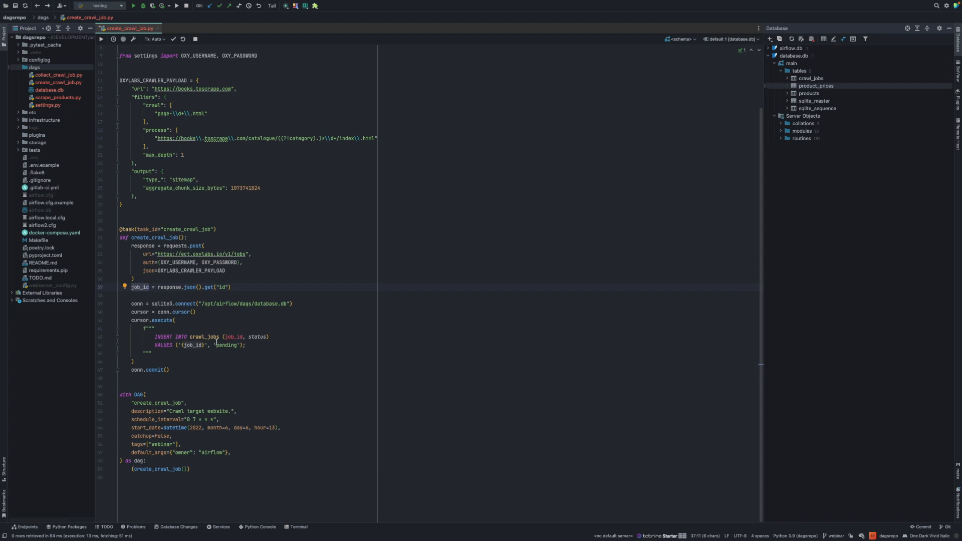
click(232, 345)
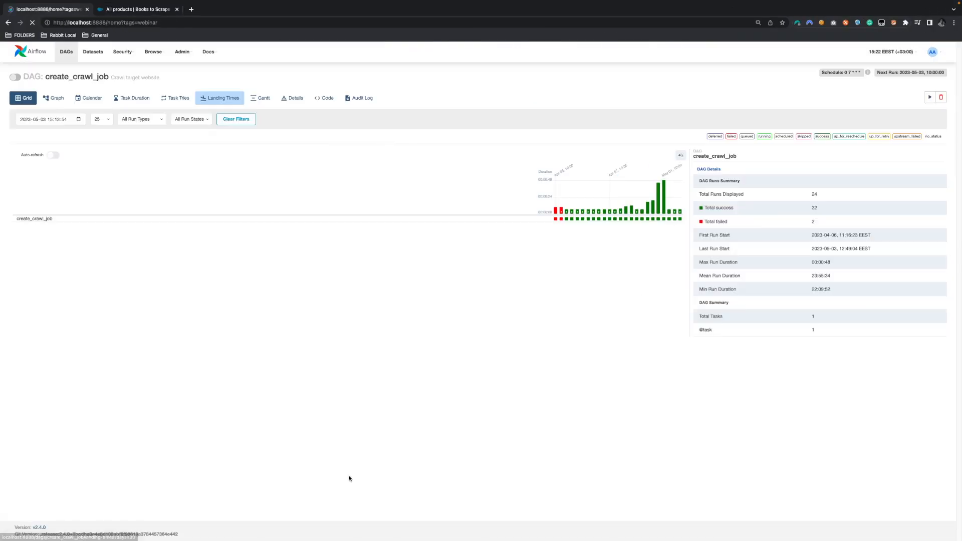
click(66, 52)
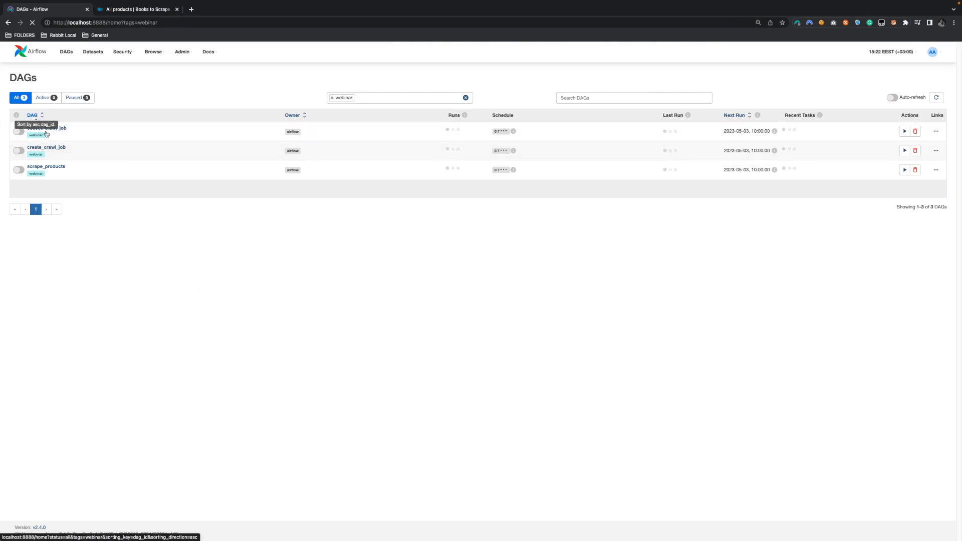
click(891, 97)
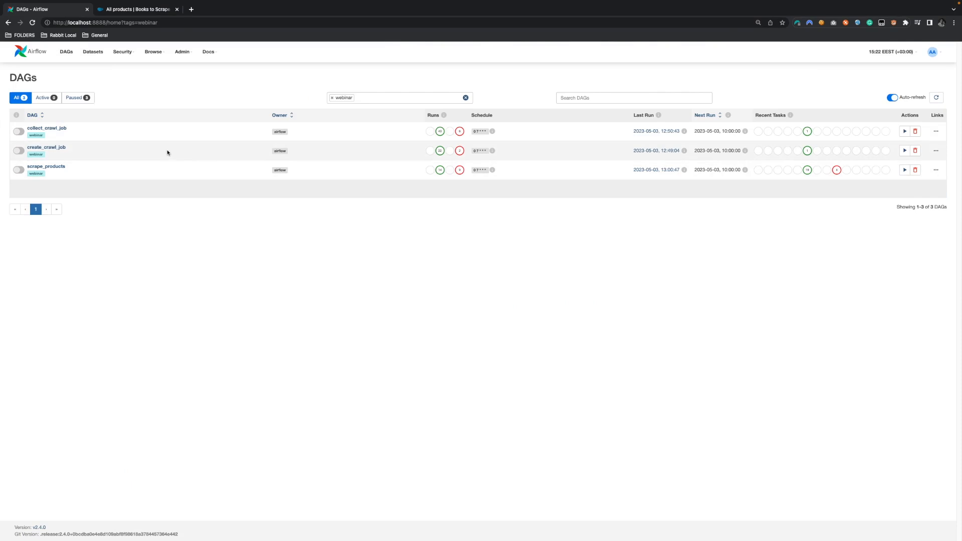
click(46, 147)
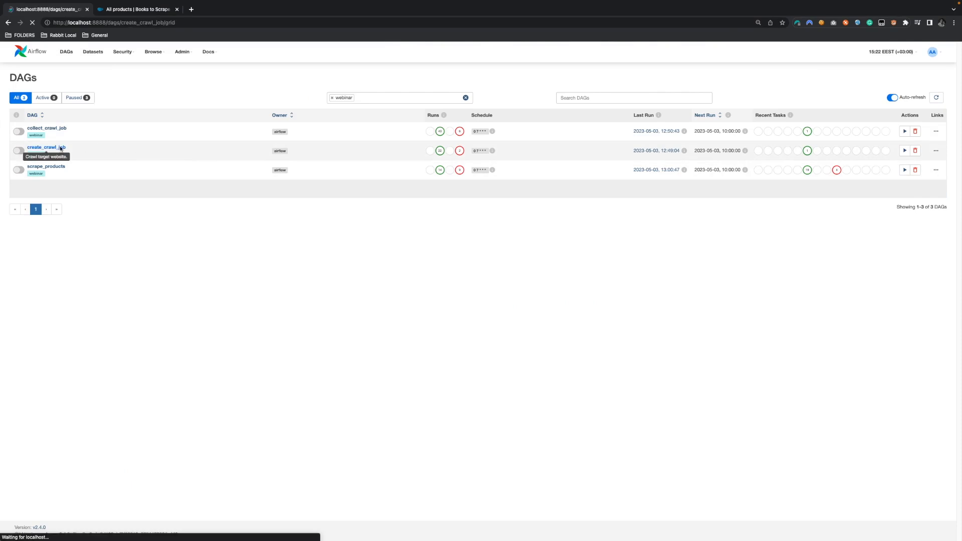
click(46, 147)
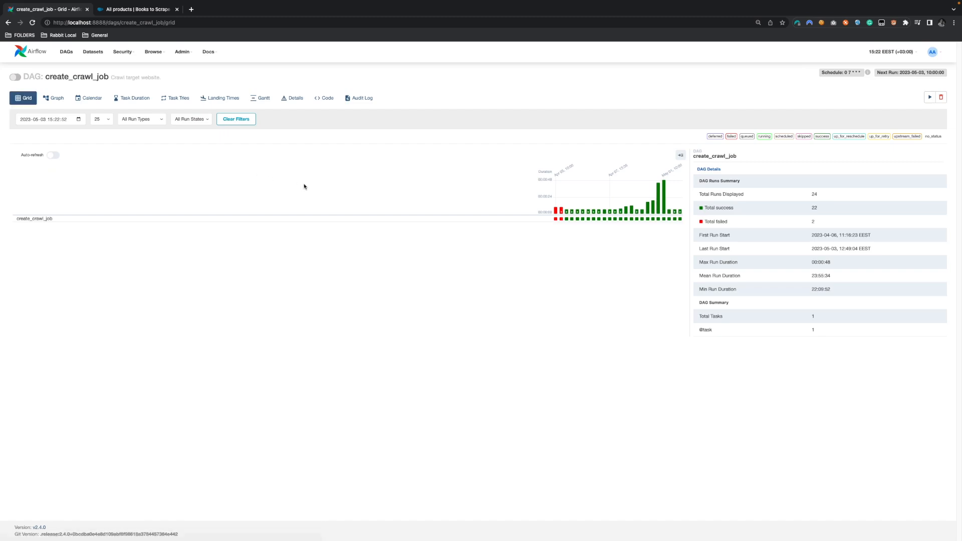
mouse_move(420, 149)
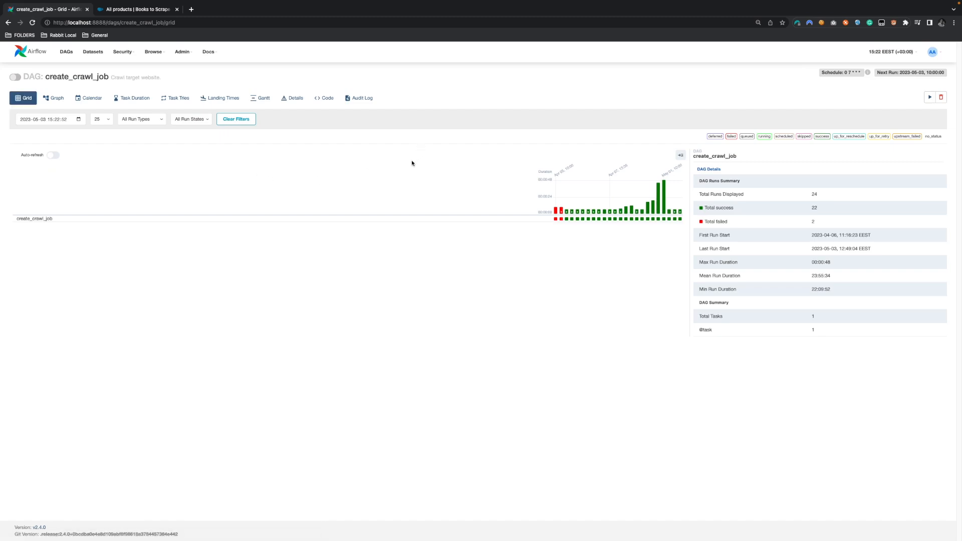
click(327, 98)
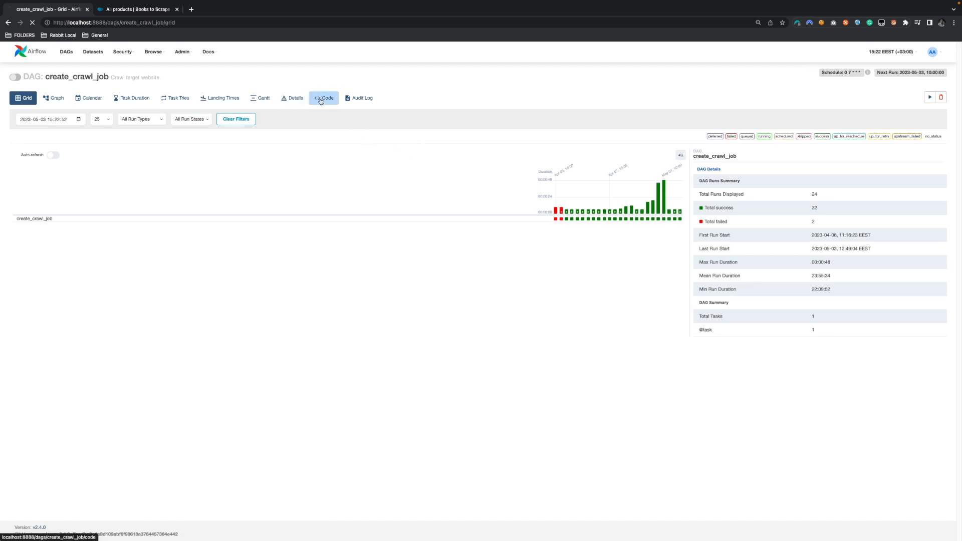
click(324, 98)
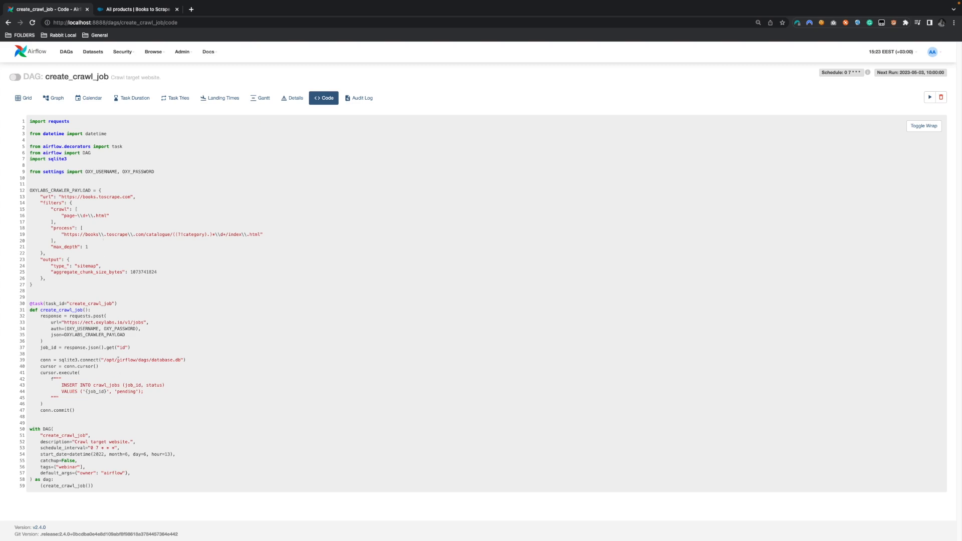
click(26, 97)
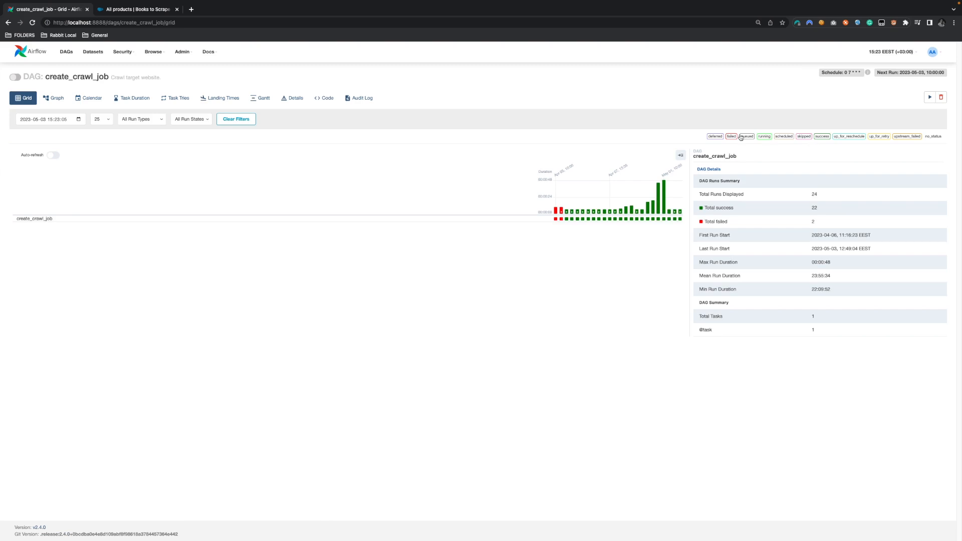
Trigger a manual create_crawl_job run and view its log showing the task succeeded
click(731, 136)
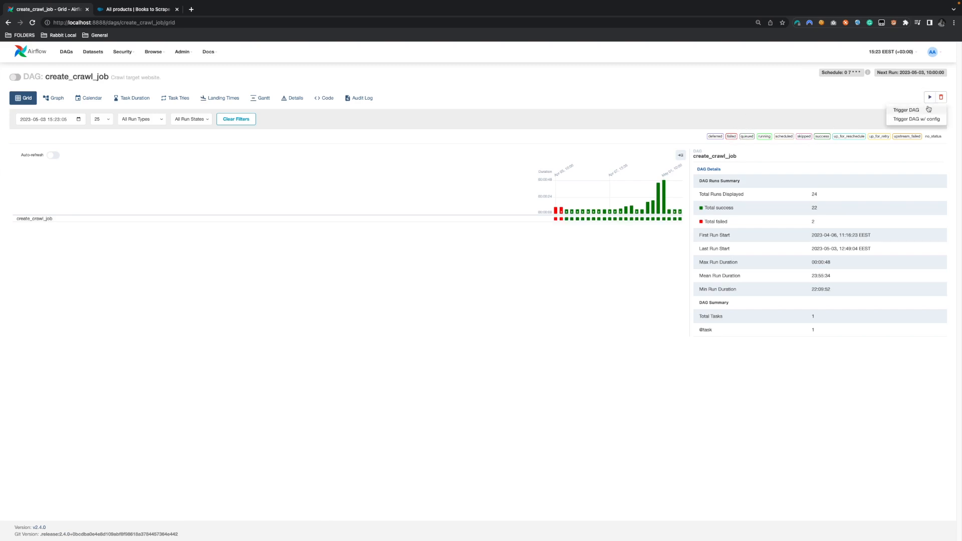
click(905, 110)
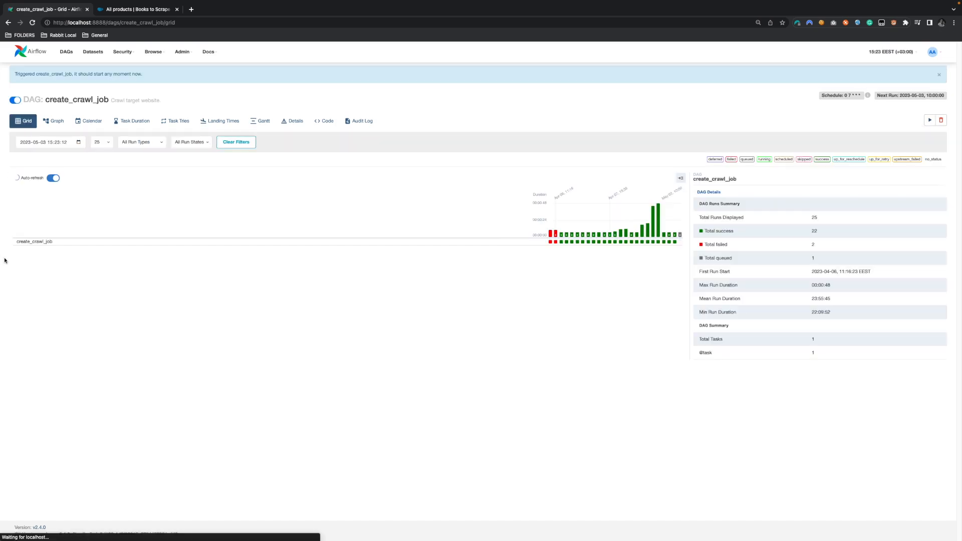
mouse_move(683, 245)
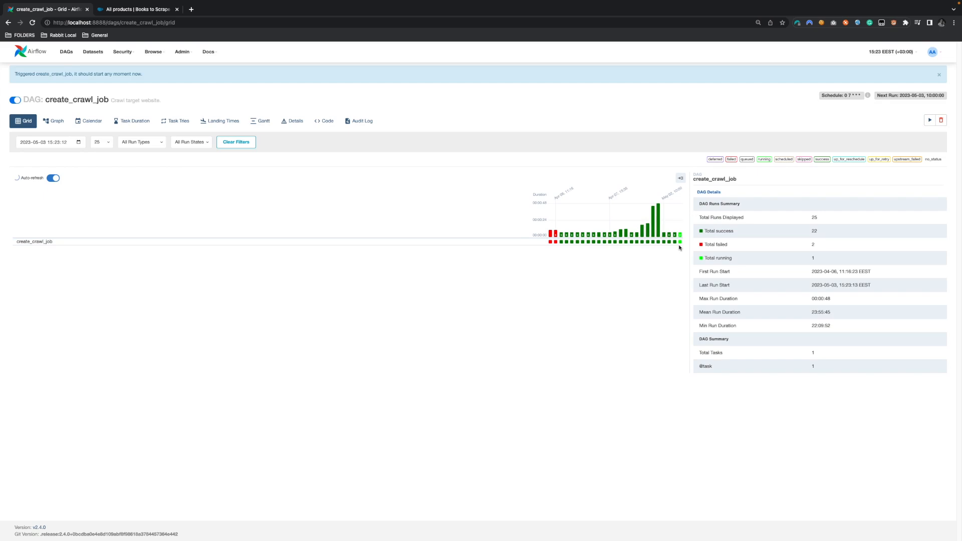
click(678, 241)
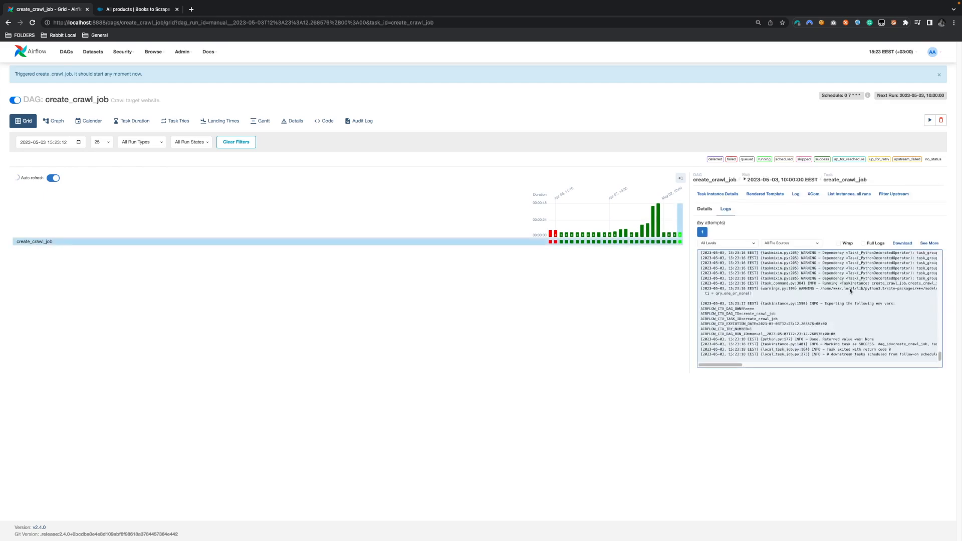
click(53, 178)
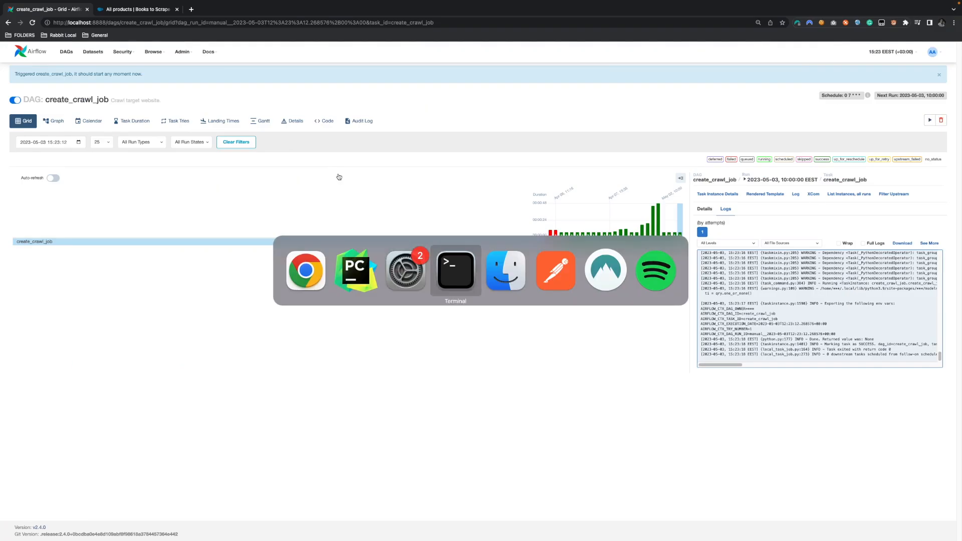
In the sqlite3 session on database.db, type a SELECT * FROM crawl_jobs query
click(456, 269)
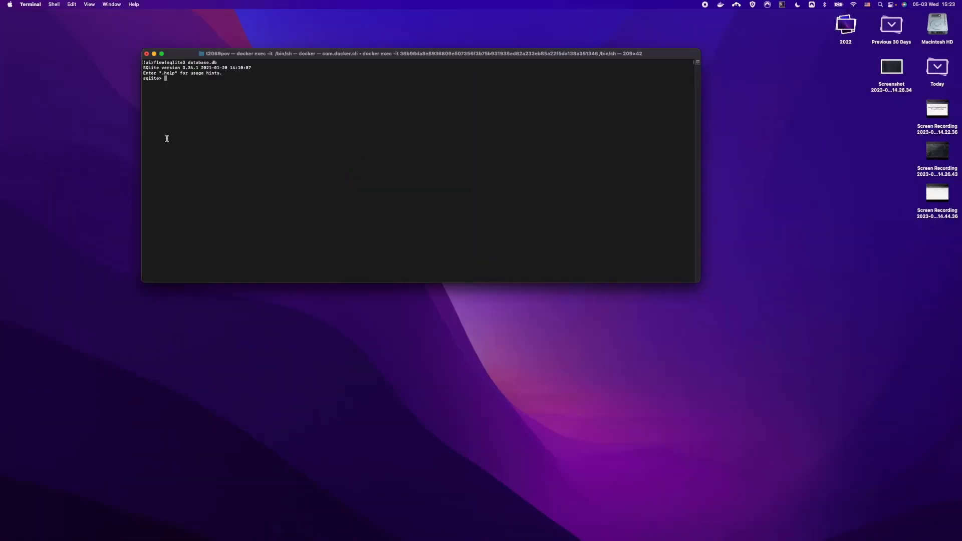
text(SELECT * FROM)
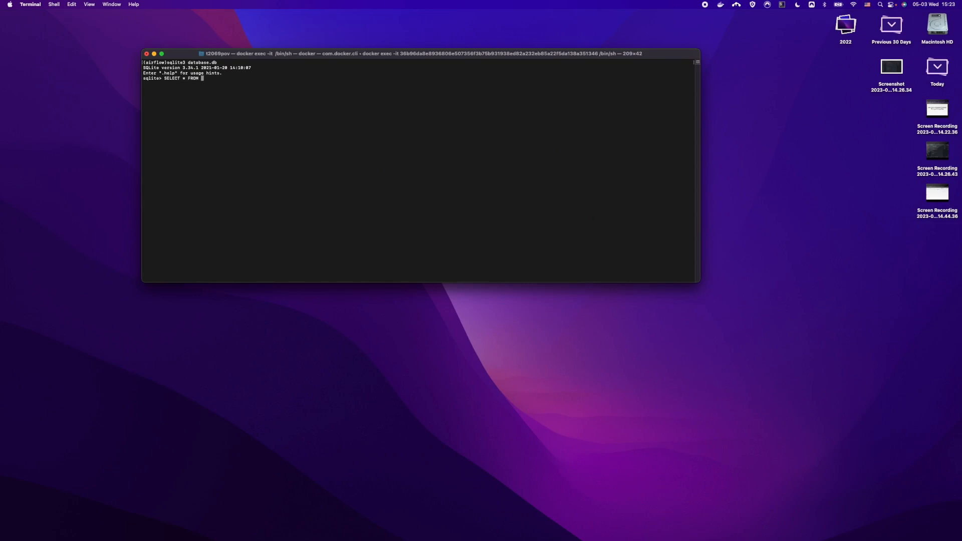
text(crawl)
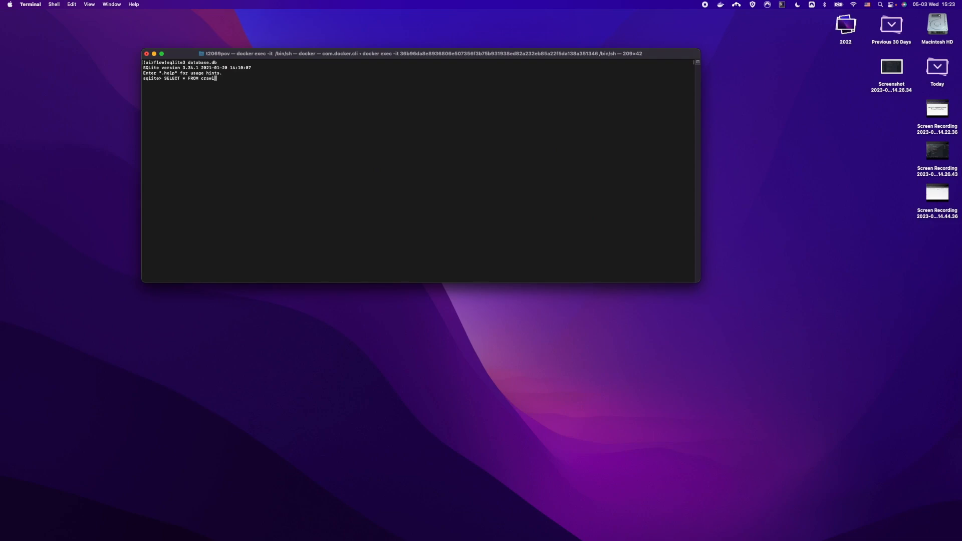
text(_jobs)
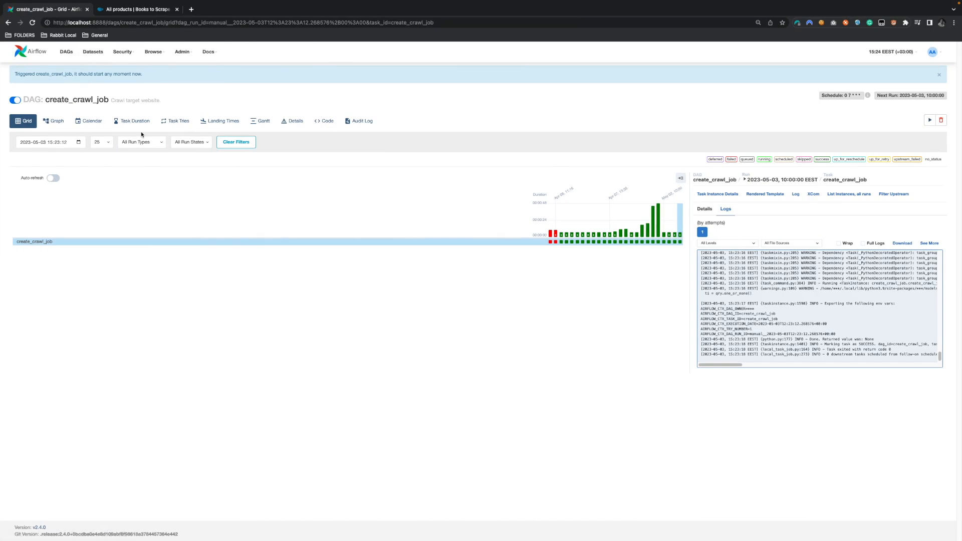
mouse_move(93, 89)
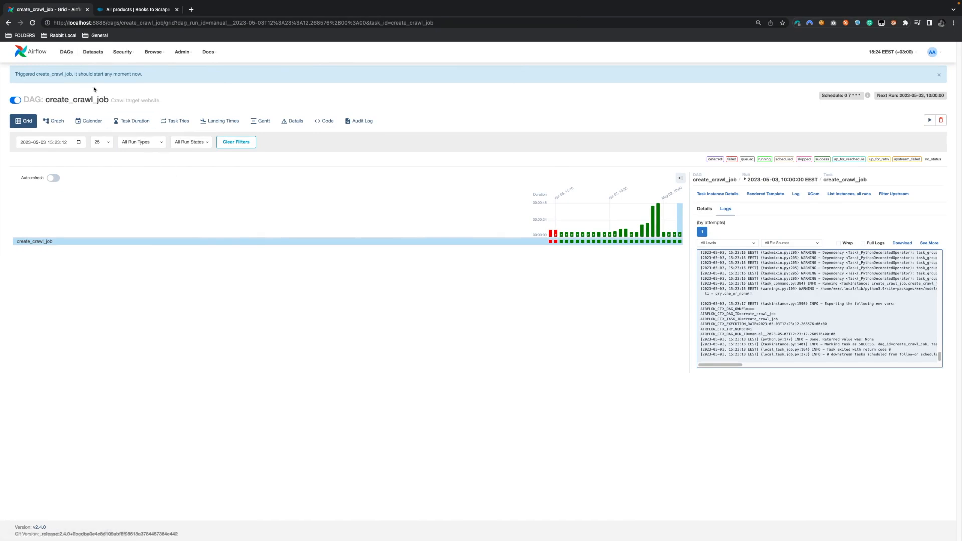
mouse_move(88, 120)
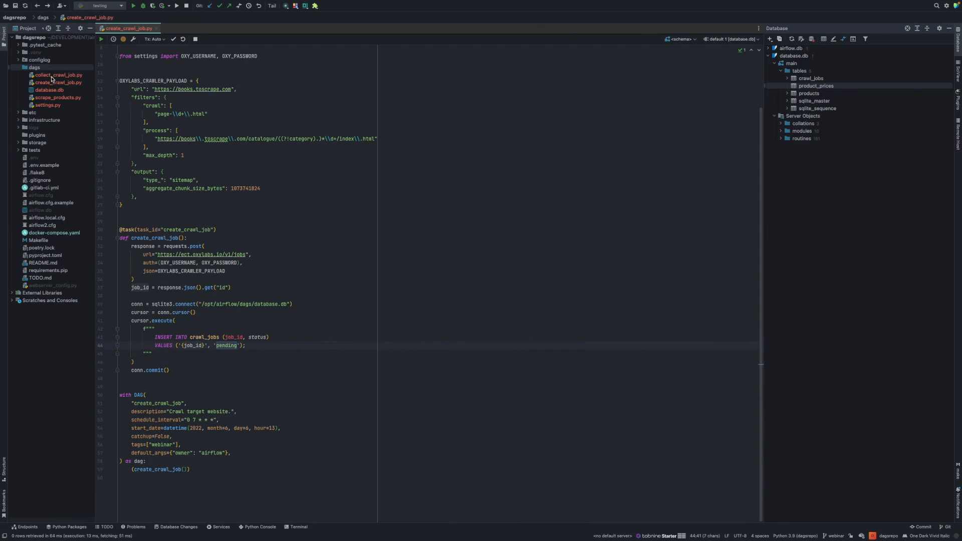
click(57, 74)
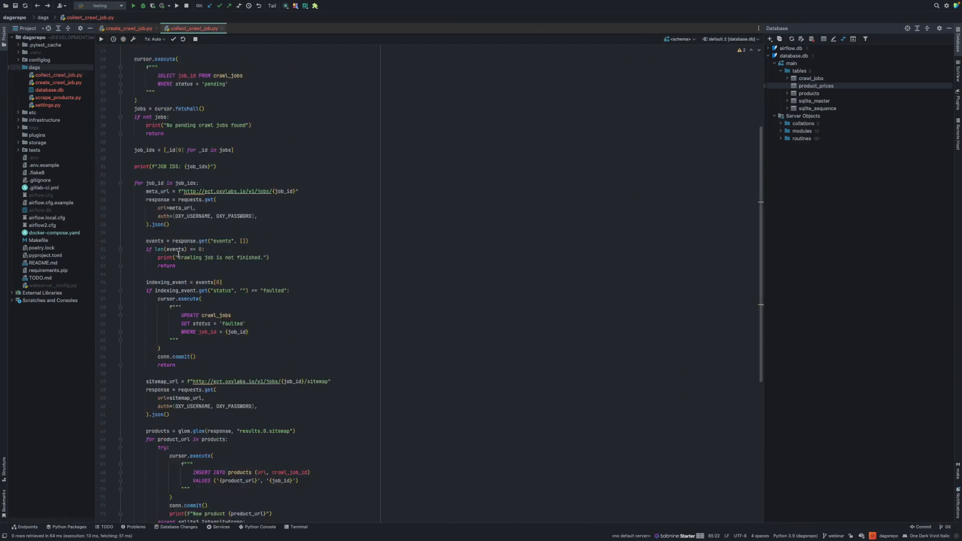
scroll(down, 3)
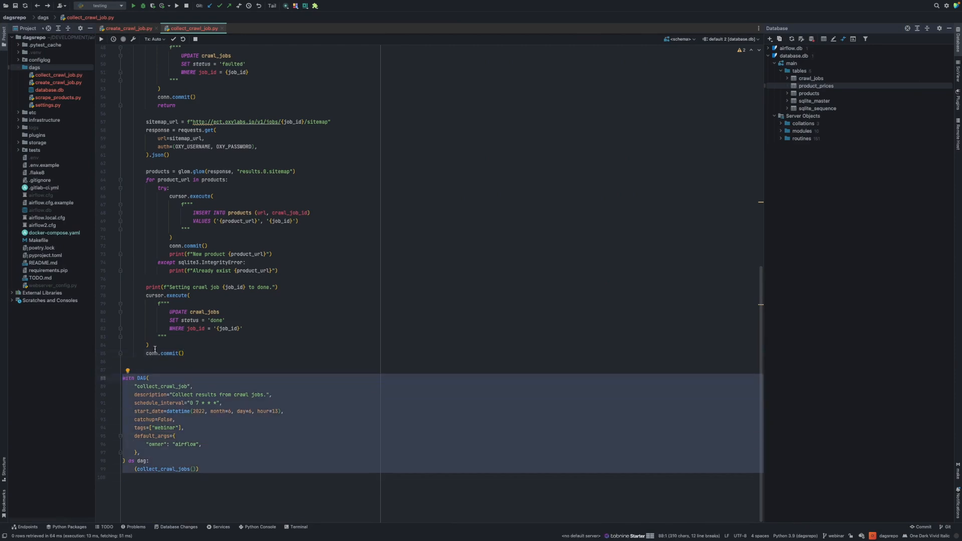
scroll(up, 3)
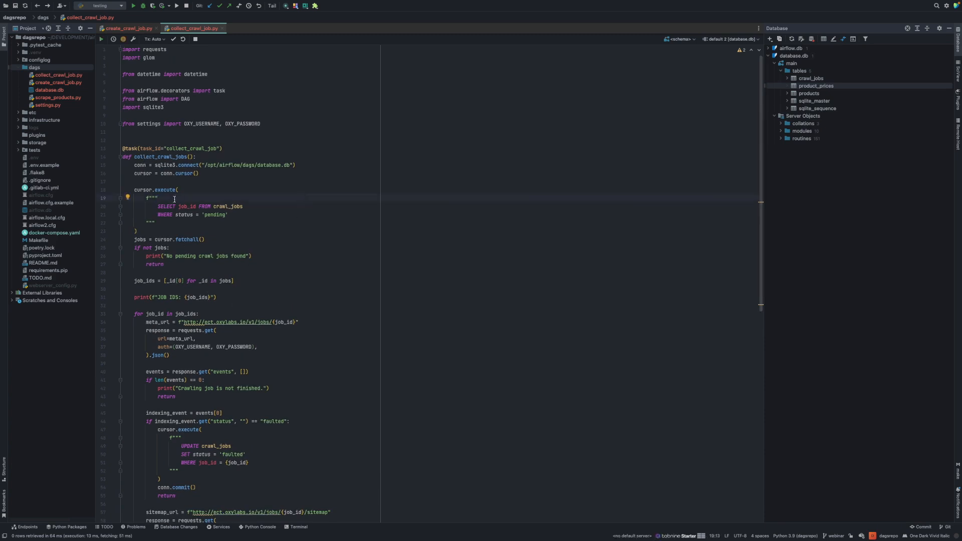
click(175, 156)
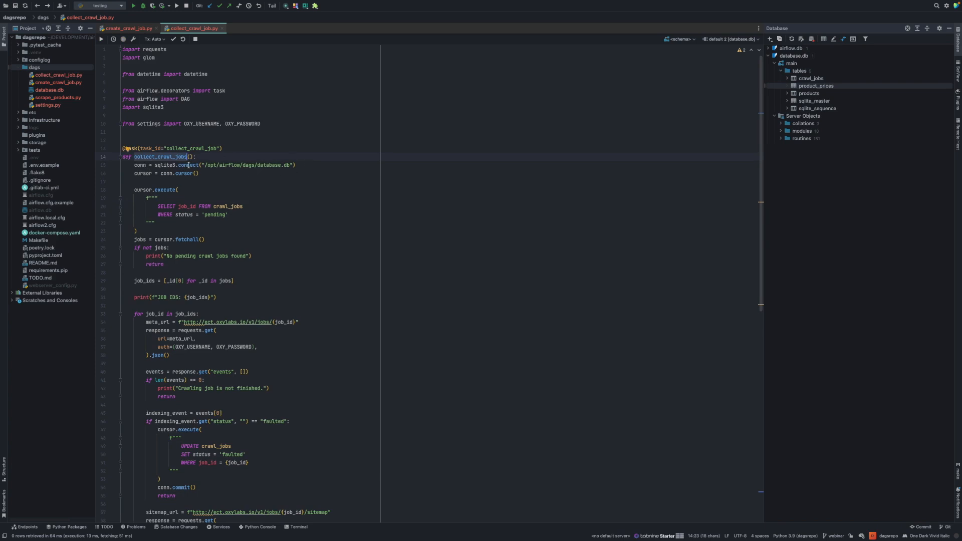
click(227, 213)
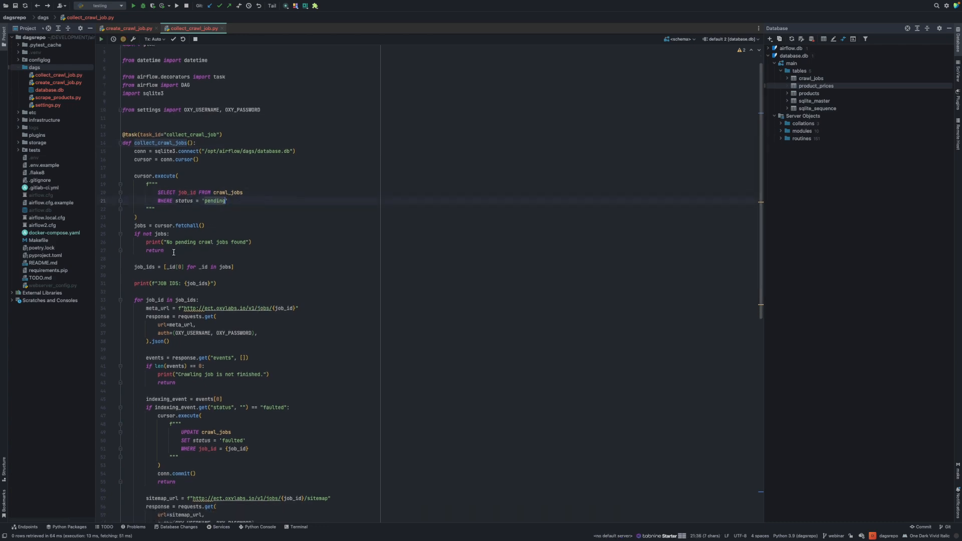
scroll(up, 3)
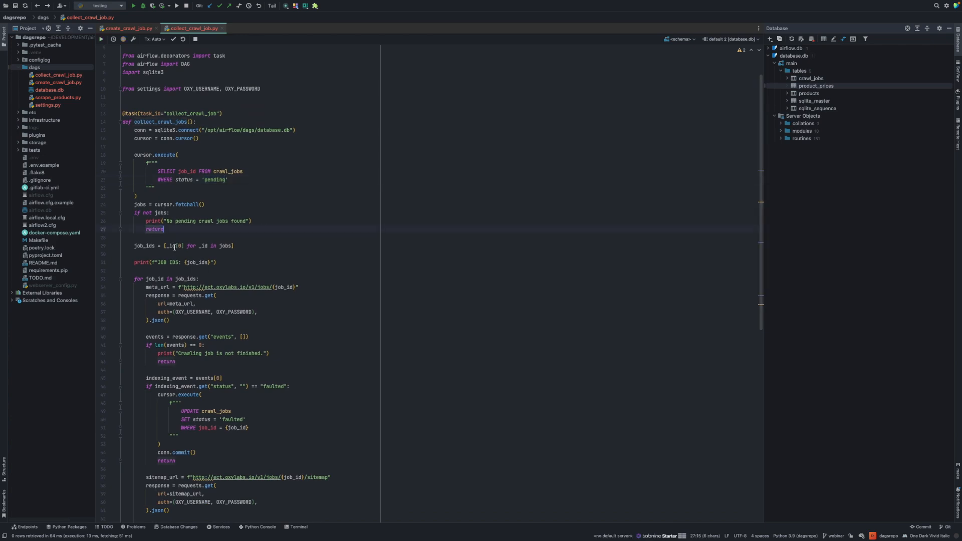
scroll(down, 3)
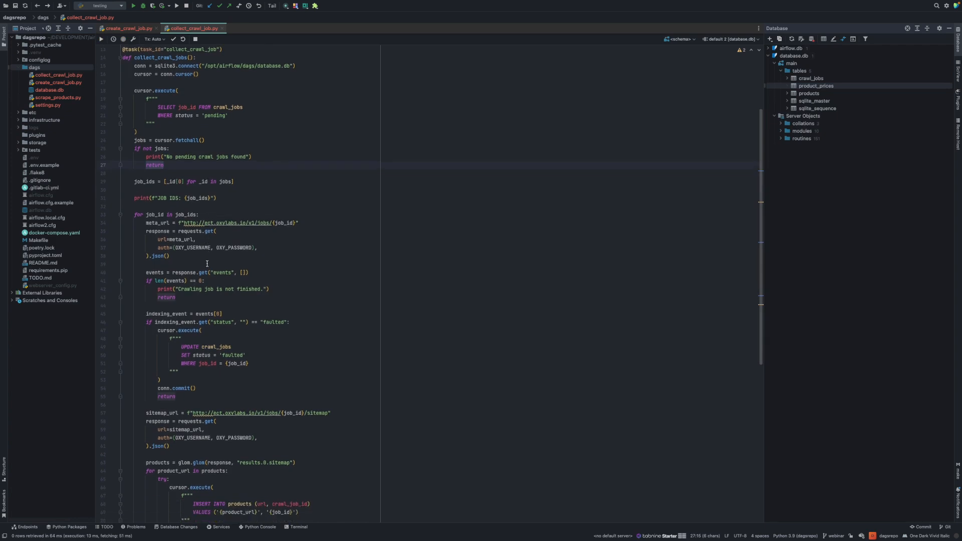
scroll(down, 3)
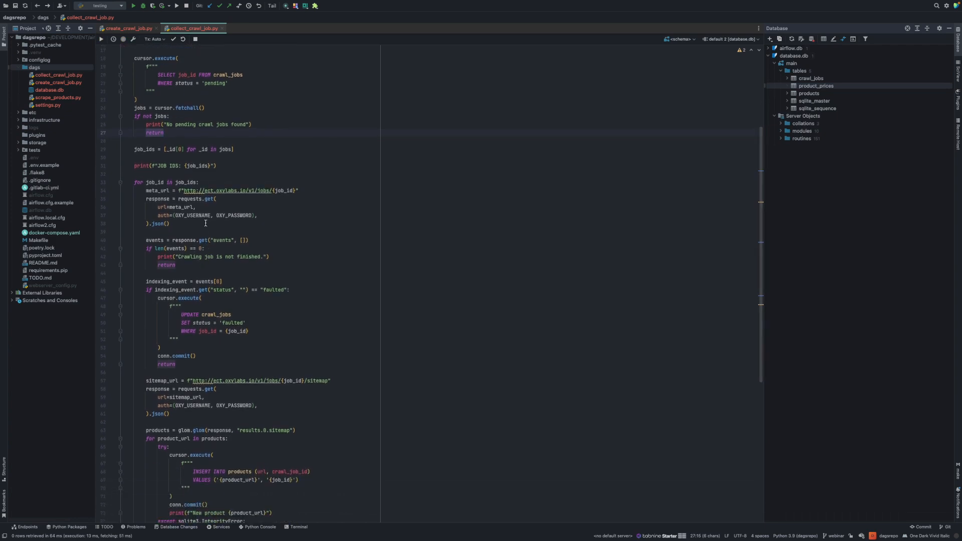
scroll(down, 3)
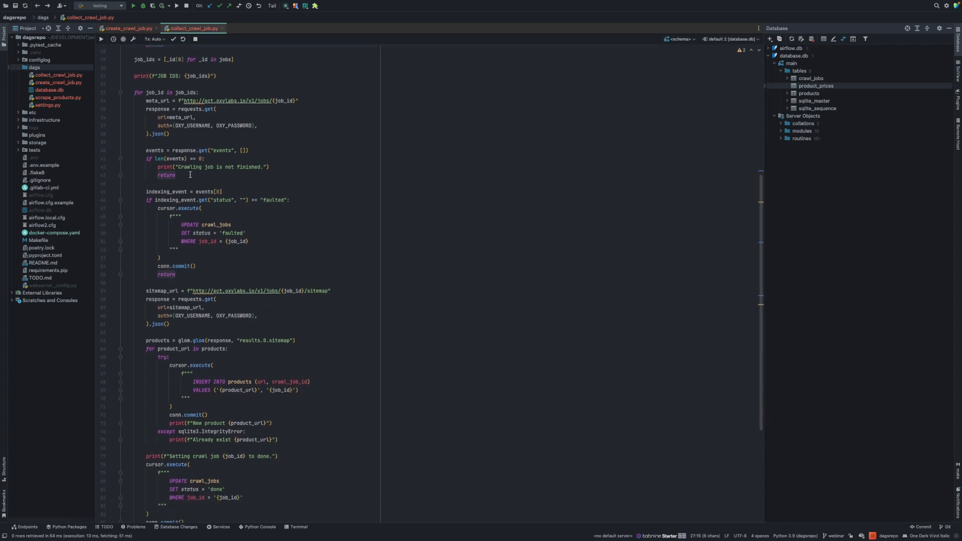
scroll(down, 3)
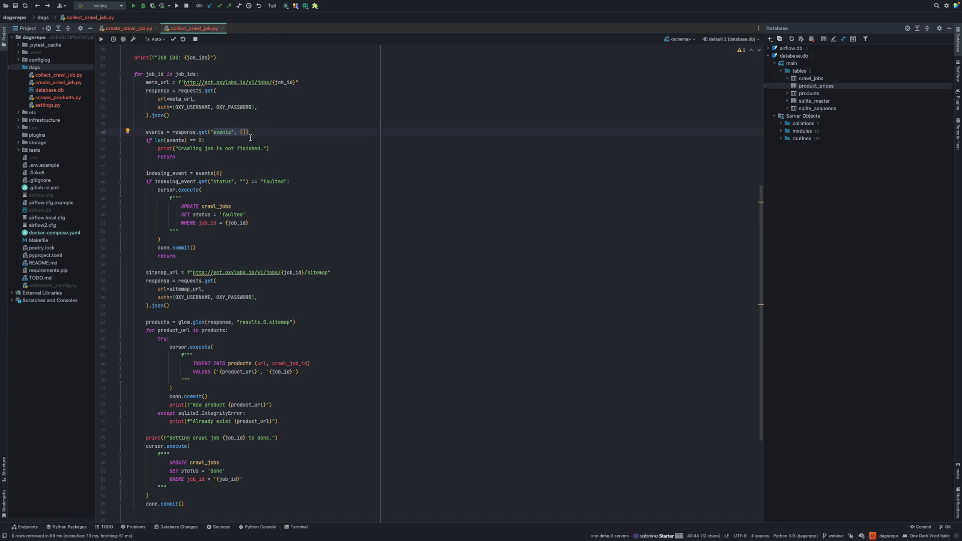
mouse_move(189, 179)
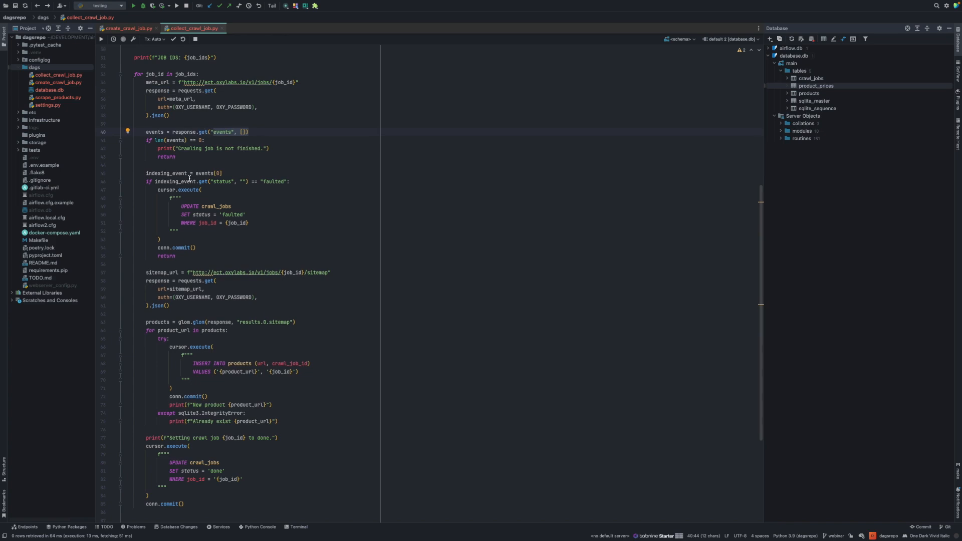
scroll(down, 3)
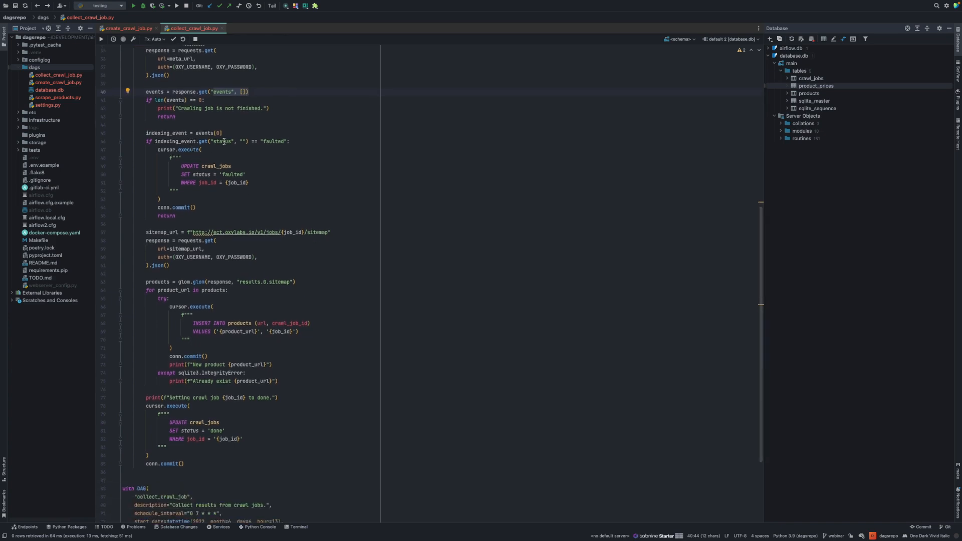
double_click(277, 142)
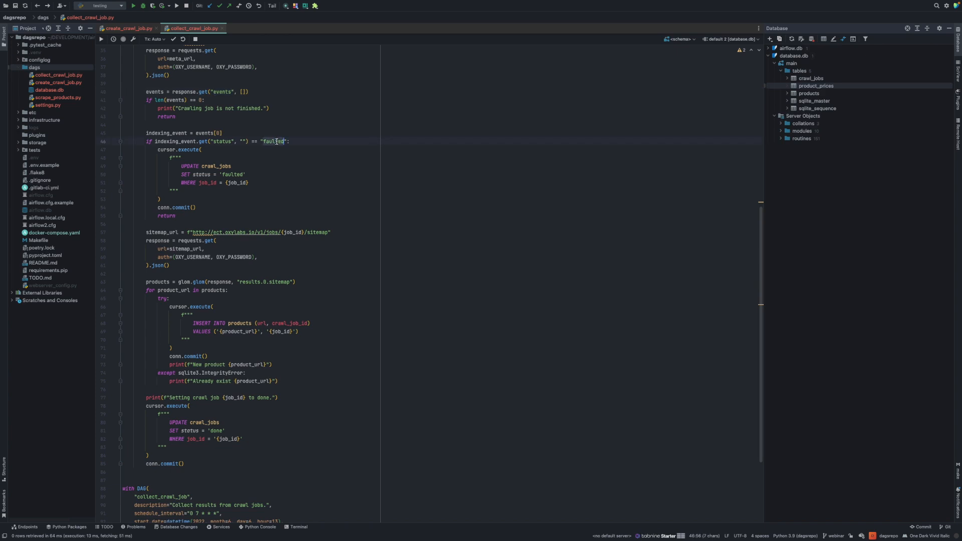
scroll(down, 3)
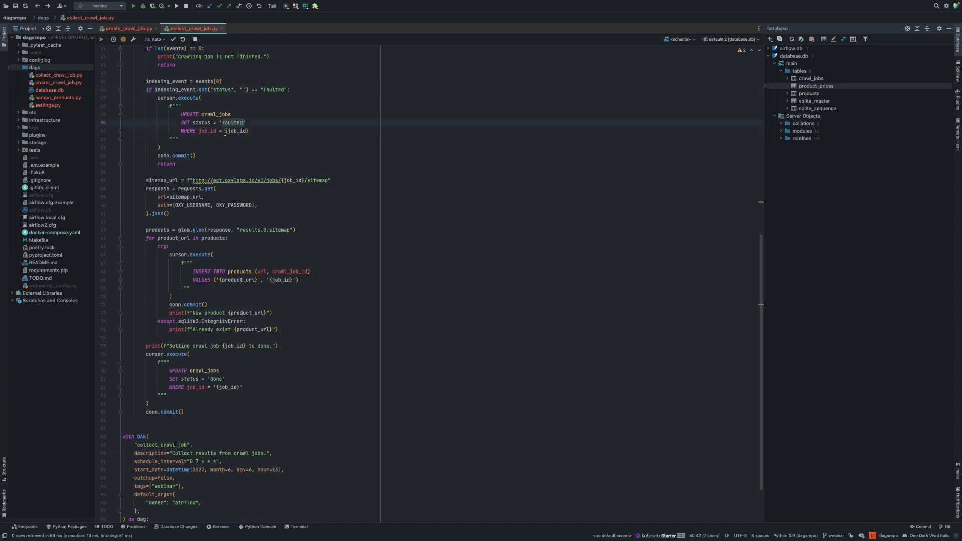
scroll(down, 3)
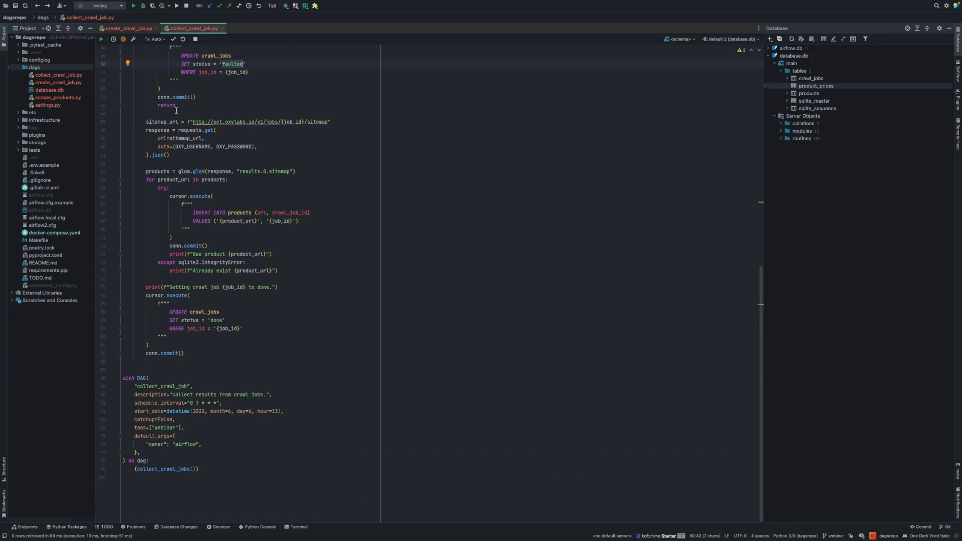
mouse_move(224, 128)
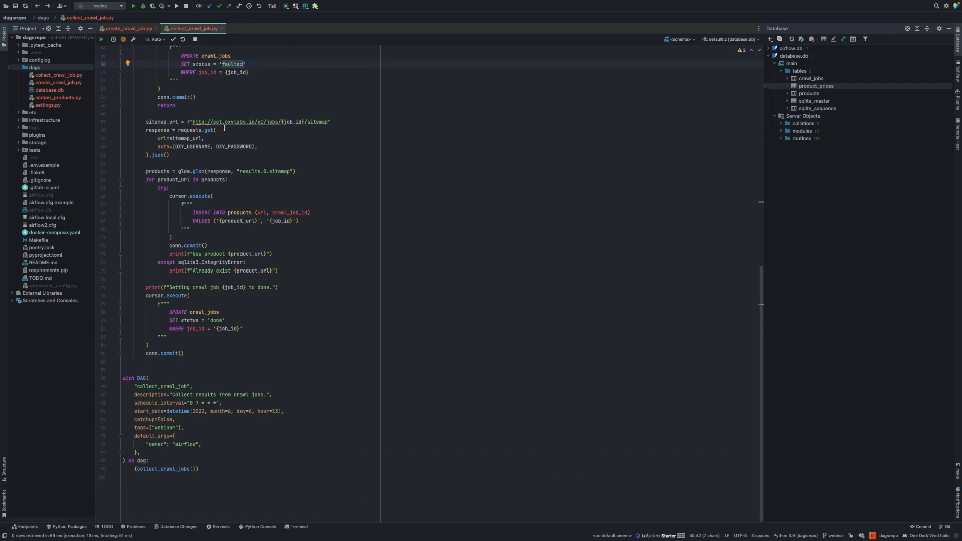
mouse_move(197, 119)
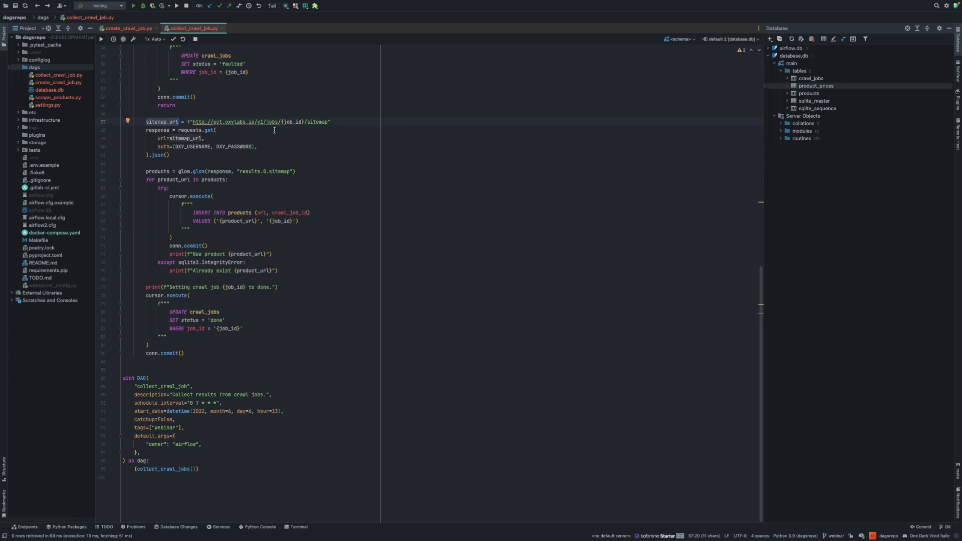
mouse_move(338, 123)
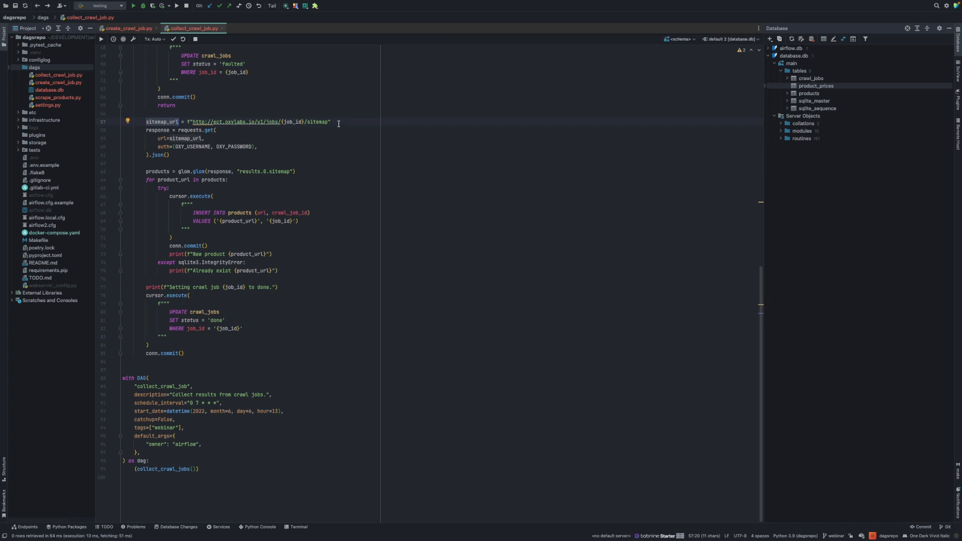
mouse_move(180, 114)
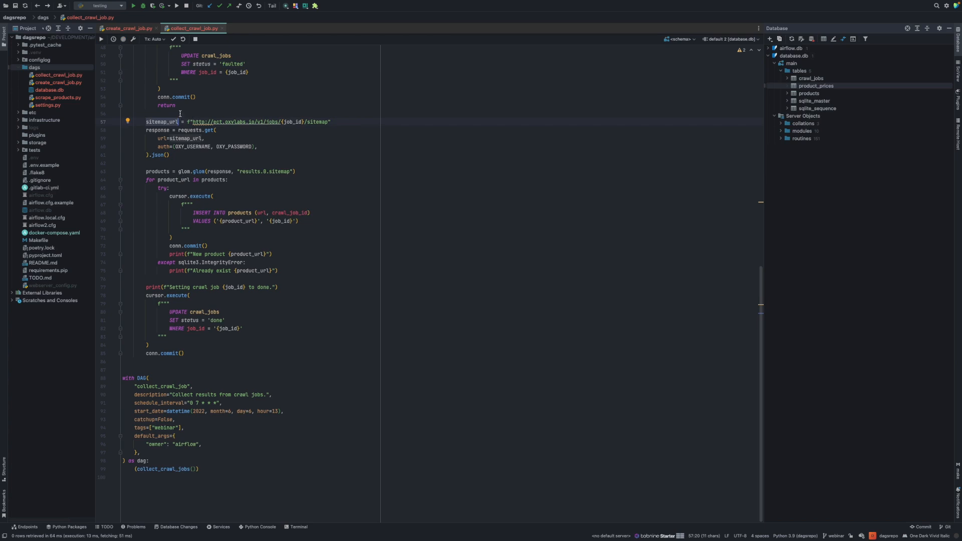
click(275, 121)
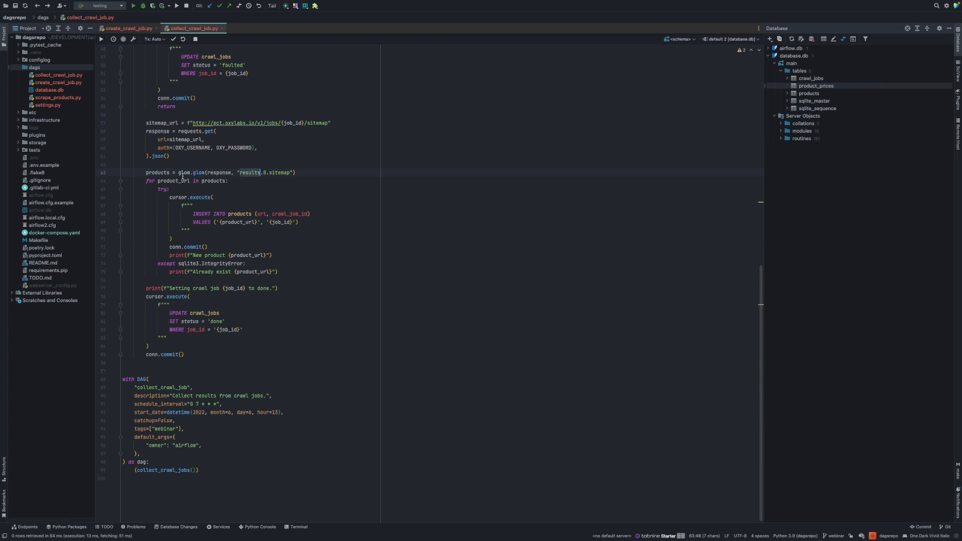
click(200, 173)
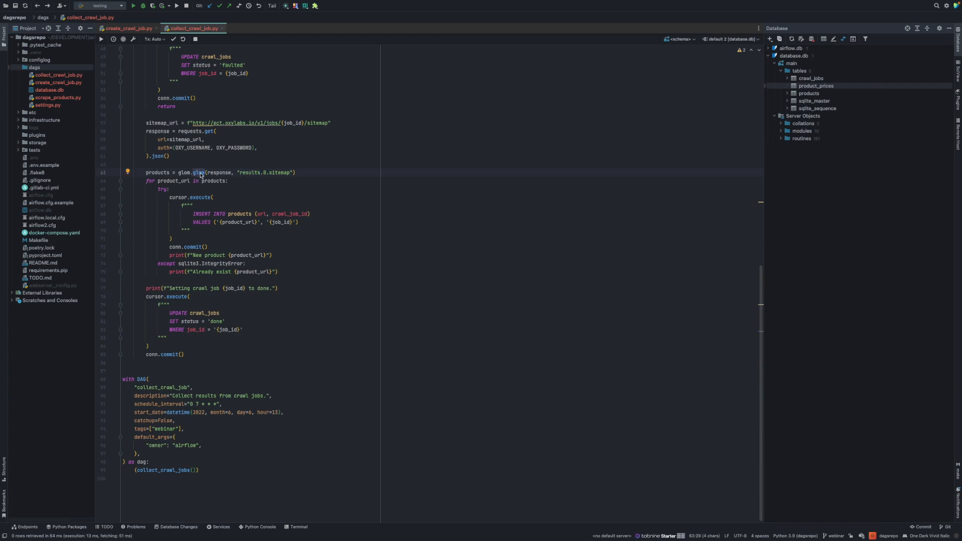
mouse_move(199, 173)
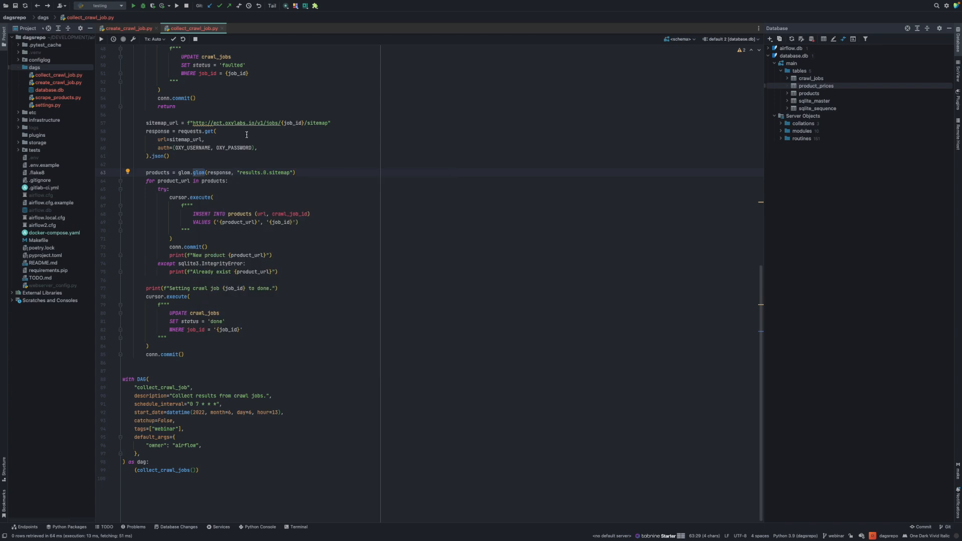
mouse_move(268, 178)
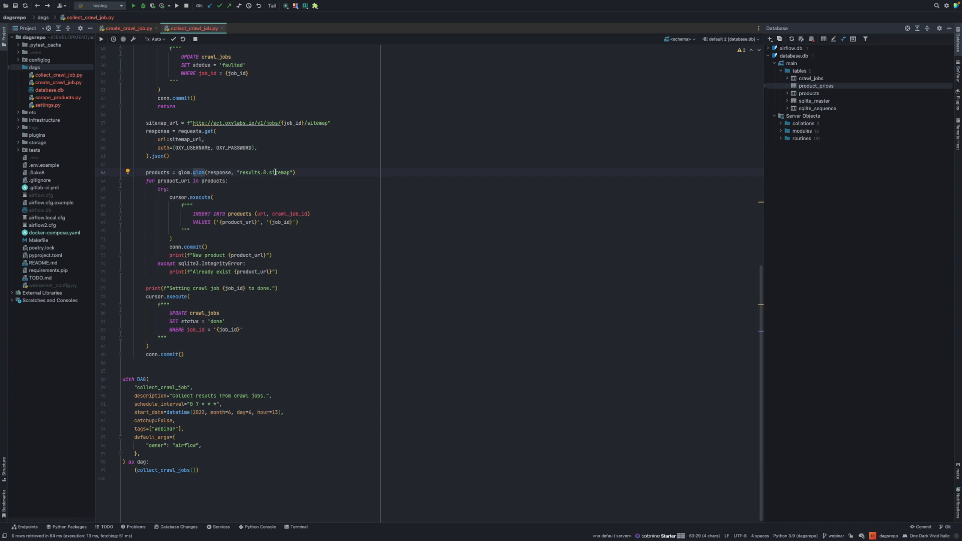
click(164, 172)
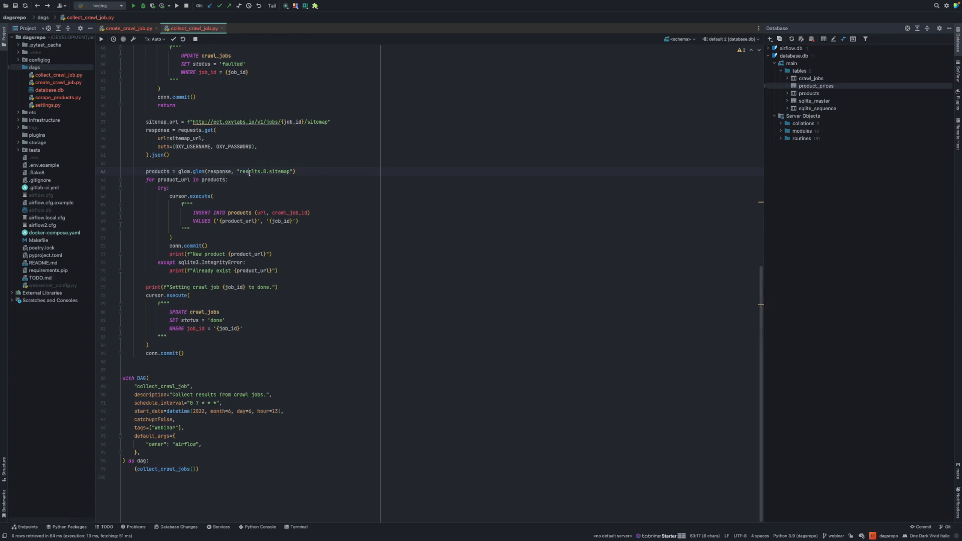
click(307, 171)
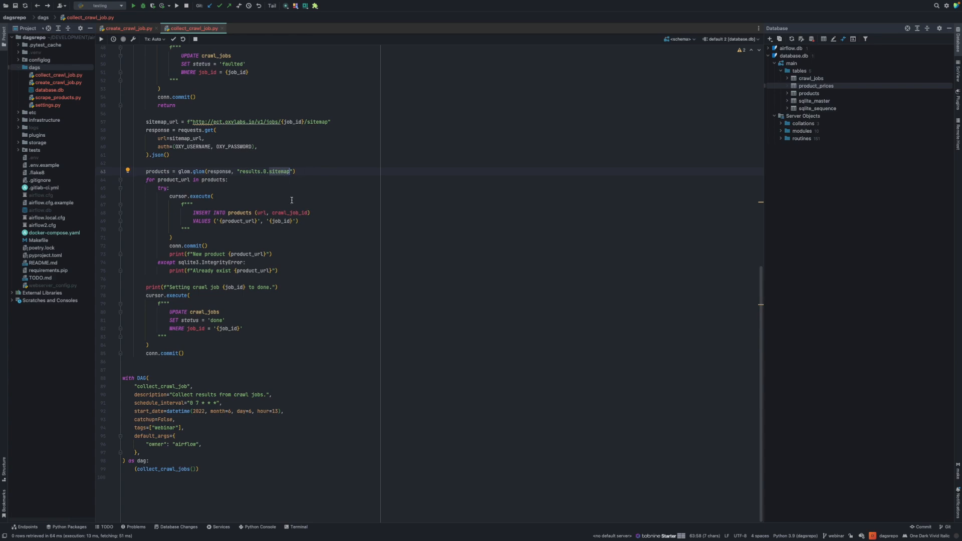
click(159, 171)
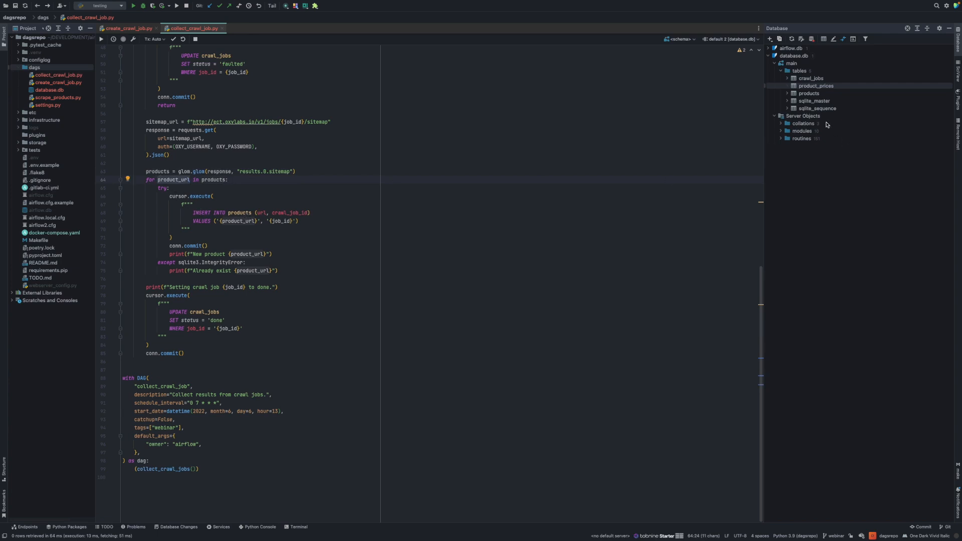
click(808, 93)
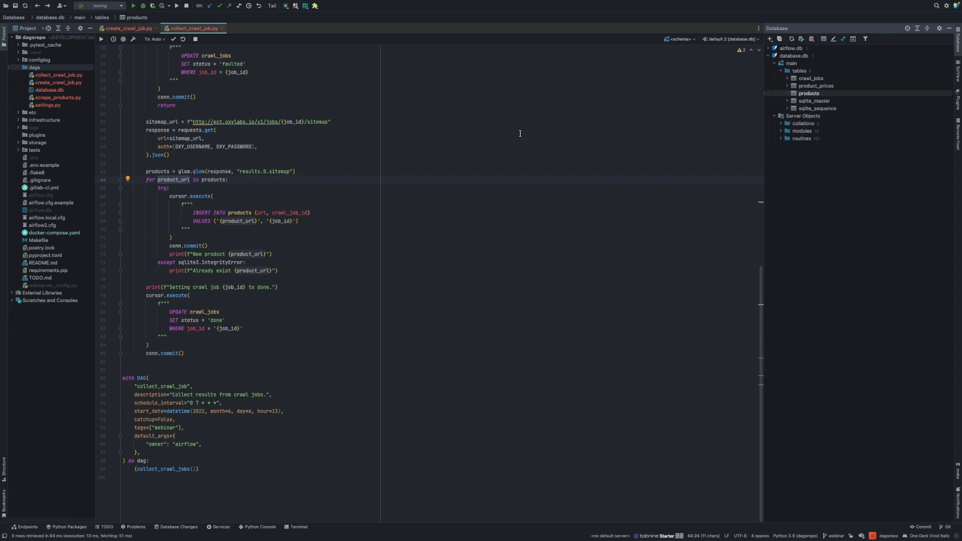
mouse_move(289, 237)
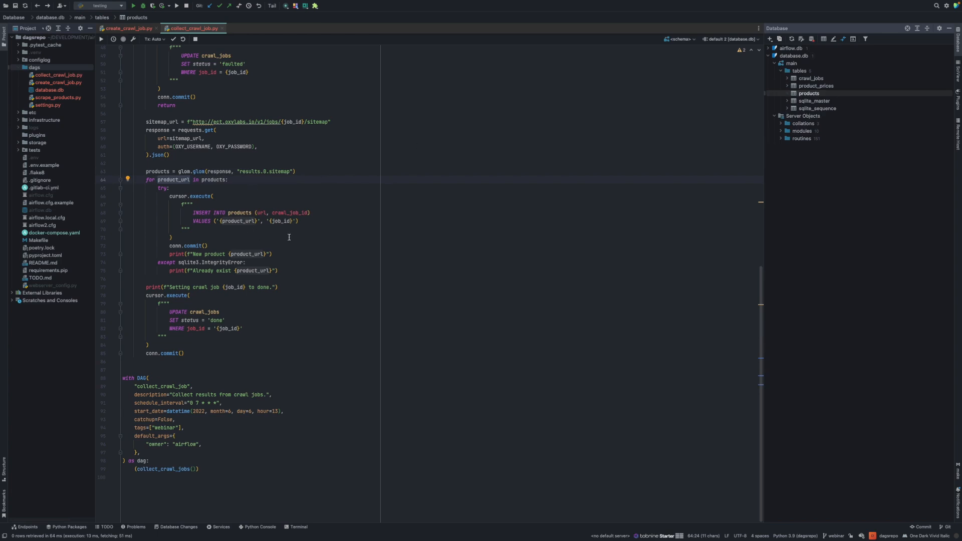
click(190, 229)
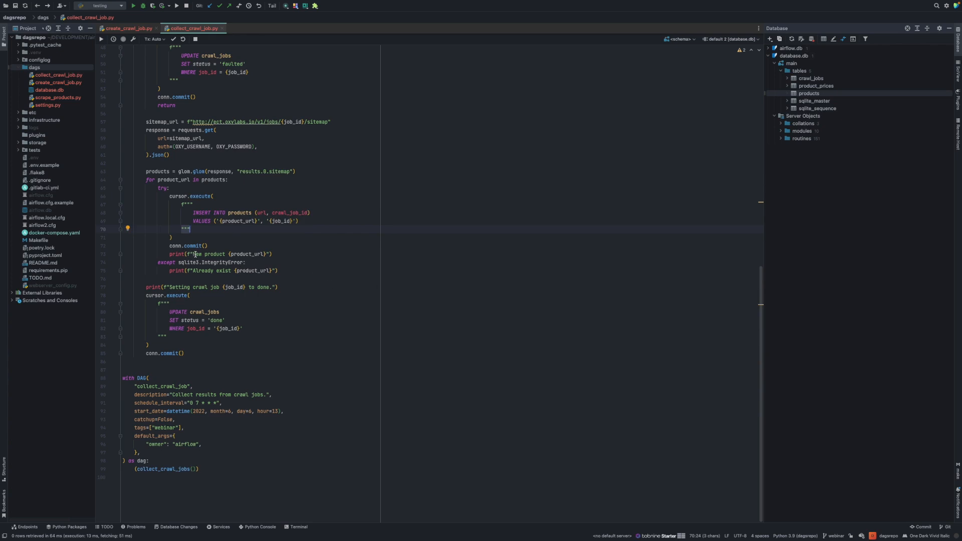
double_click(202, 254)
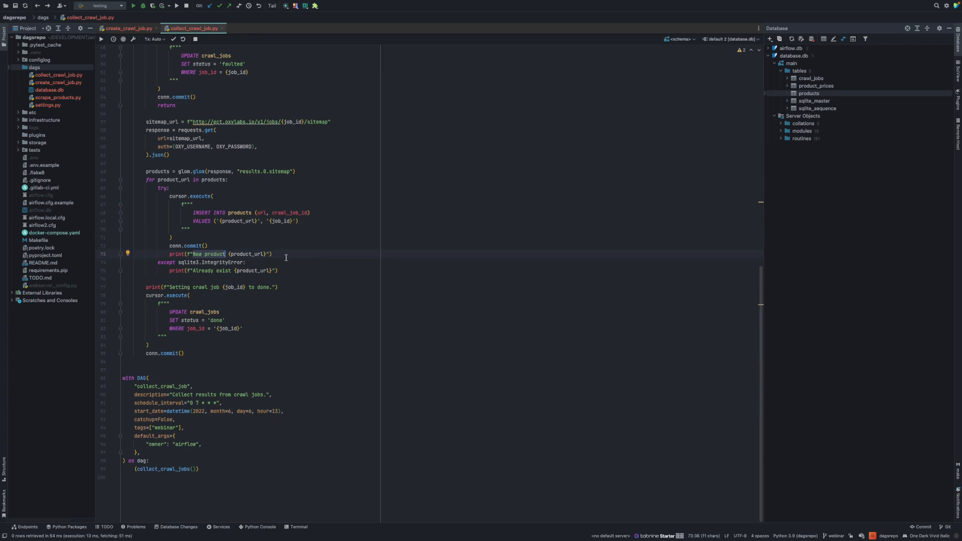
mouse_move(191, 276)
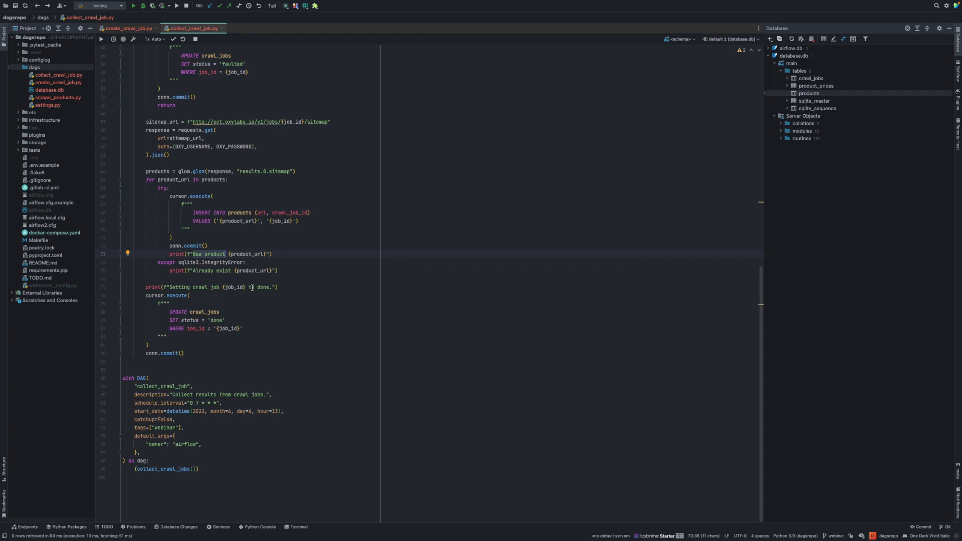
click(169, 271)
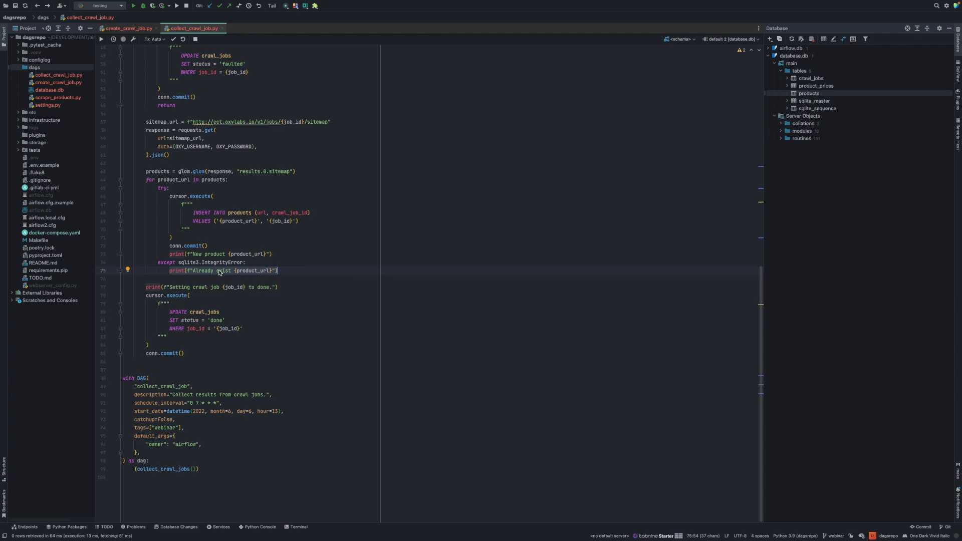
click(240, 312)
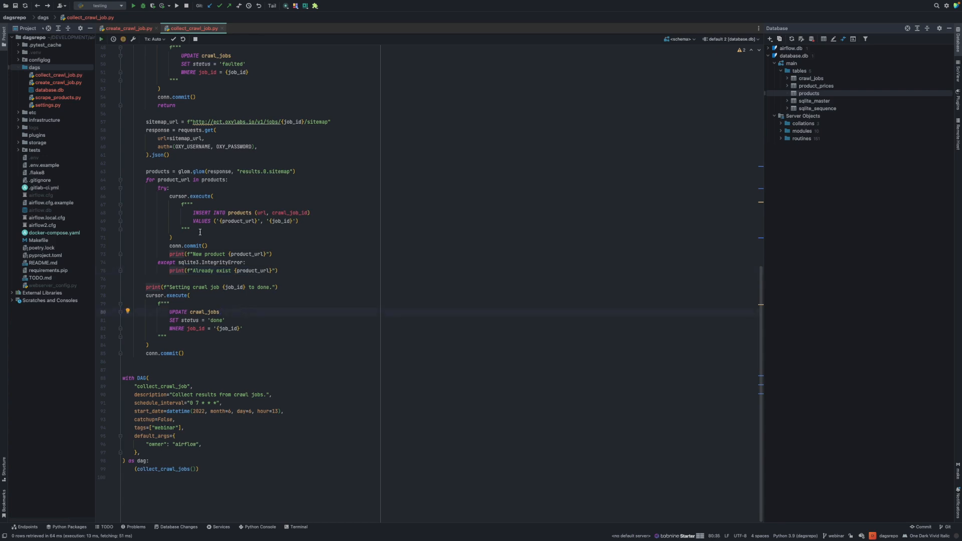
mouse_move(748, 151)
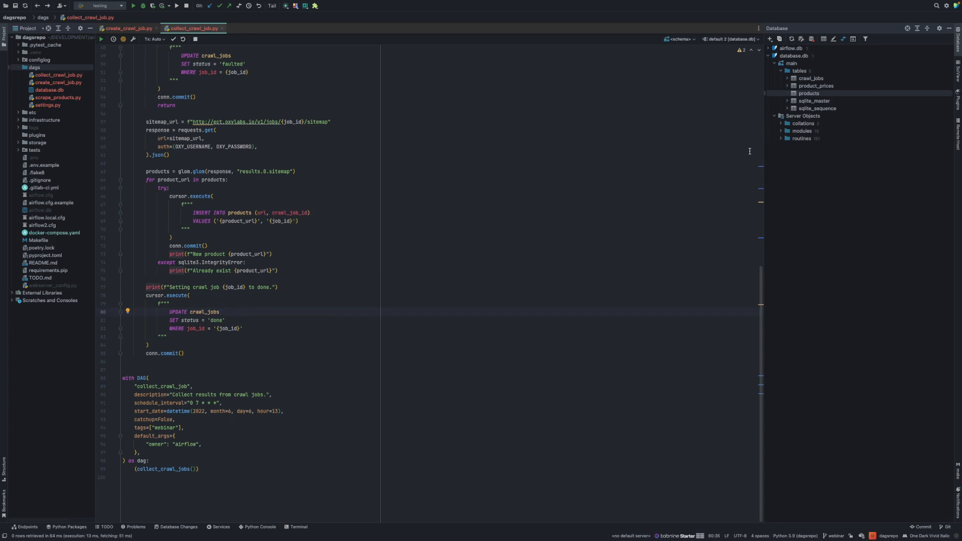
mouse_move(235, 314)
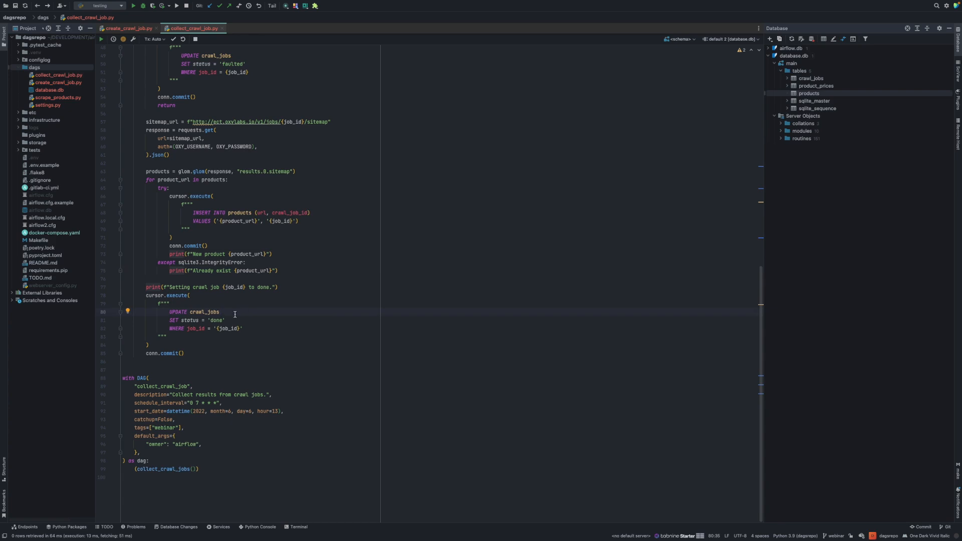
mouse_move(216, 326)
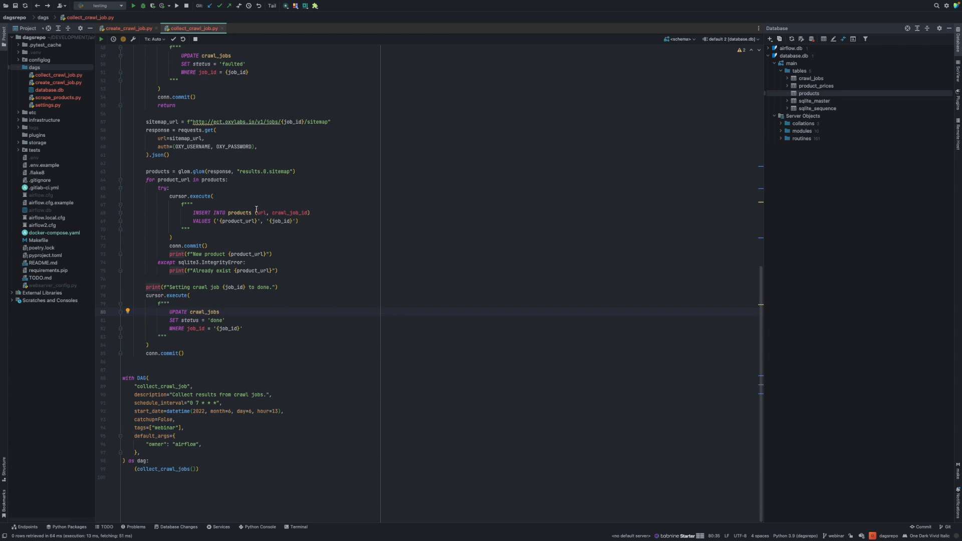
mouse_move(259, 204)
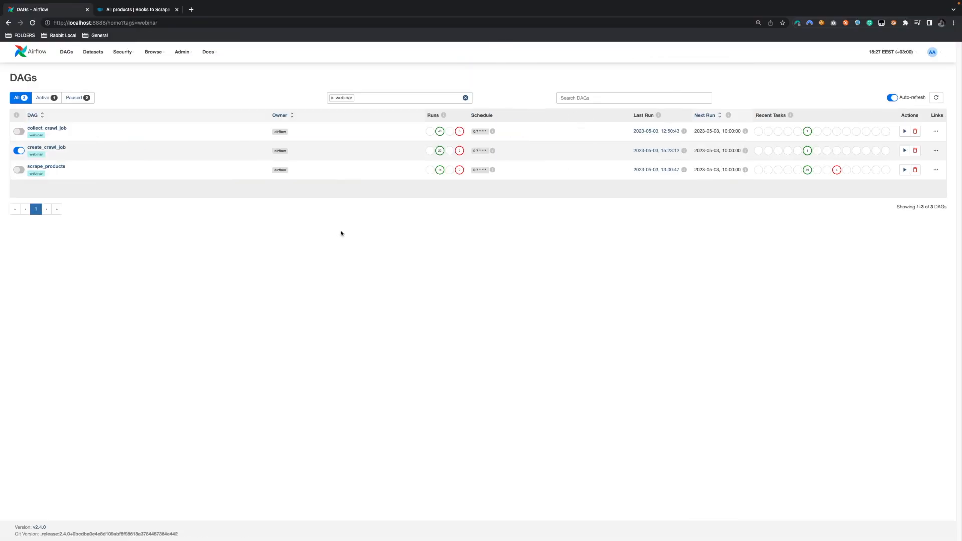
mouse_move(60, 104)
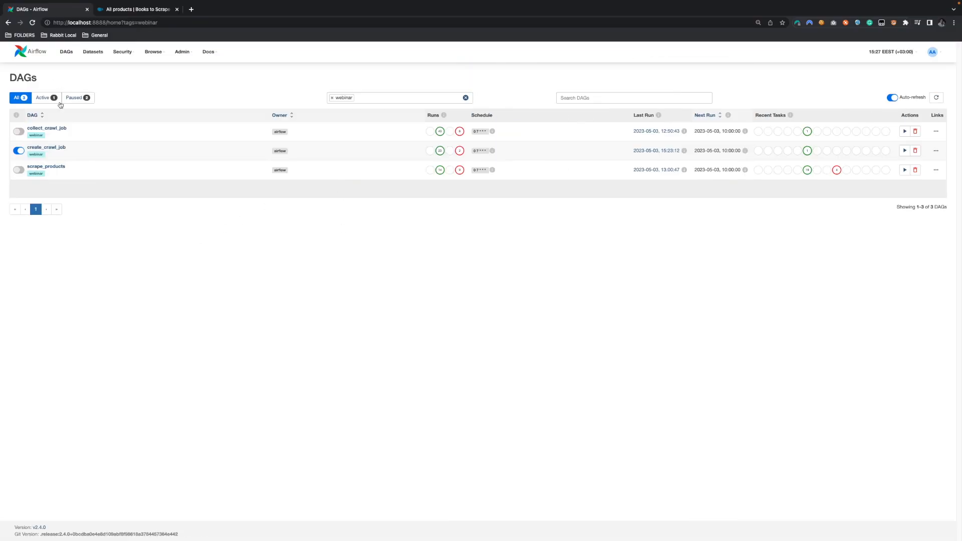
mouse_move(46, 128)
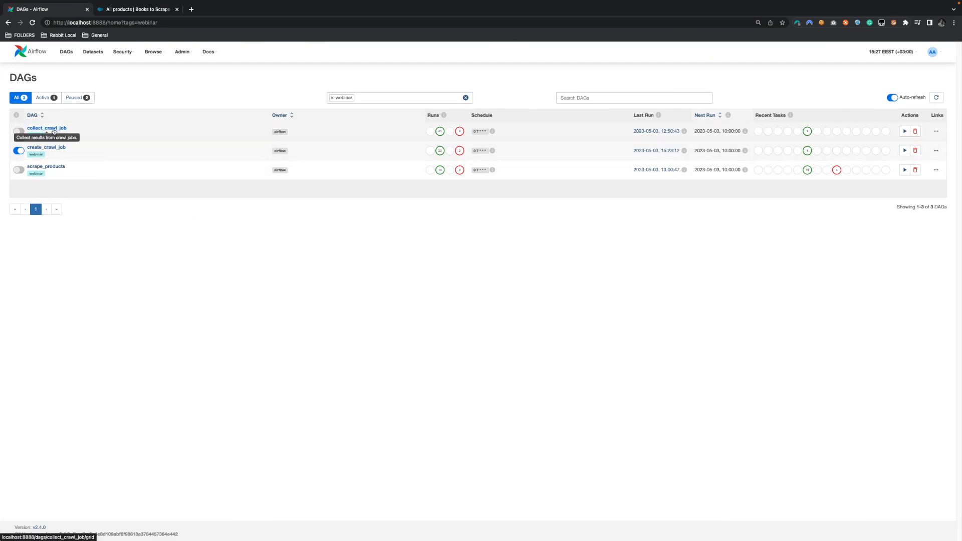
Open the collect_crawl_job DAG and trigger a manual run
click(46, 128)
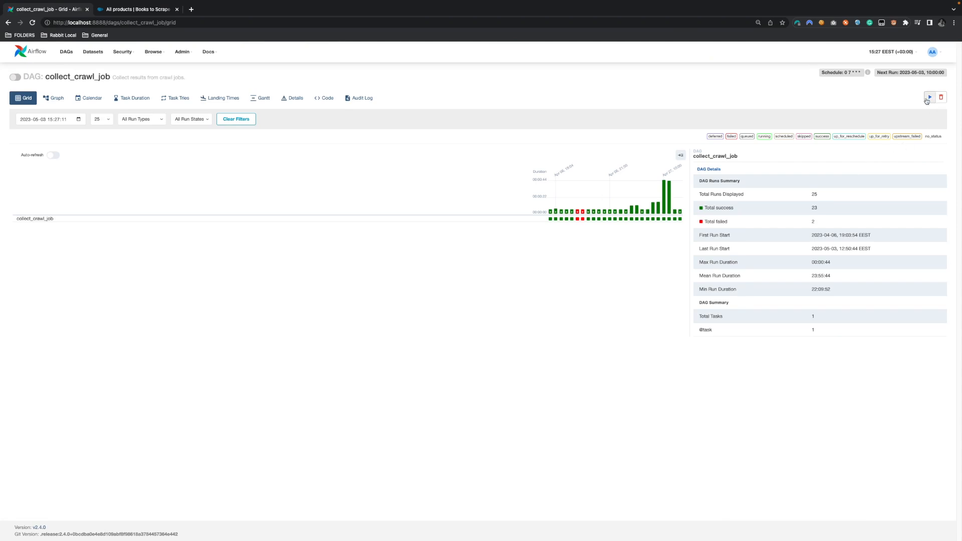
click(928, 96)
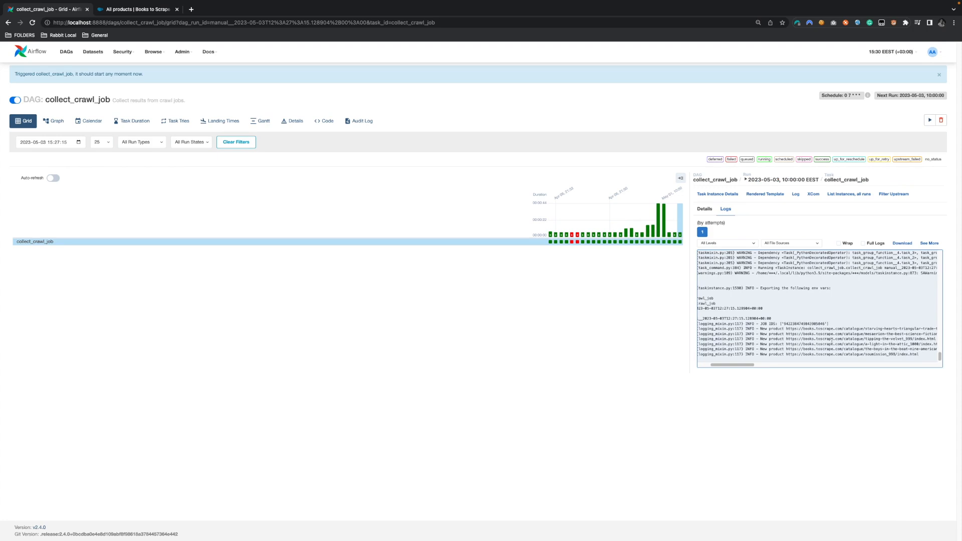
mouse_move(465, 283)
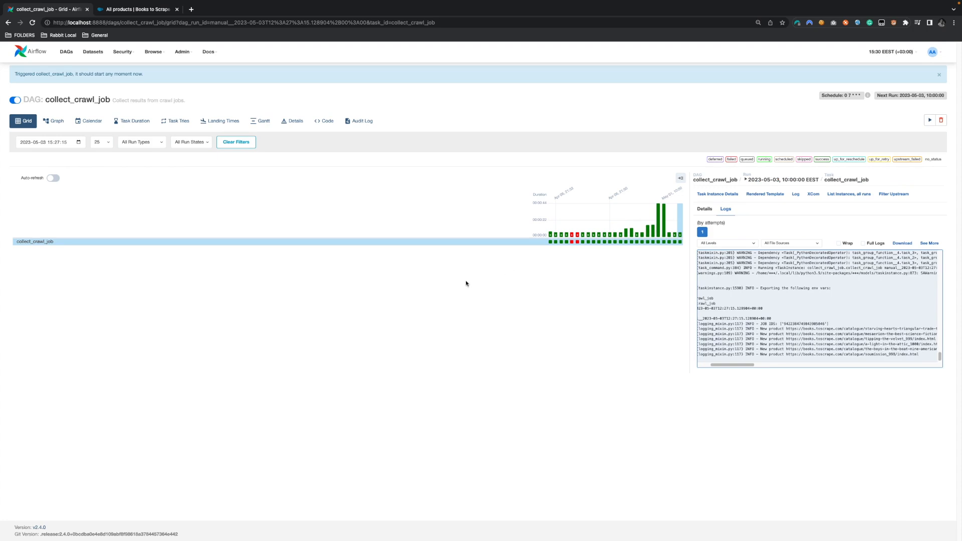
mouse_move(366, 524)
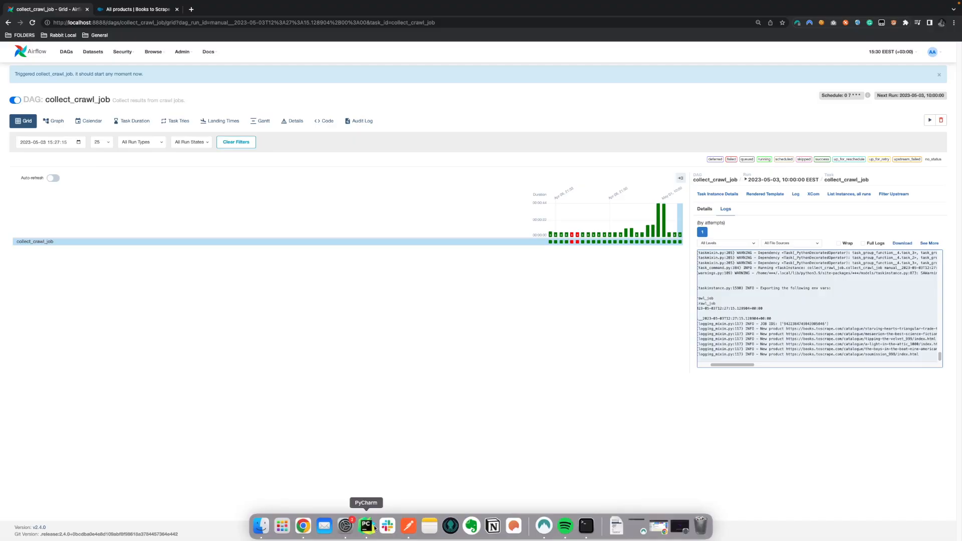
In PyCharm, open the products table with its 22 book URLs, then return to collect_crawl_job.py
click(366, 525)
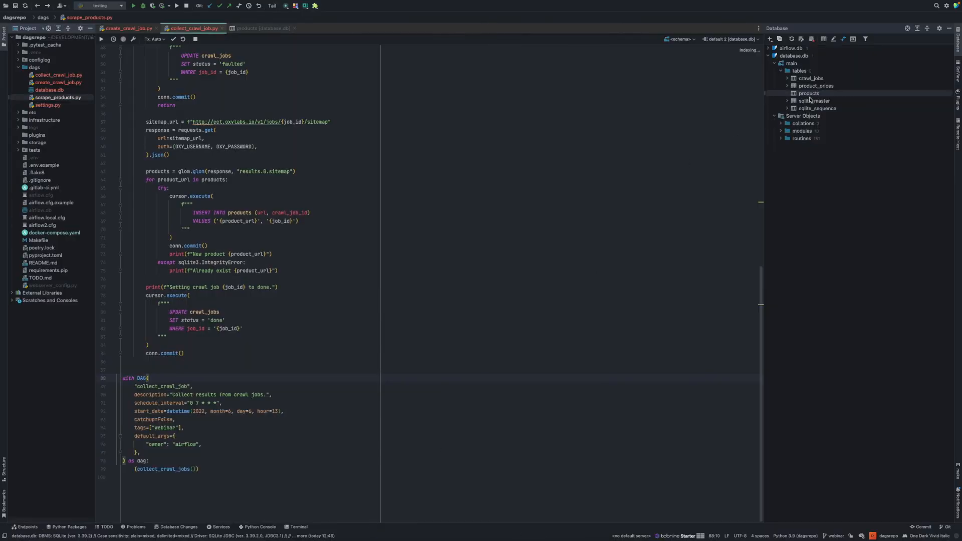
double_click(809, 93)
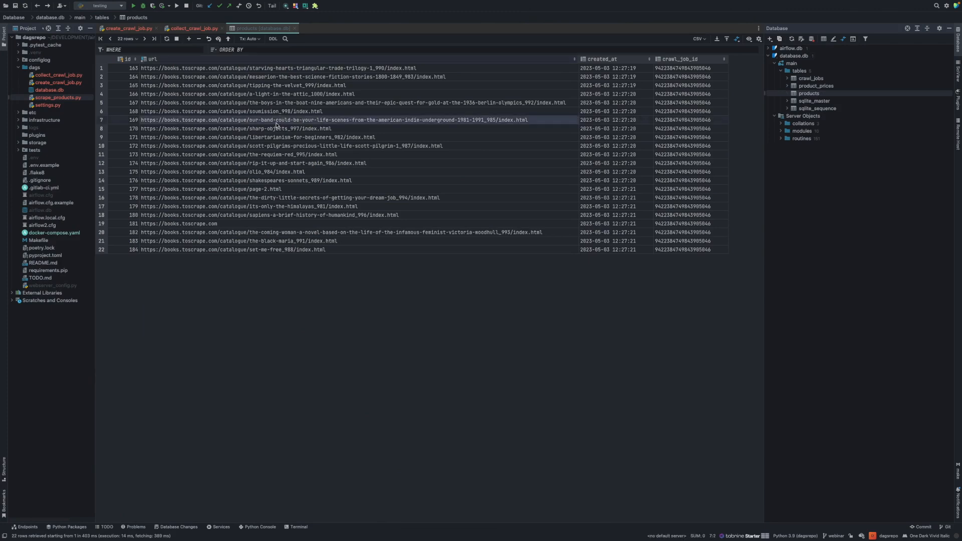
mouse_move(252, 116)
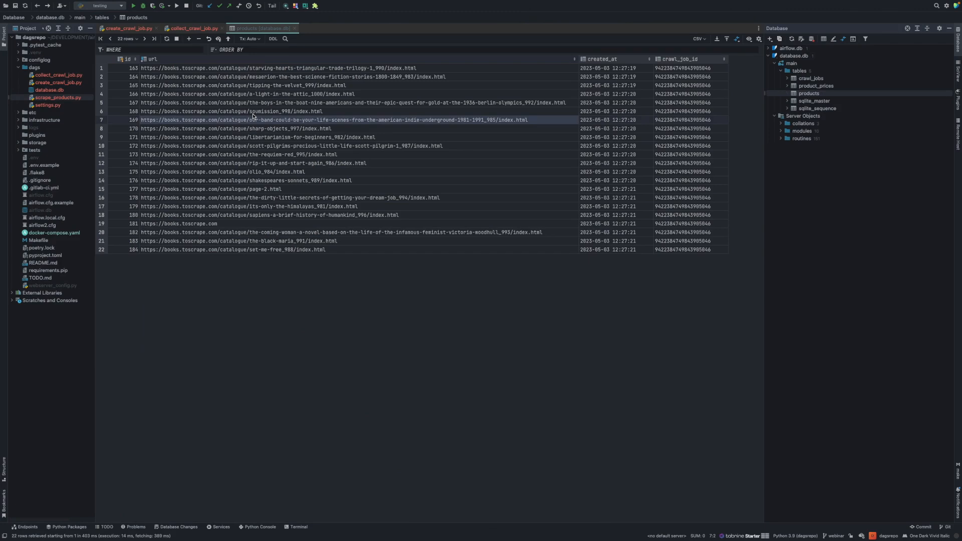
mouse_move(249, 120)
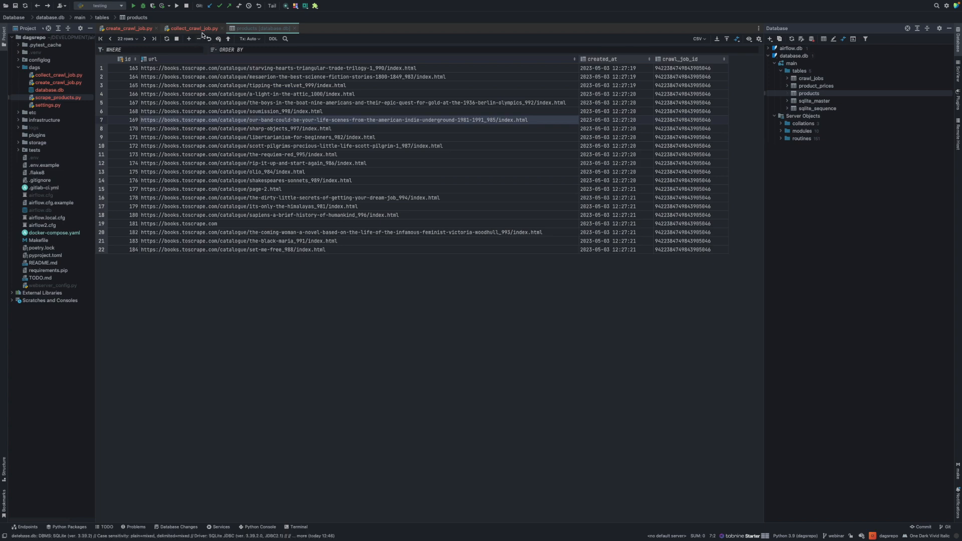
click(192, 28)
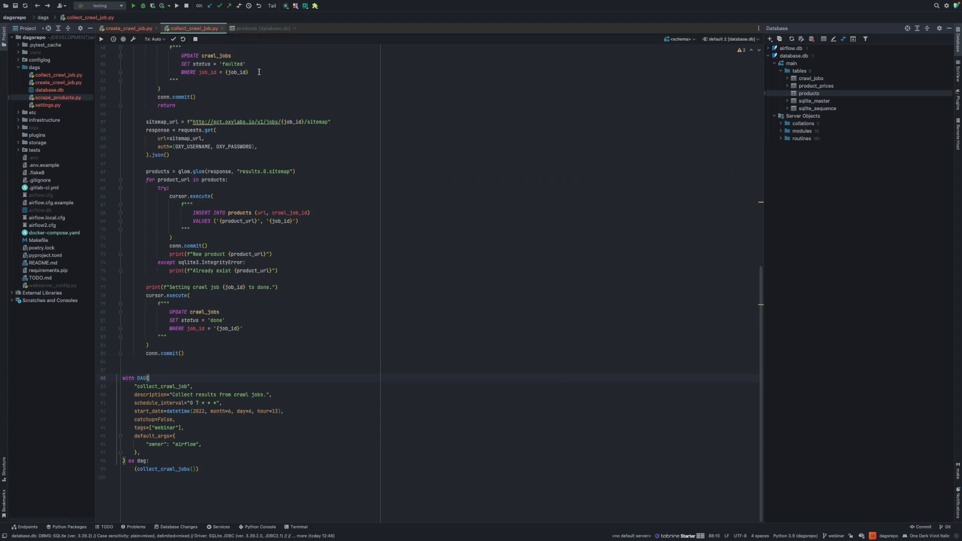
mouse_move(250, 134)
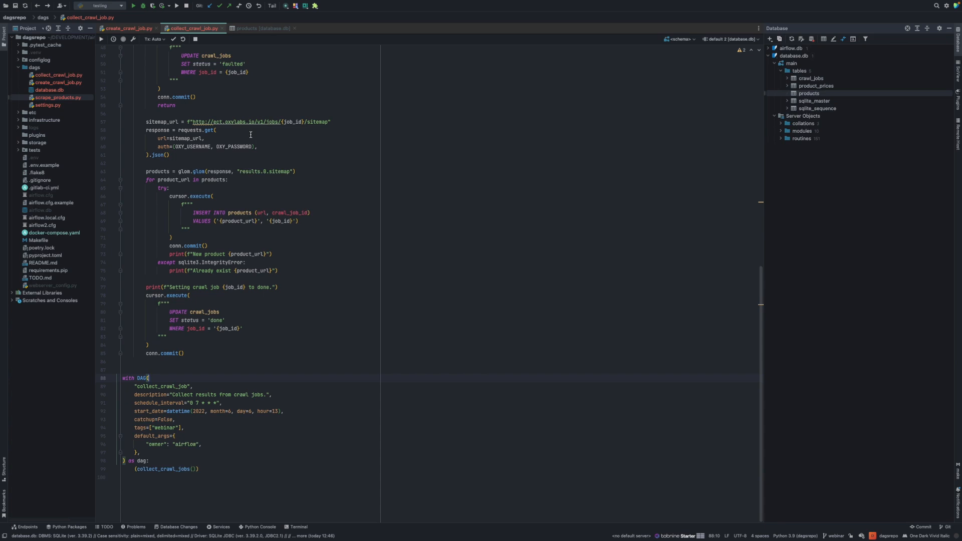
mouse_move(194, 127)
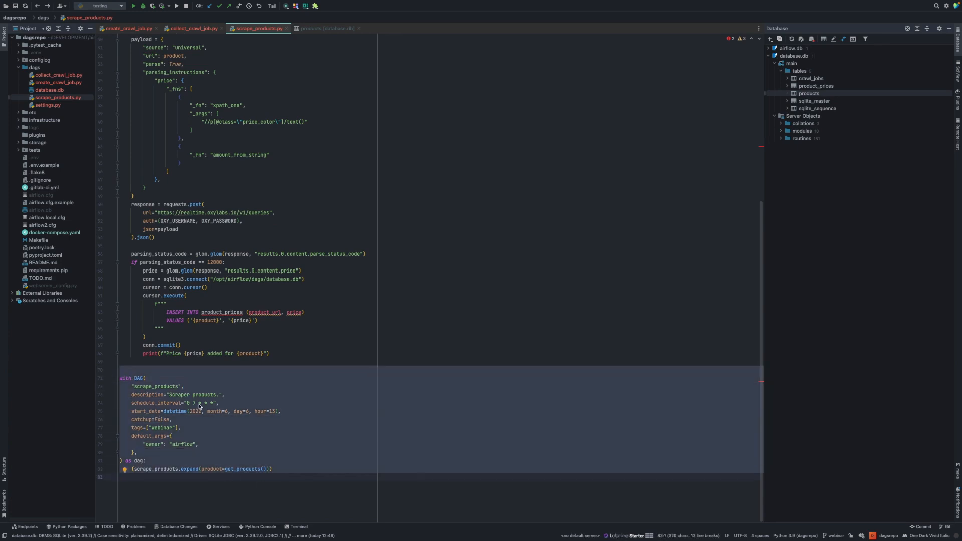
click(174, 469)
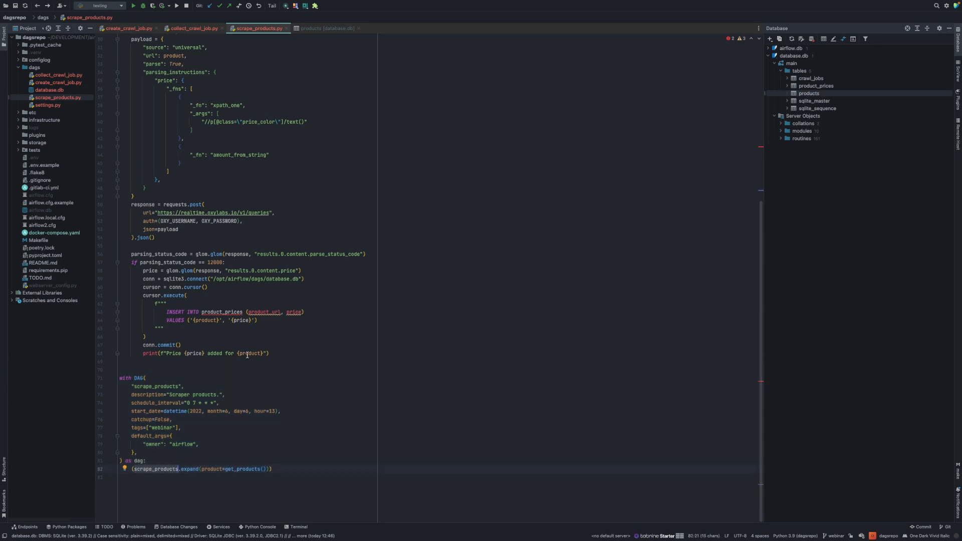
scroll(up, 3)
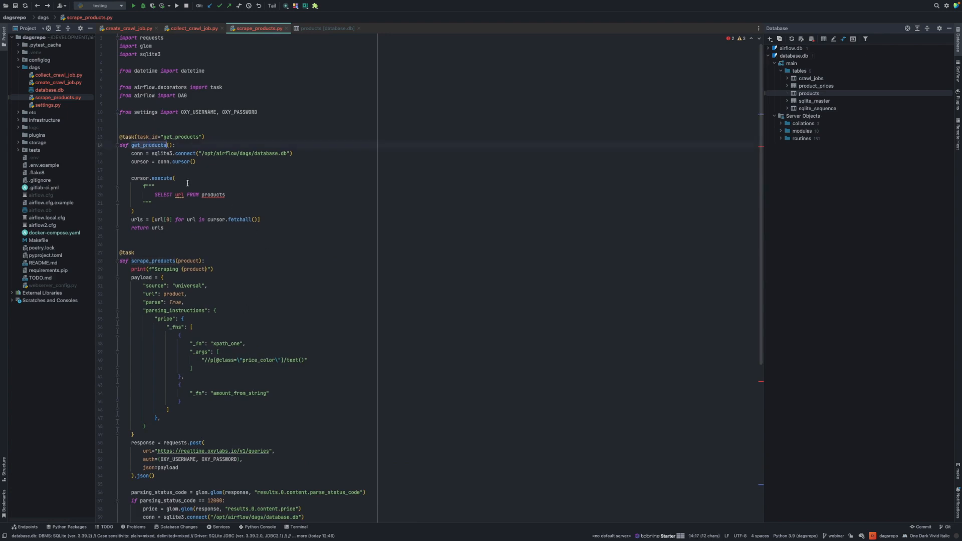
scroll(down, 3)
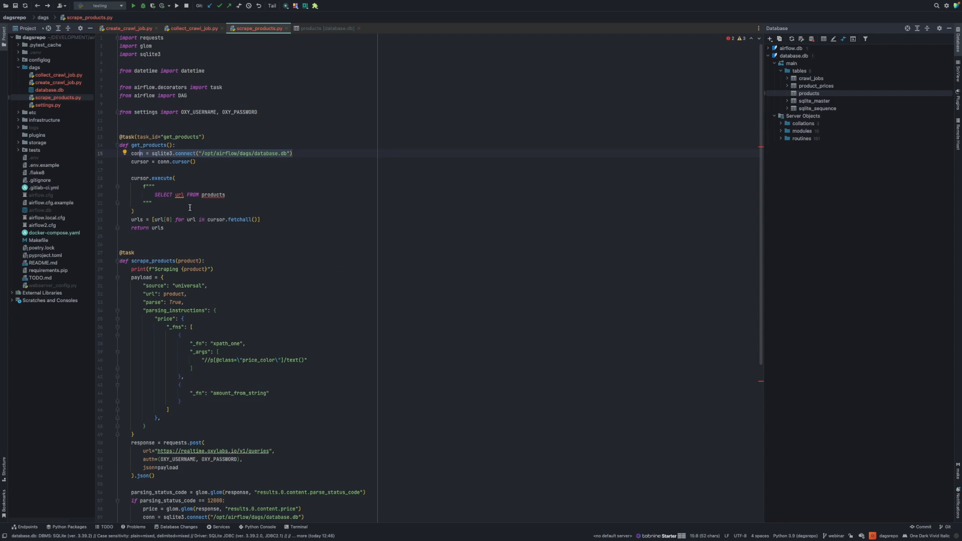
mouse_move(521, 177)
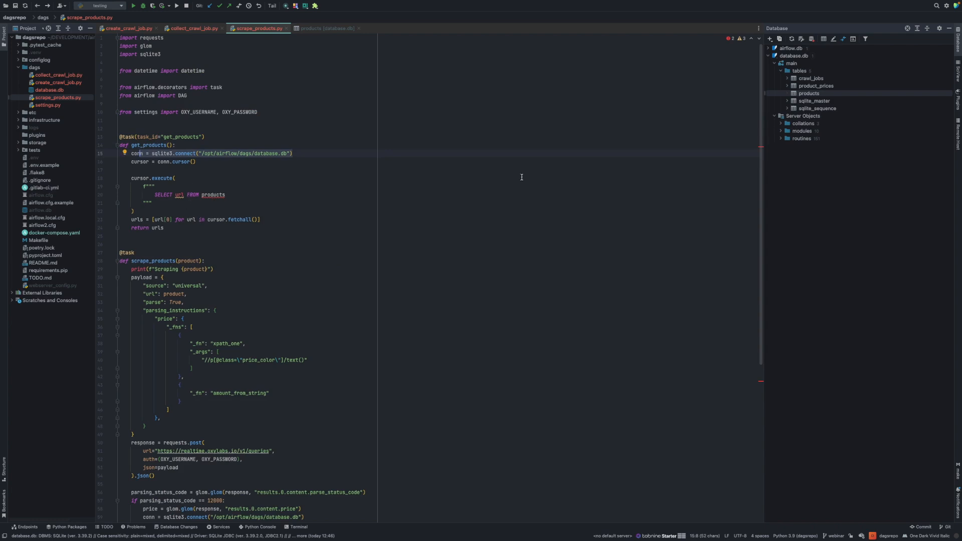
mouse_move(174, 208)
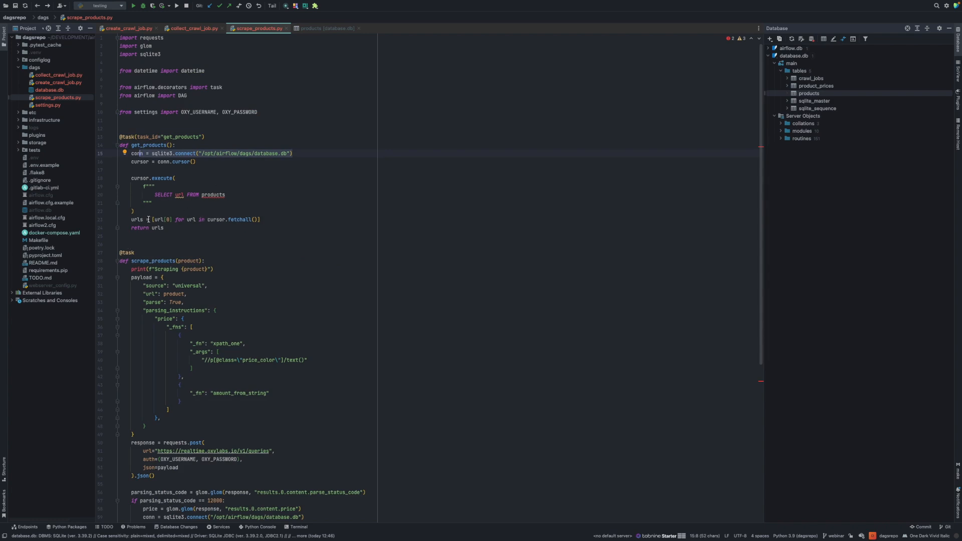
click(157, 228)
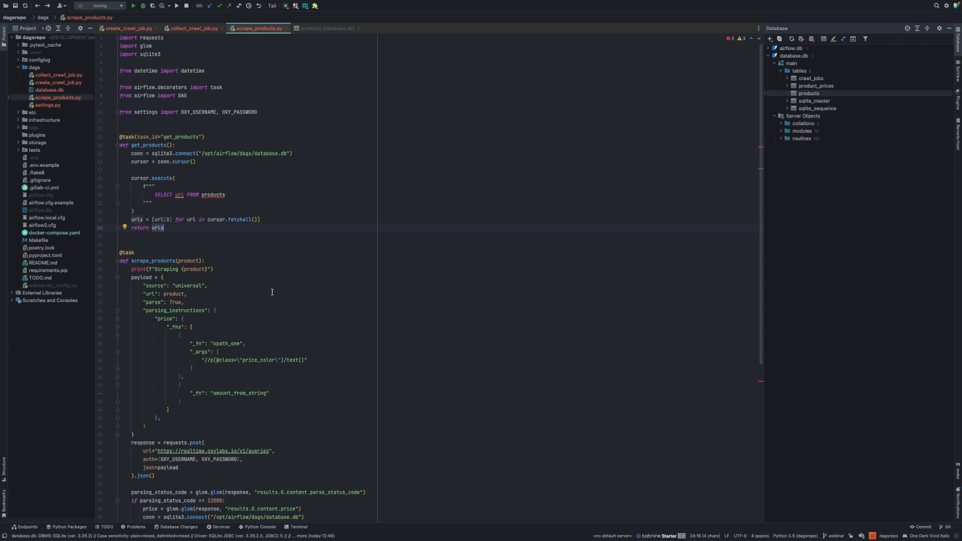
scroll(down, 3)
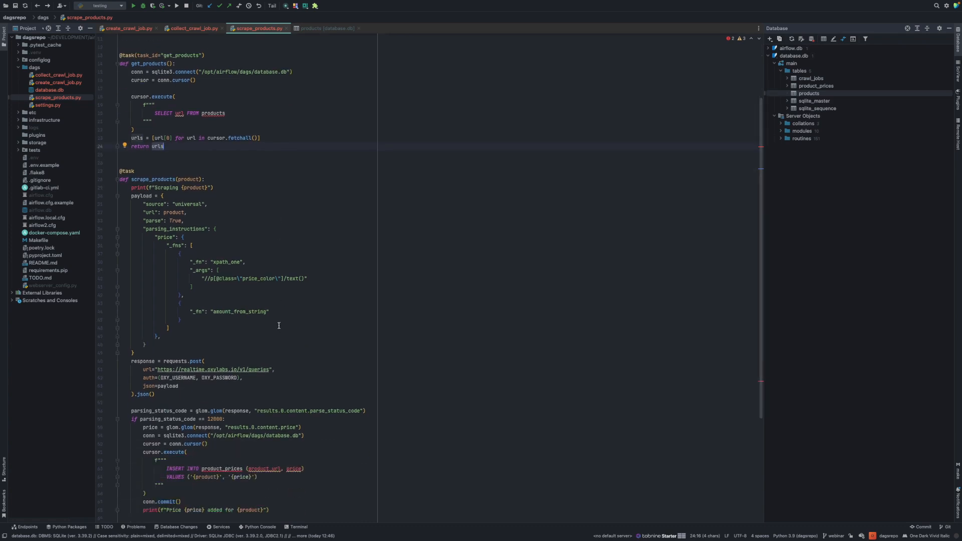
mouse_move(294, 319)
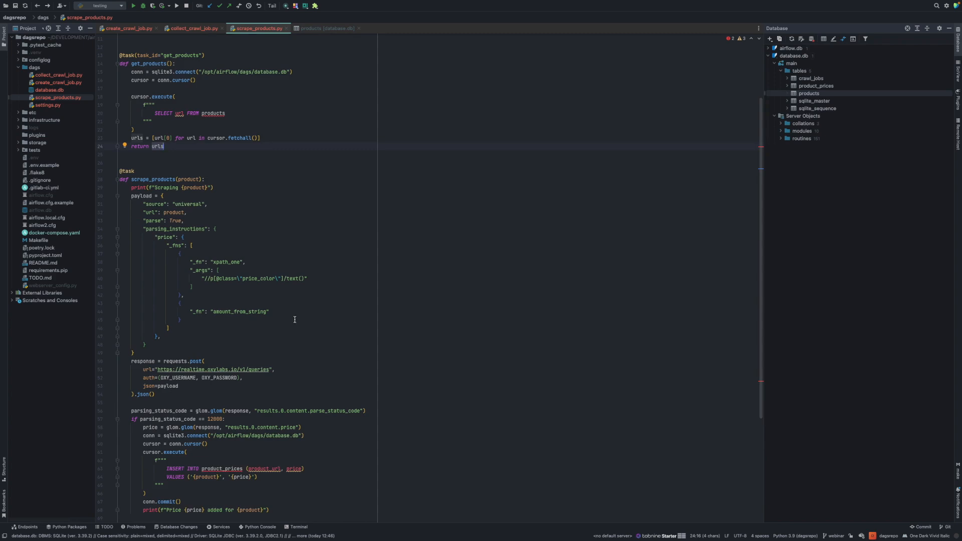
scroll(down, 3)
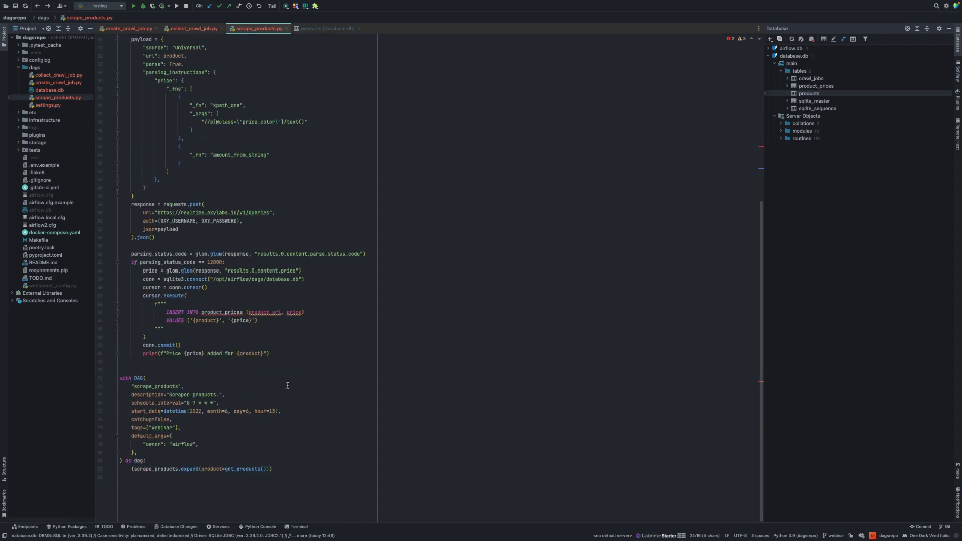
scroll(up, 3)
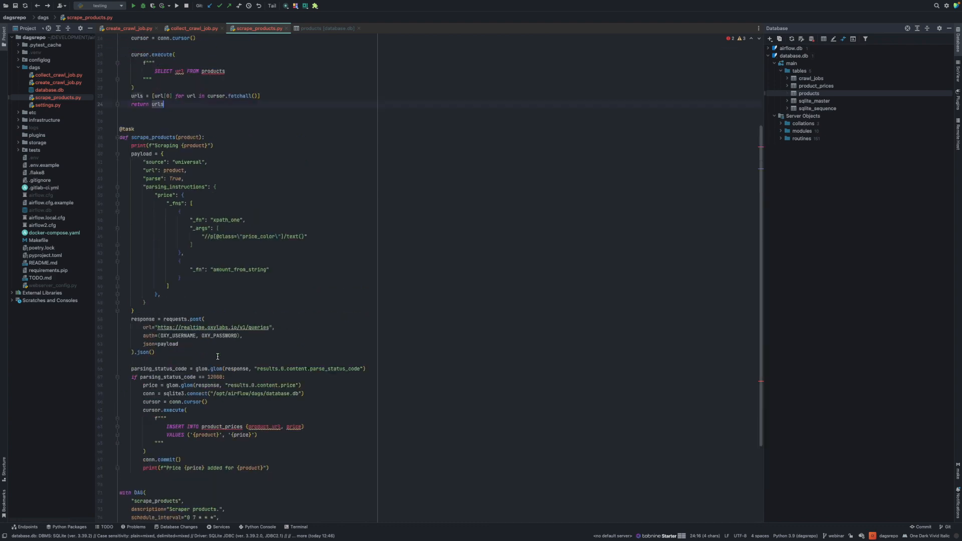
scroll(up, 3)
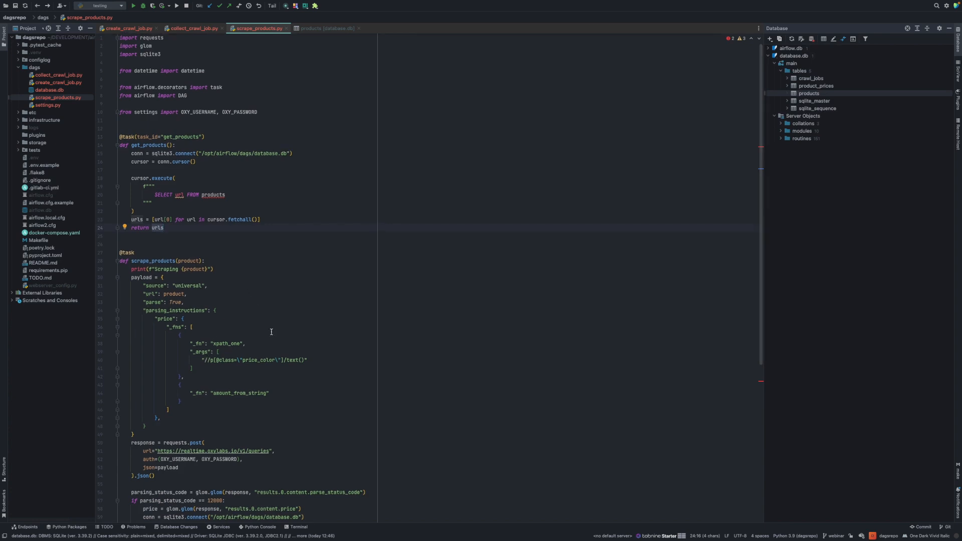
scroll(down, 3)
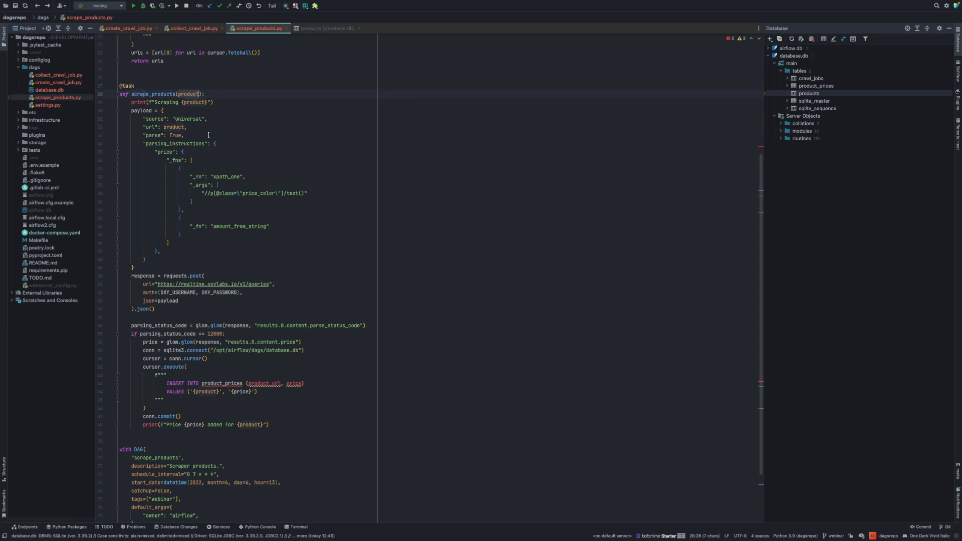
scroll(up, 3)
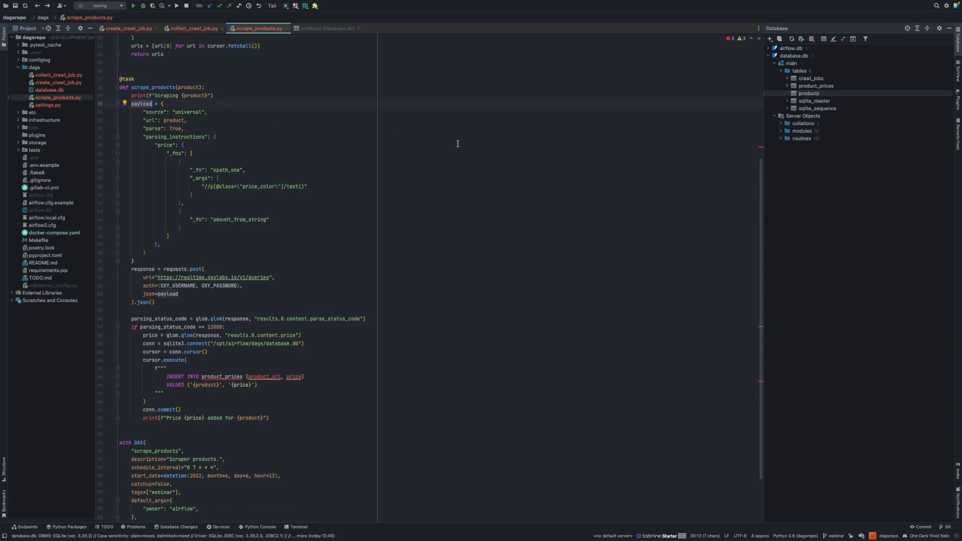
mouse_move(245, 139)
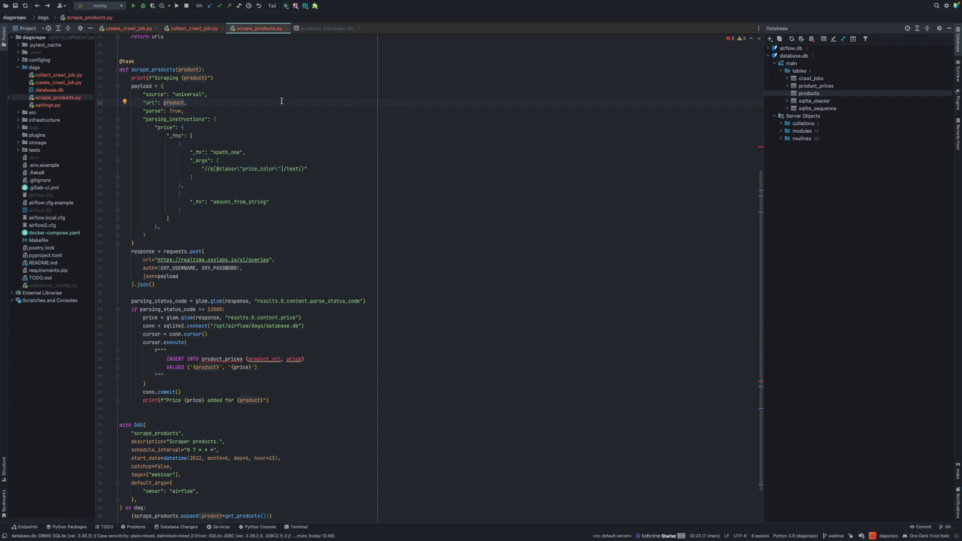
scroll(up, 3)
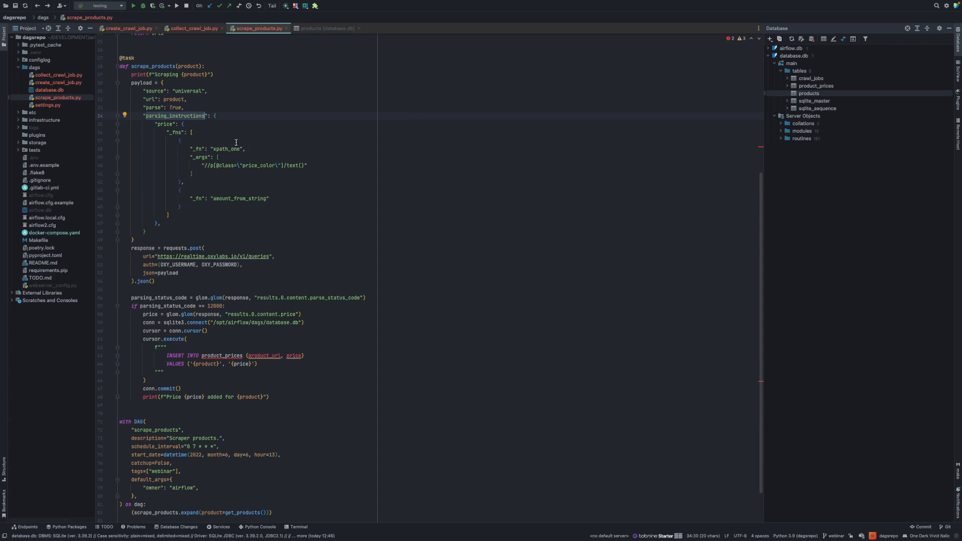
mouse_move(163, 124)
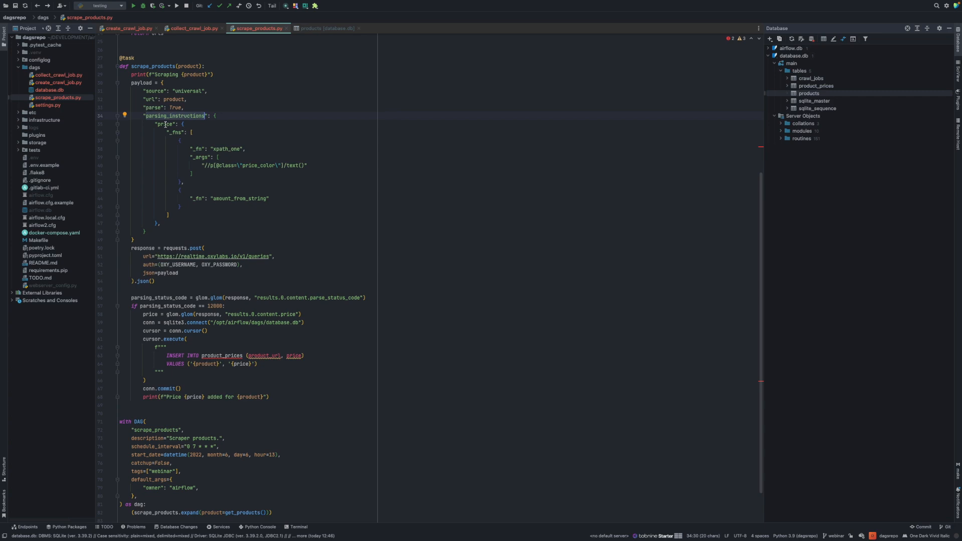
mouse_move(248, 124)
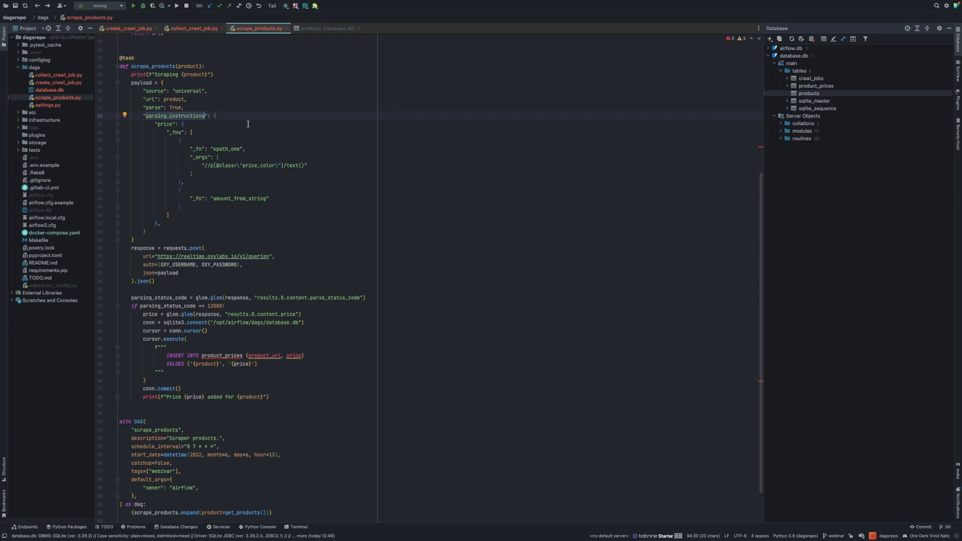
mouse_move(181, 139)
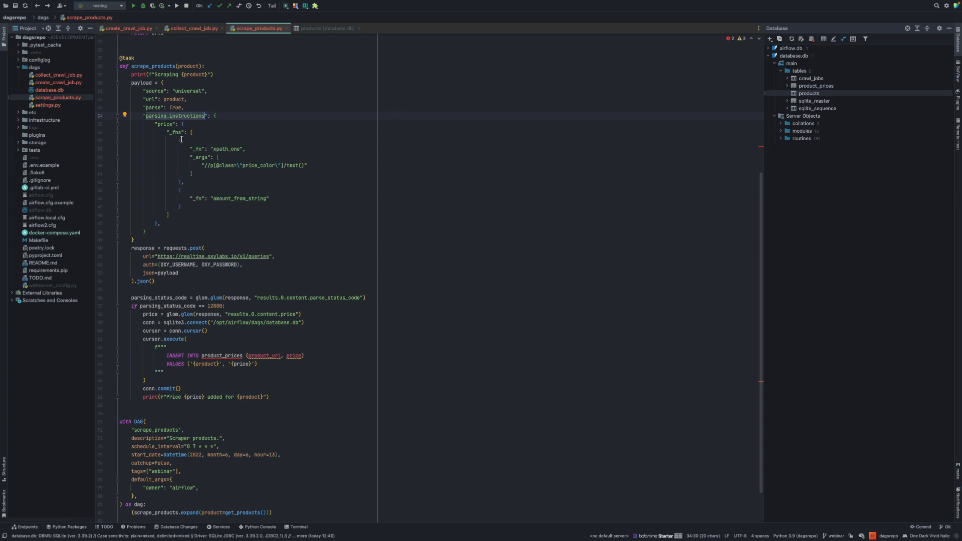
mouse_move(204, 137)
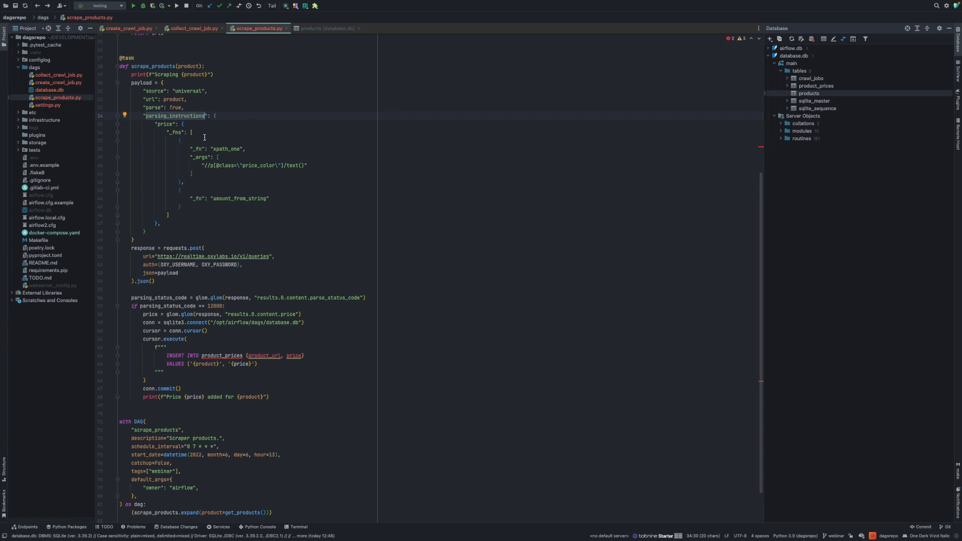
mouse_move(167, 125)
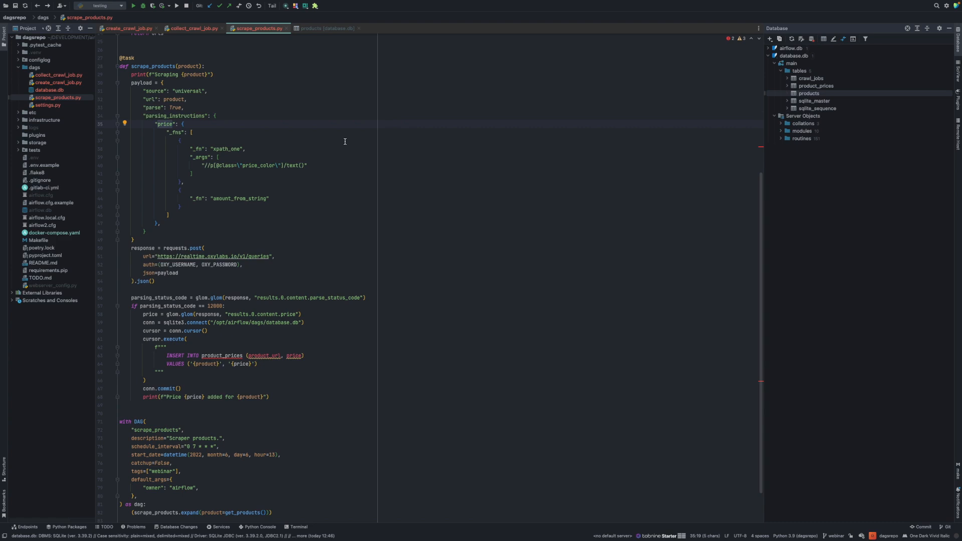
mouse_move(153, 120)
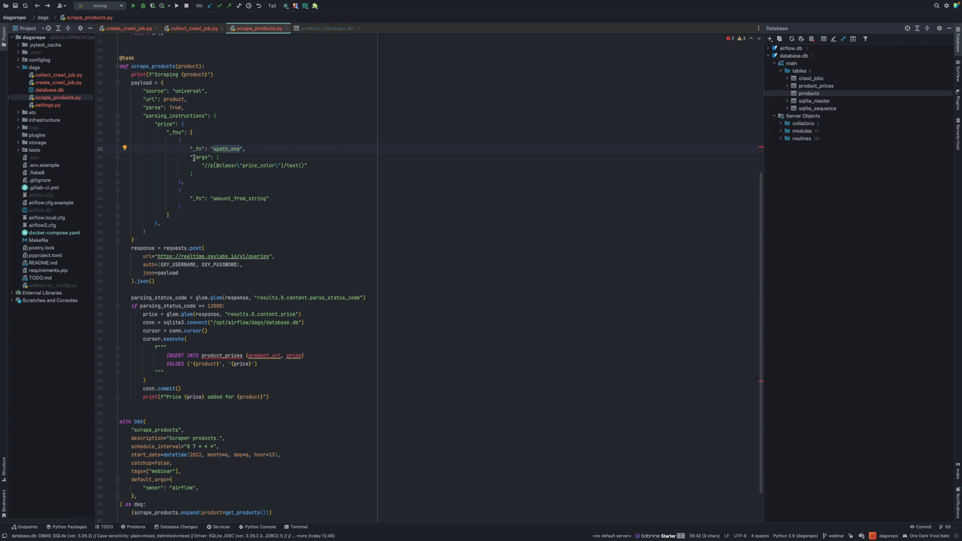
click(244, 165)
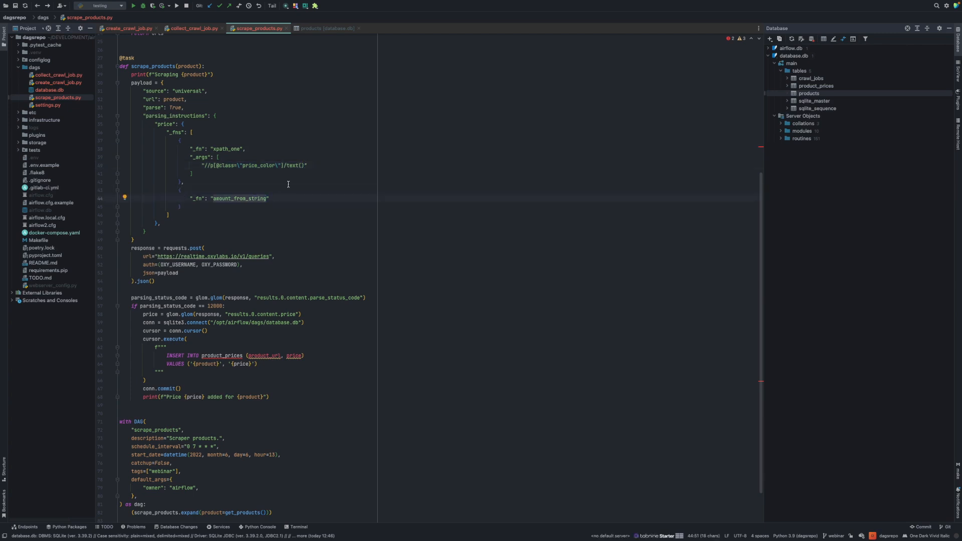
mouse_move(340, 209)
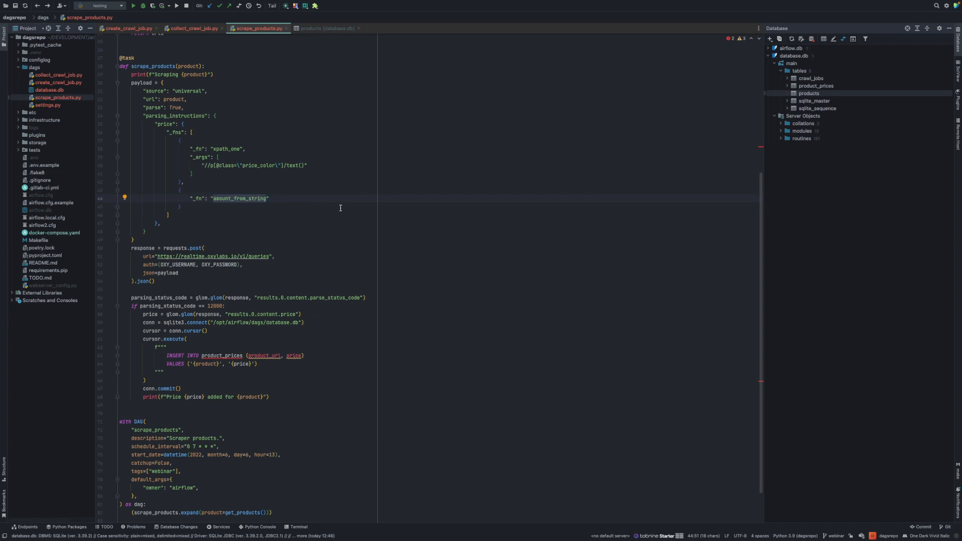
mouse_move(335, 211)
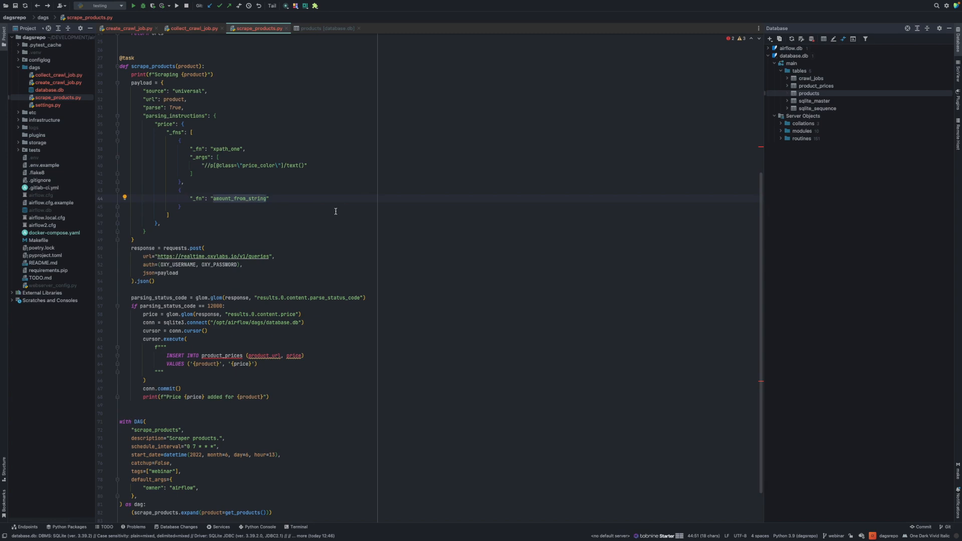
mouse_move(287, 215)
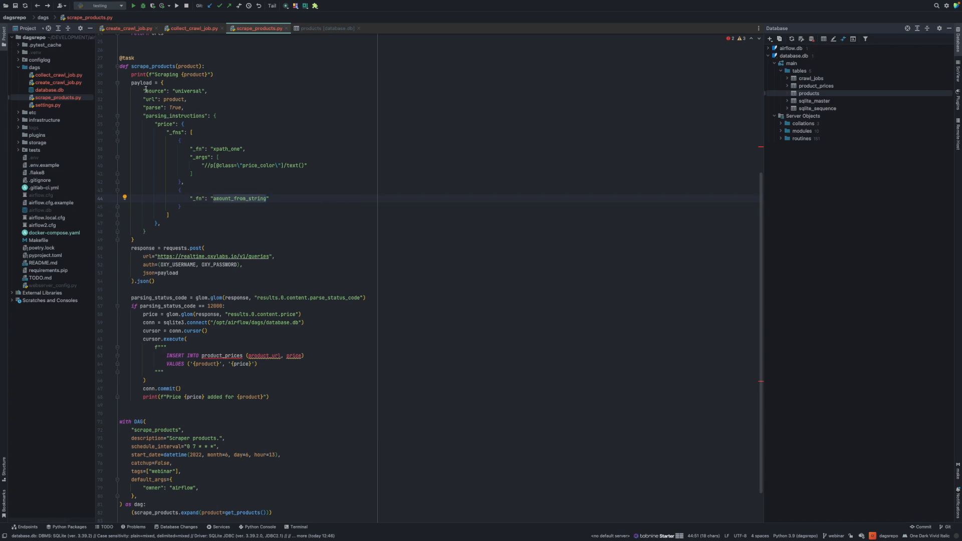
scroll(up, 3)
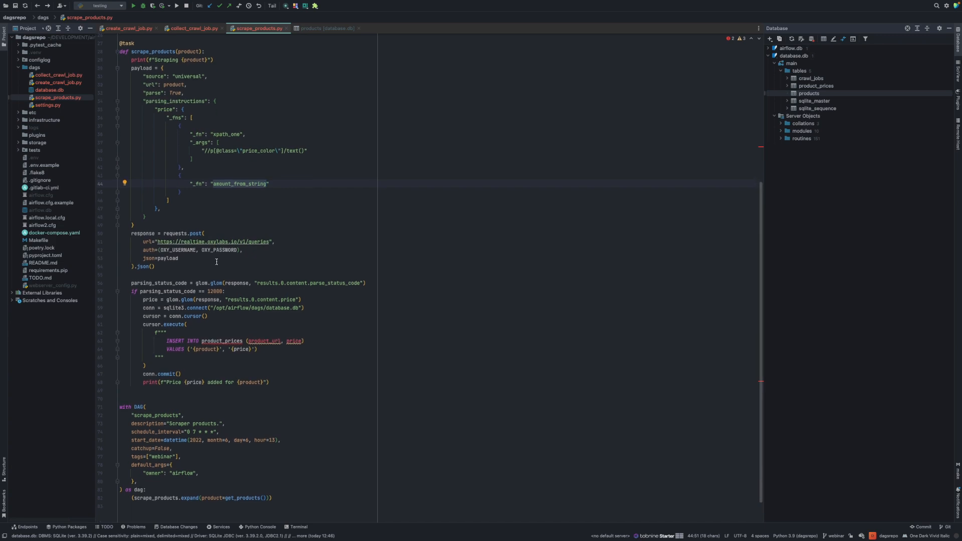
scroll(down, 3)
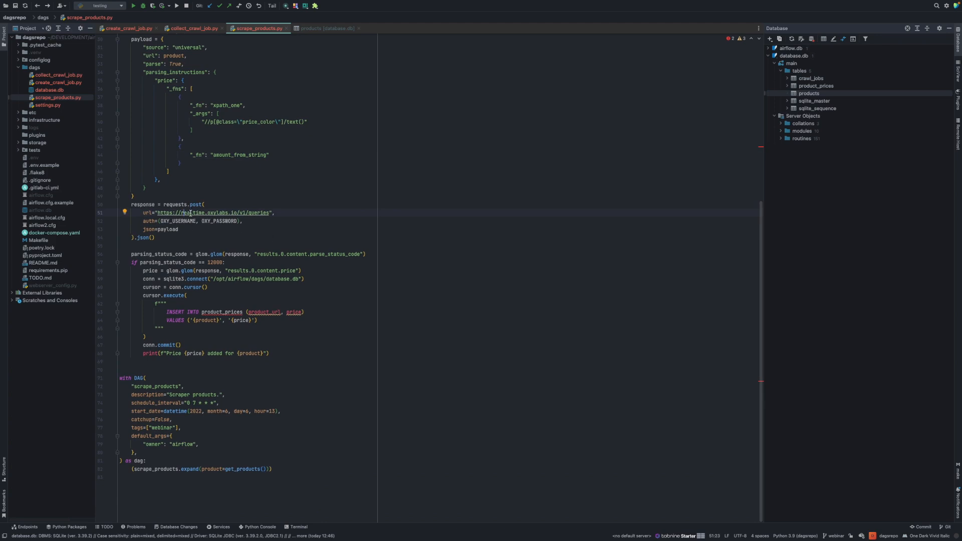
click(172, 229)
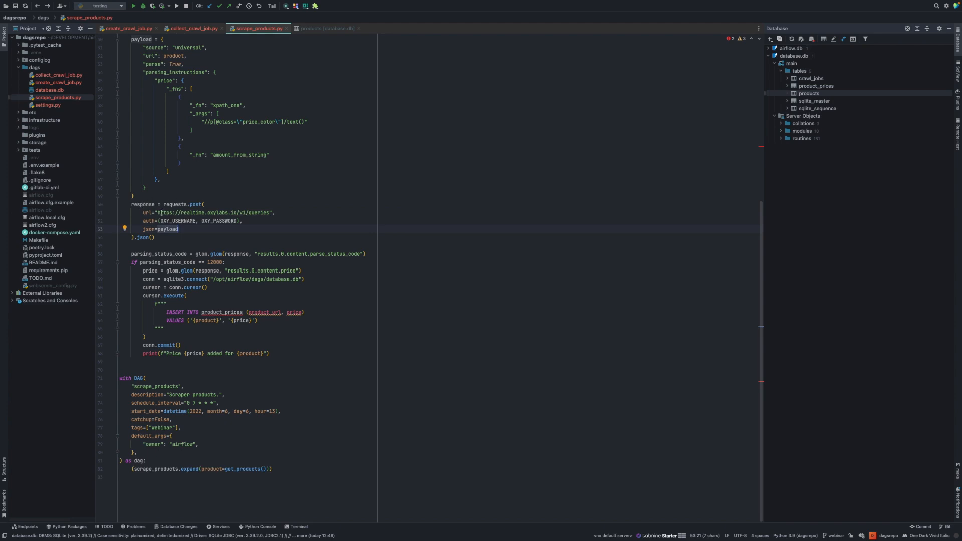
mouse_move(317, 261)
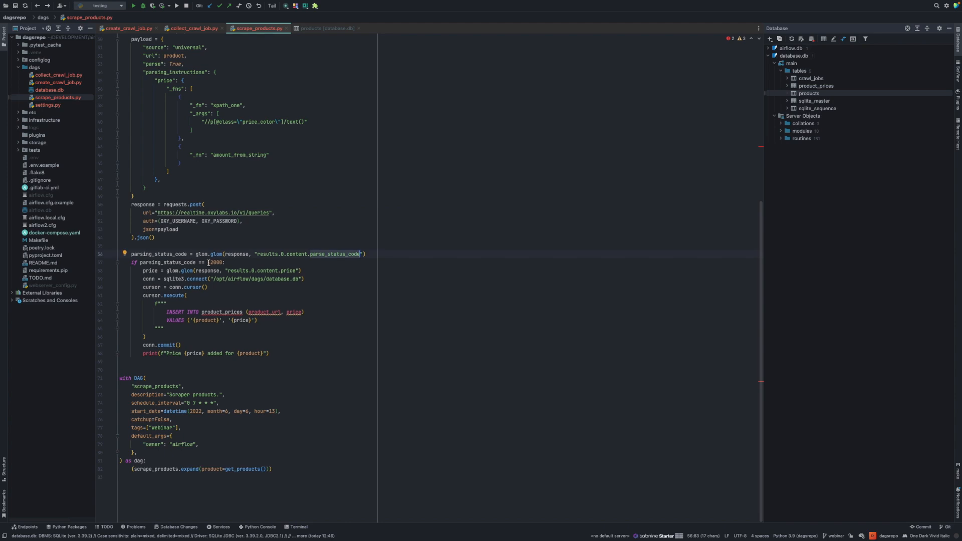
mouse_move(202, 287)
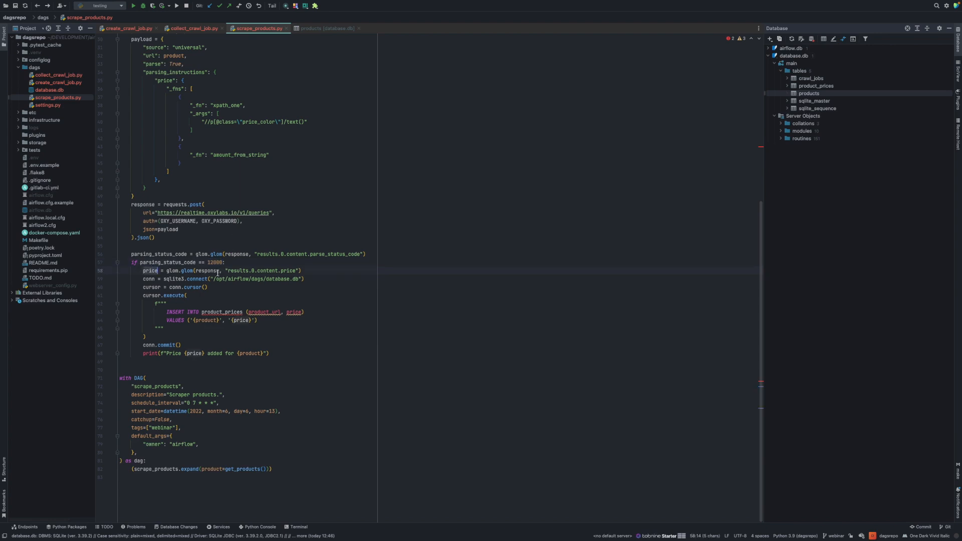
mouse_move(280, 271)
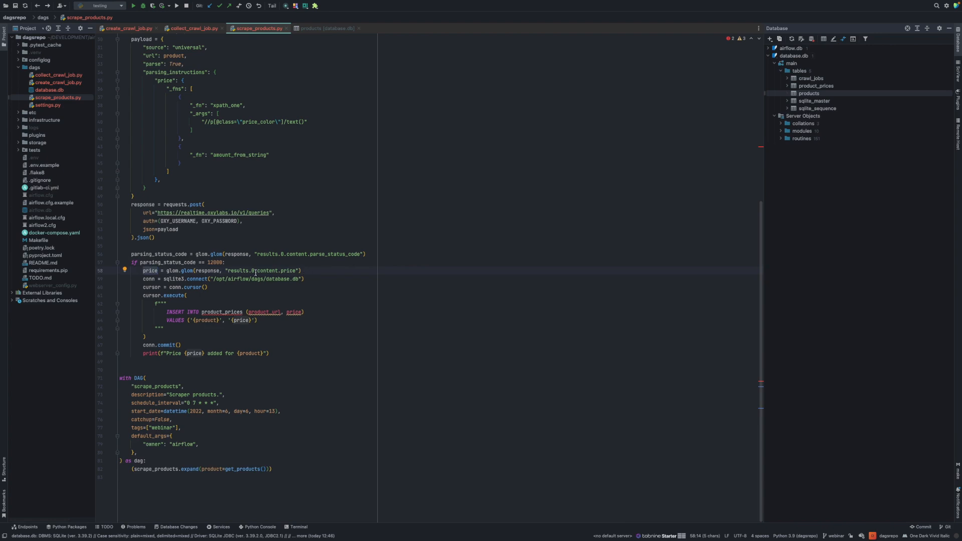
click(227, 271)
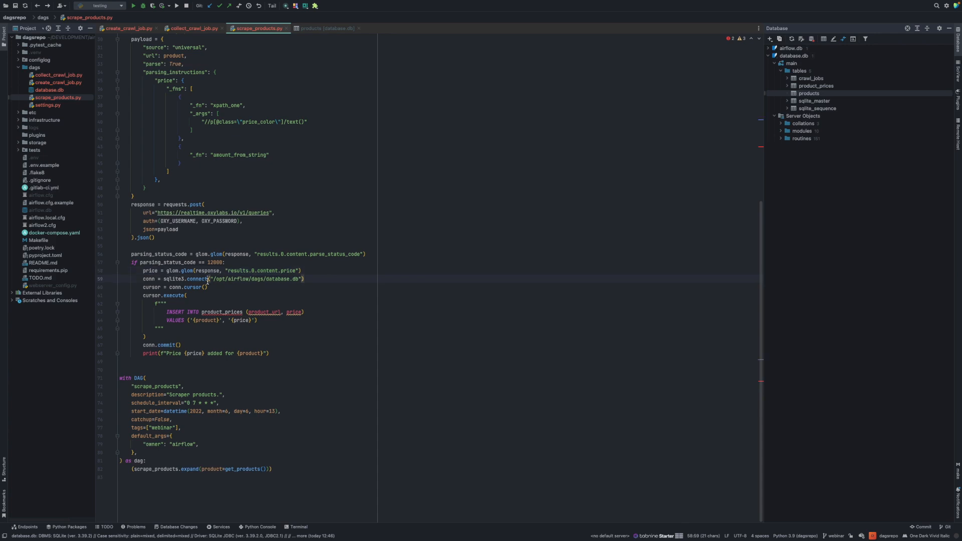
click(248, 271)
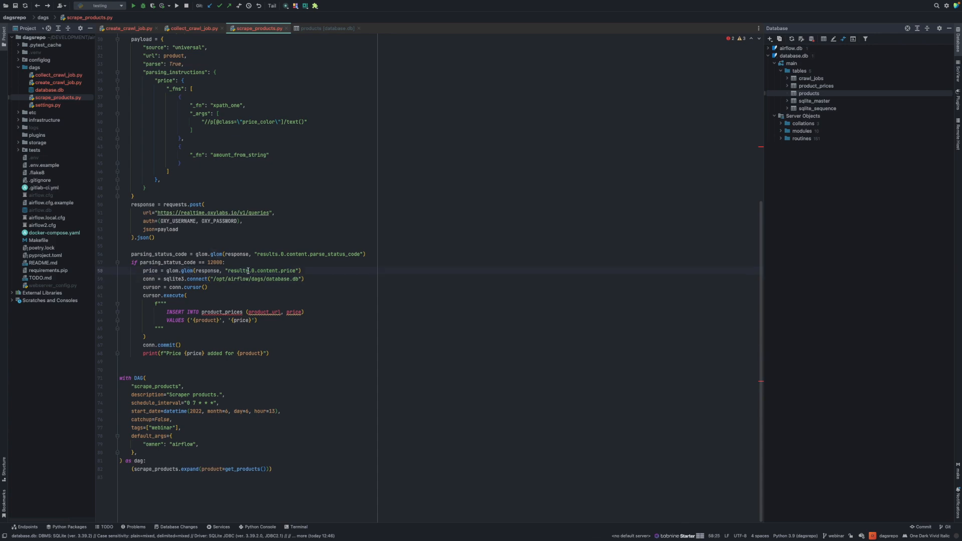
double_click(264, 270)
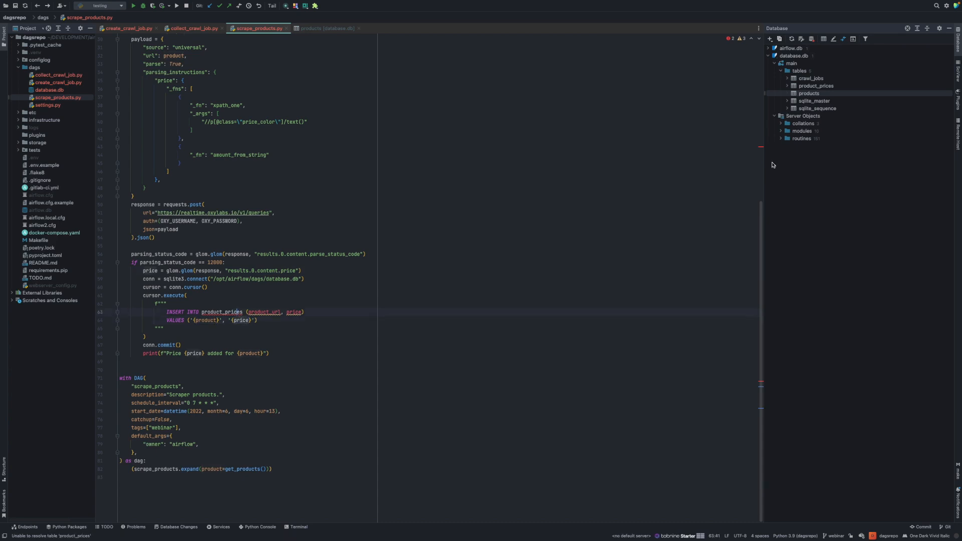
double_click(815, 86)
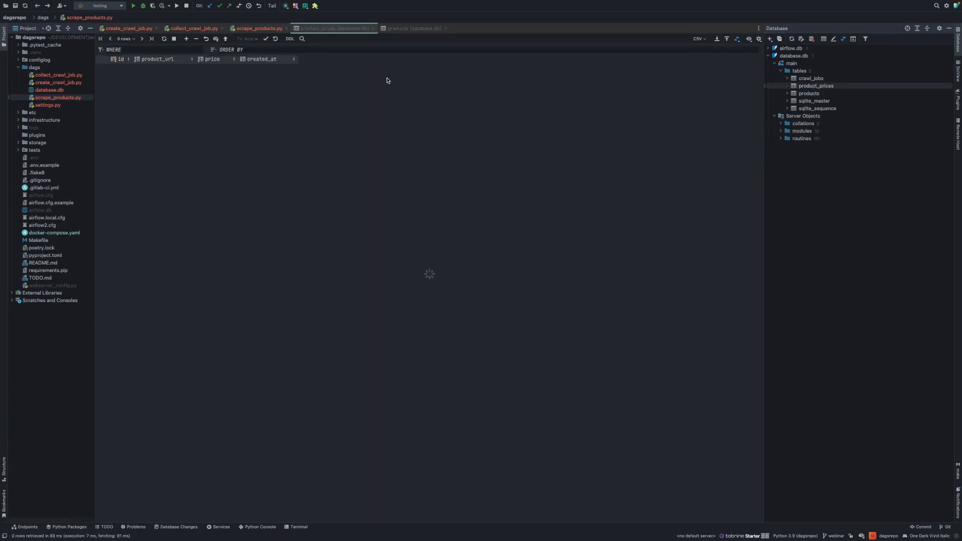
click(258, 29)
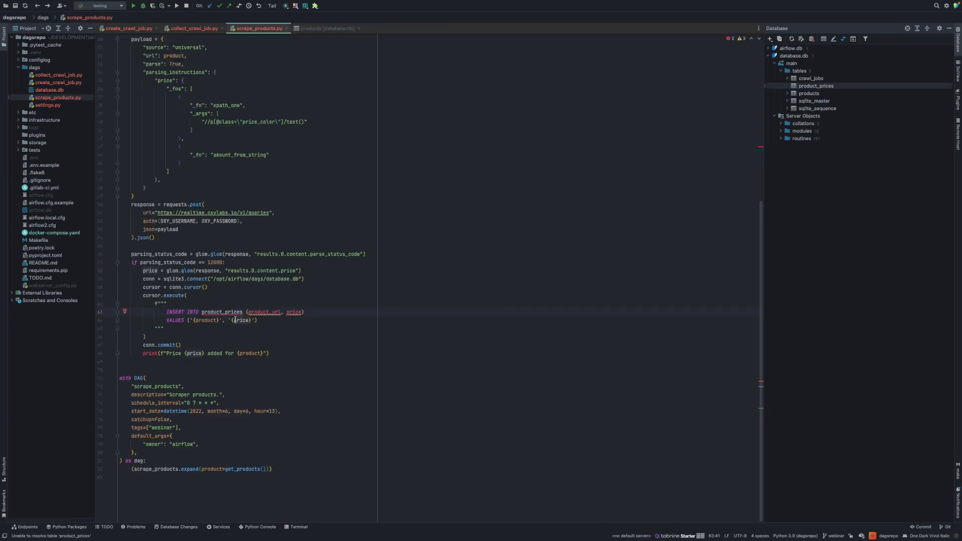
click(247, 319)
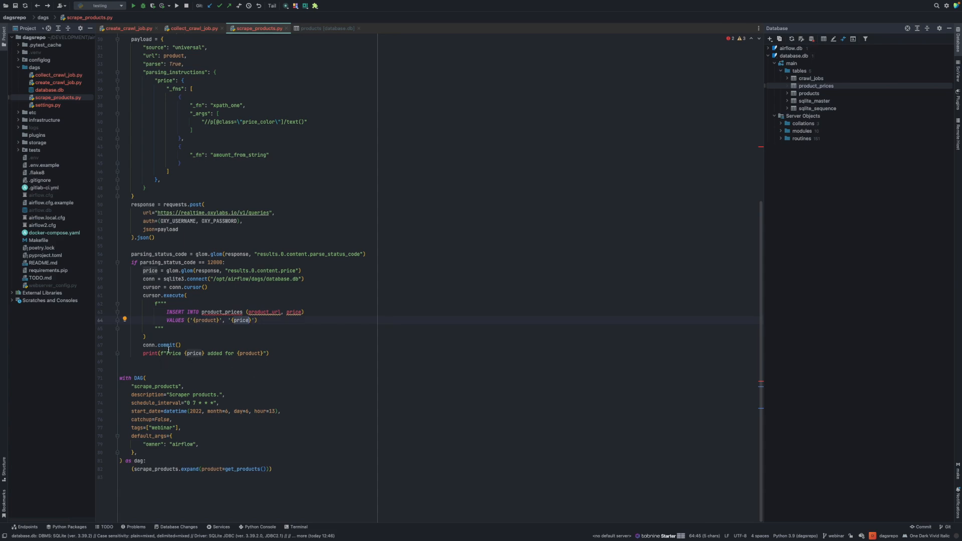
scroll(up, 3)
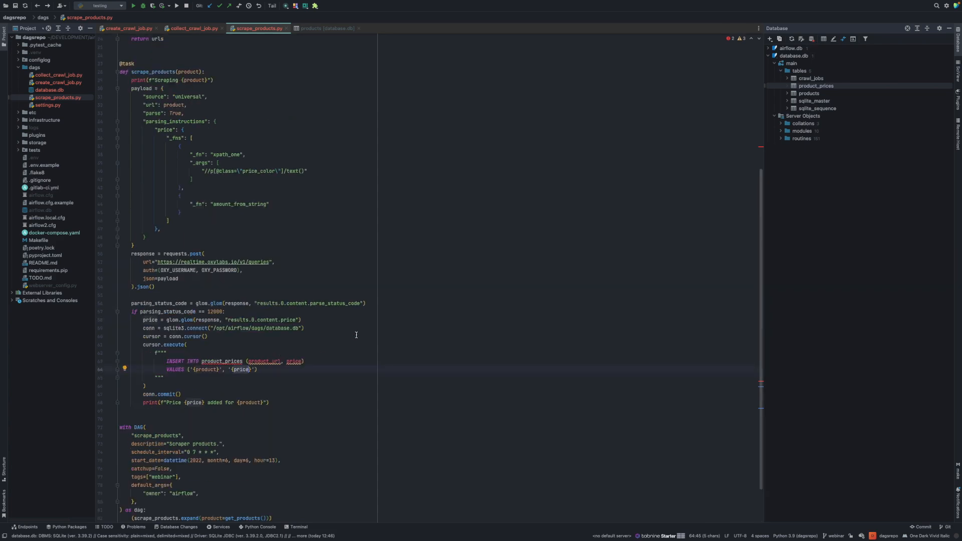
mouse_move(303, 525)
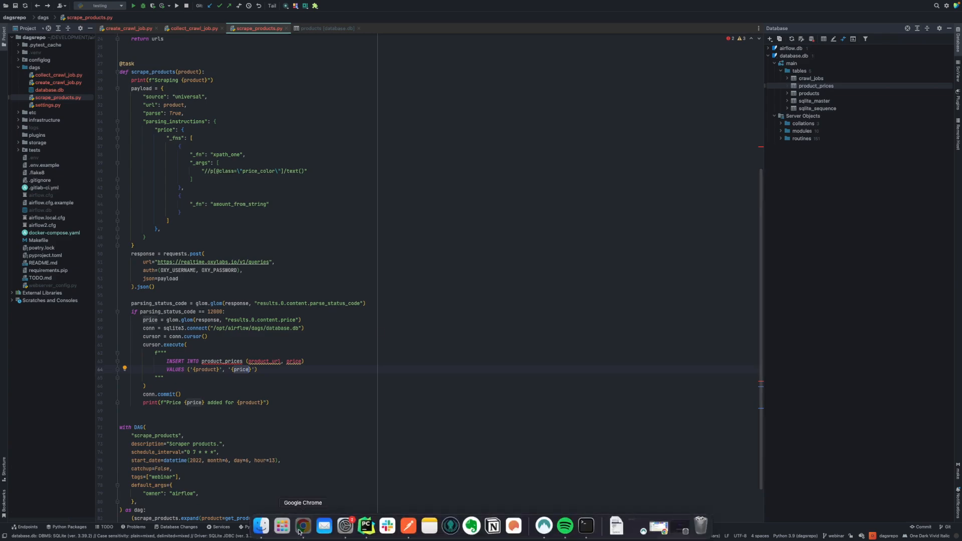
In Chrome, go to Airflow's DAGs list and open scrape_products (23 runs, 14 successful, 9 failed)
click(303, 525)
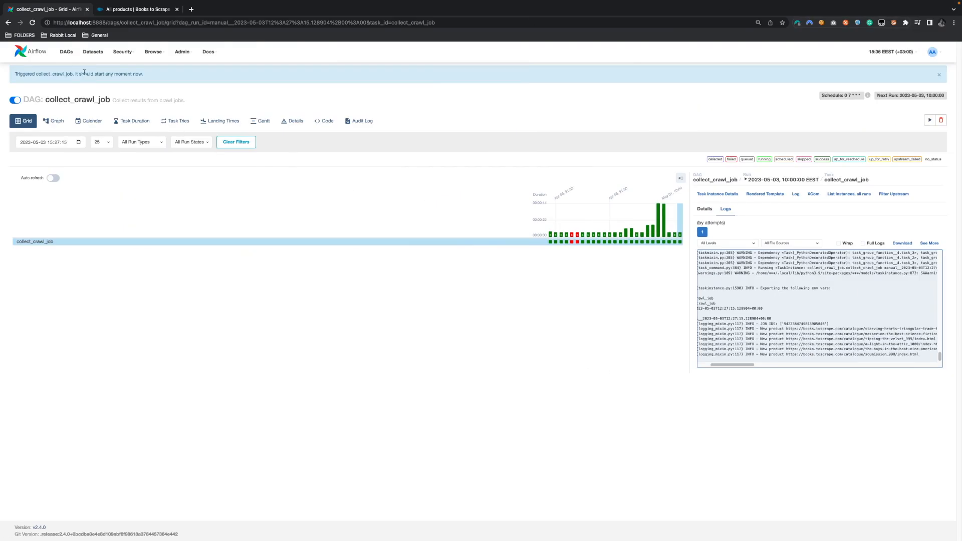
click(66, 52)
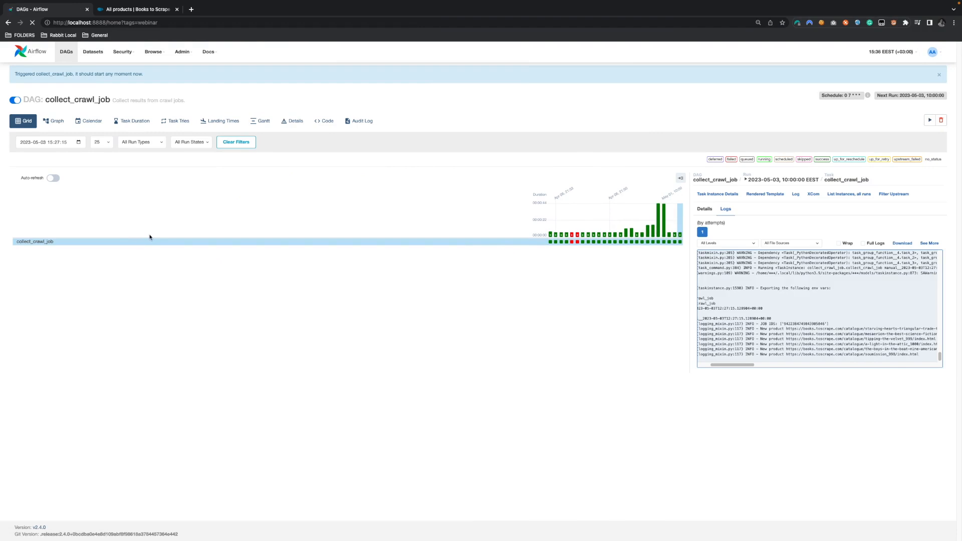
click(66, 52)
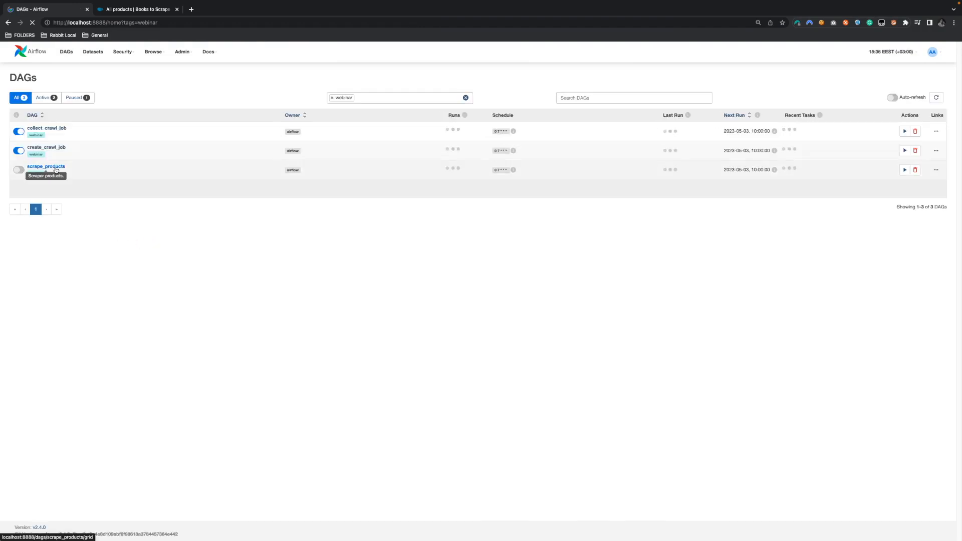
click(45, 167)
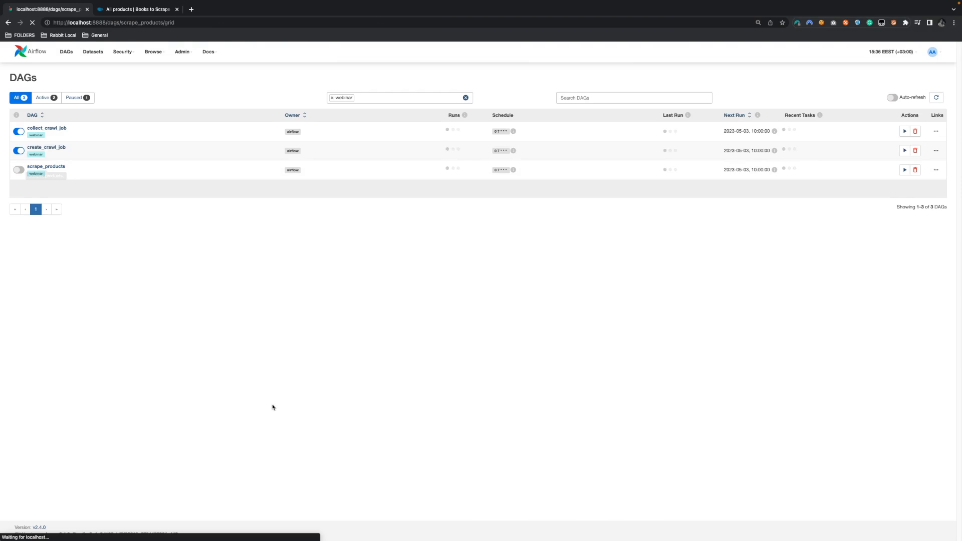
click(46, 166)
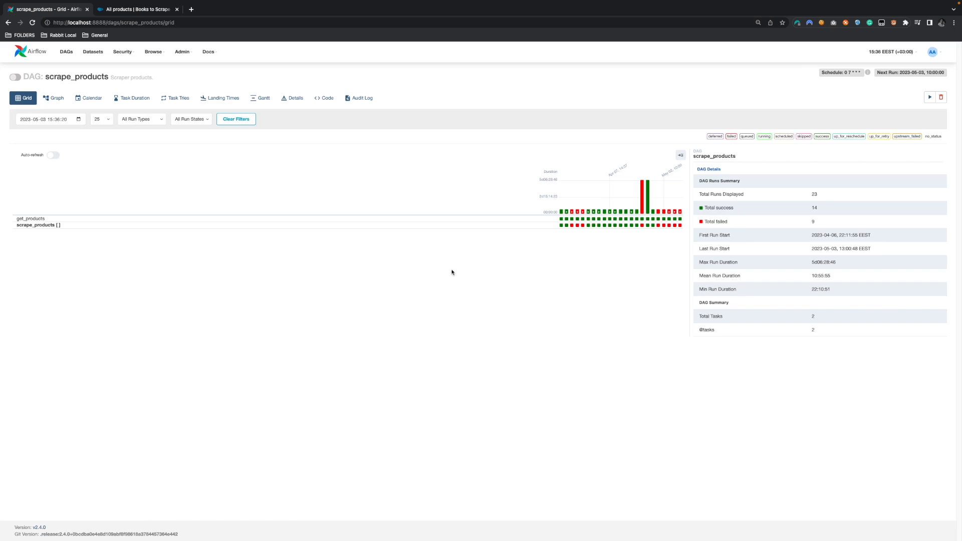
Trigger a scrape_products run and check its 22 mapped task instances all succeed
click(928, 96)
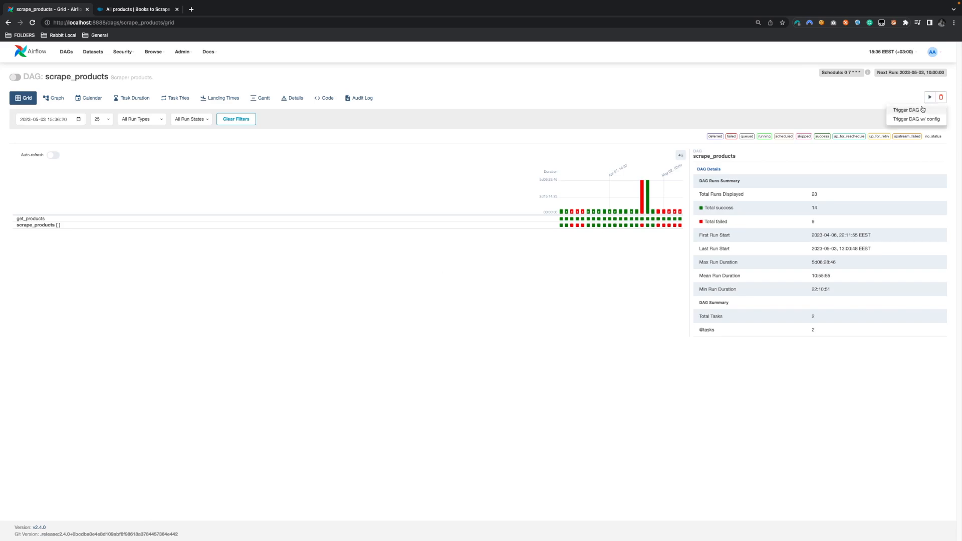
click(908, 109)
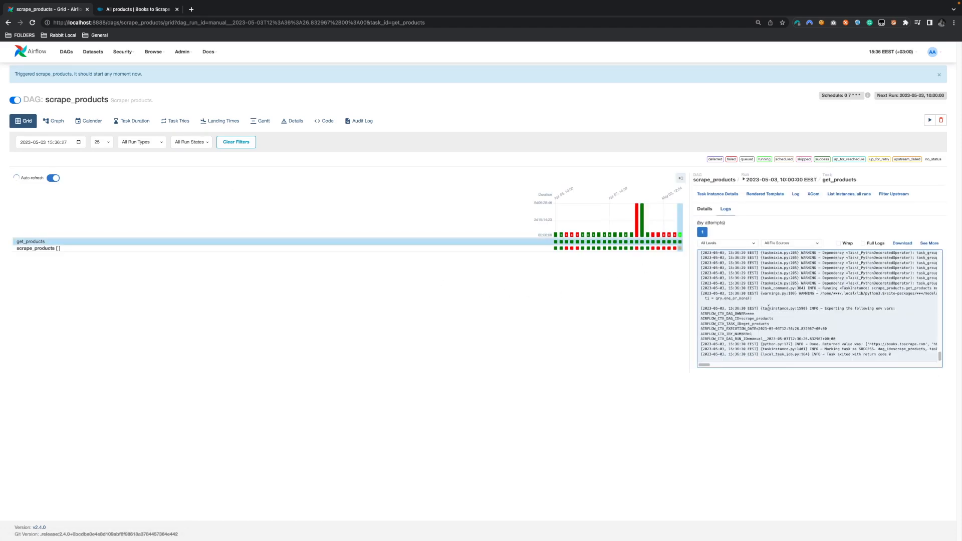
click(38, 248)
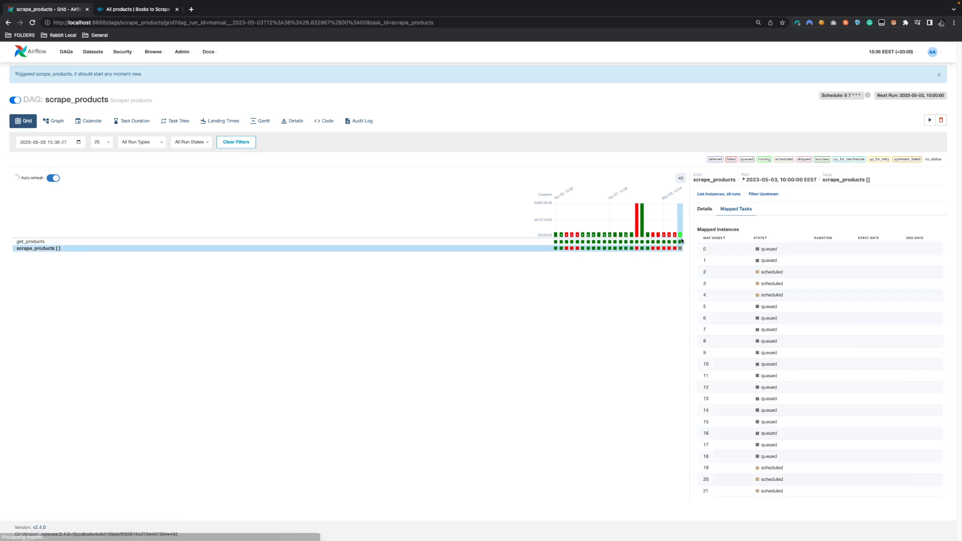
mouse_move(803, 281)
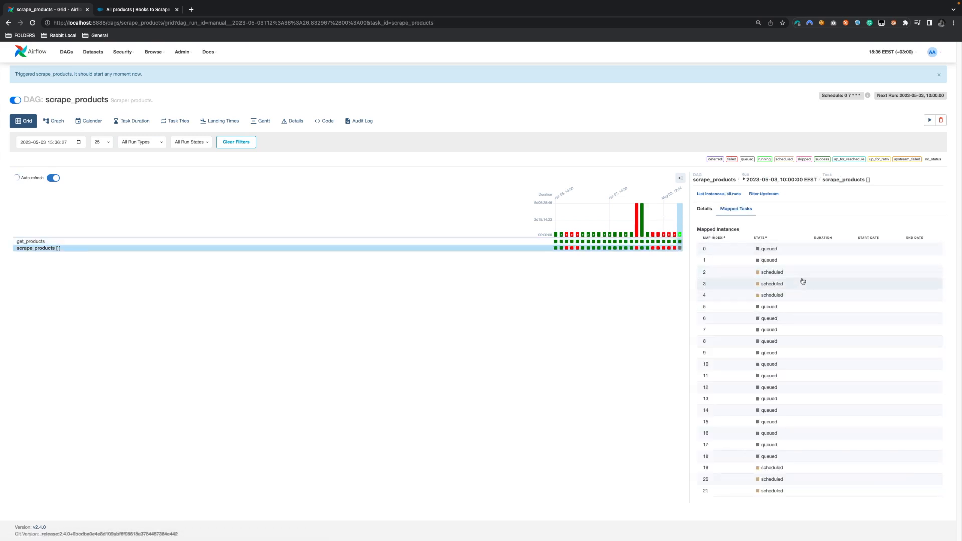
mouse_move(796, 353)
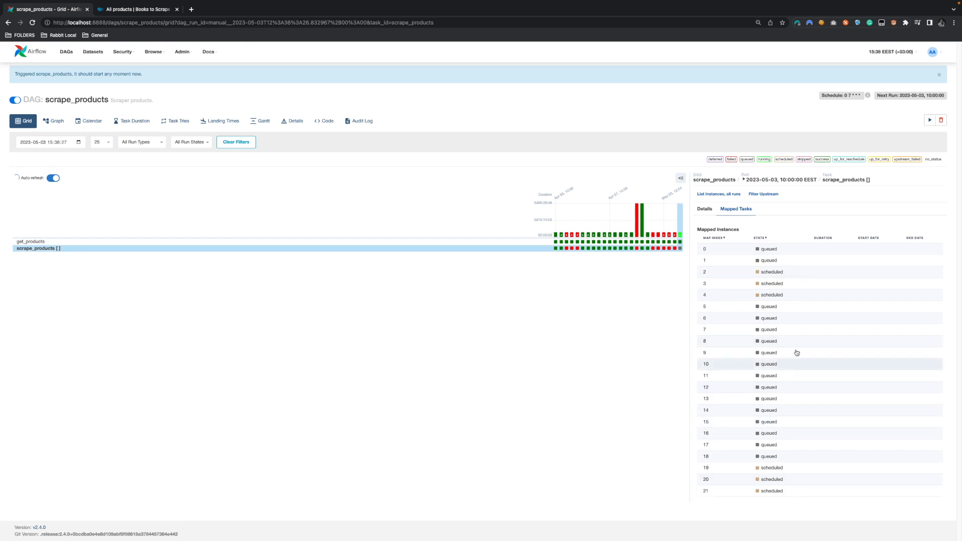
mouse_move(751, 341)
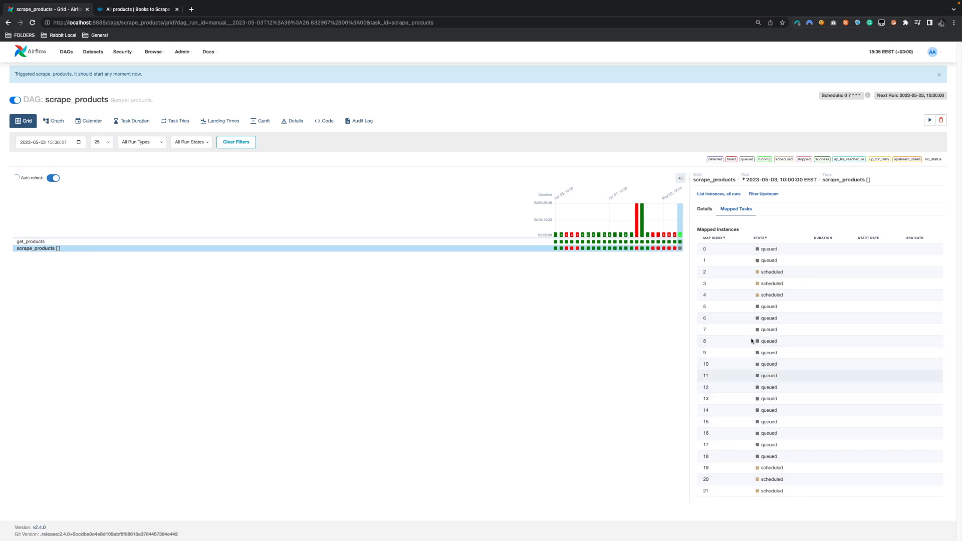
mouse_move(742, 340)
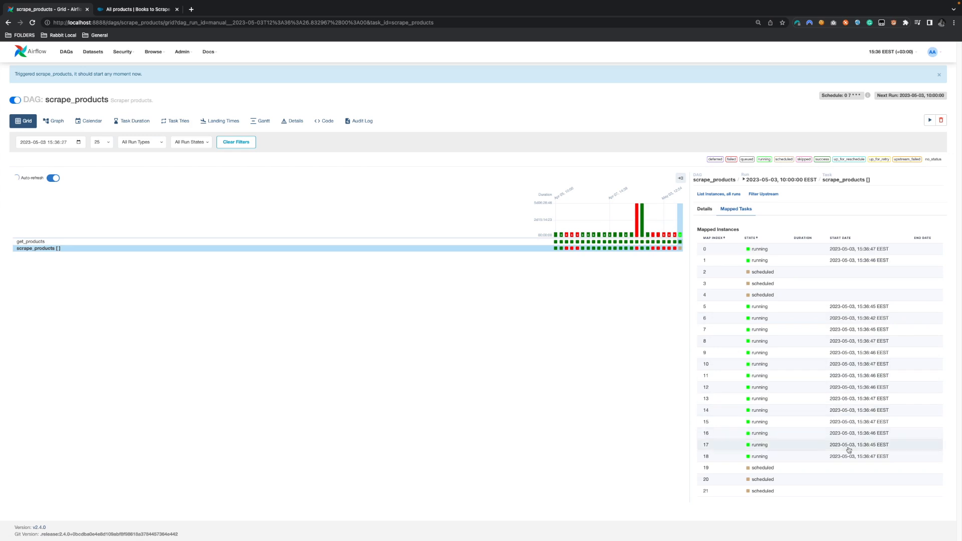
click(759, 352)
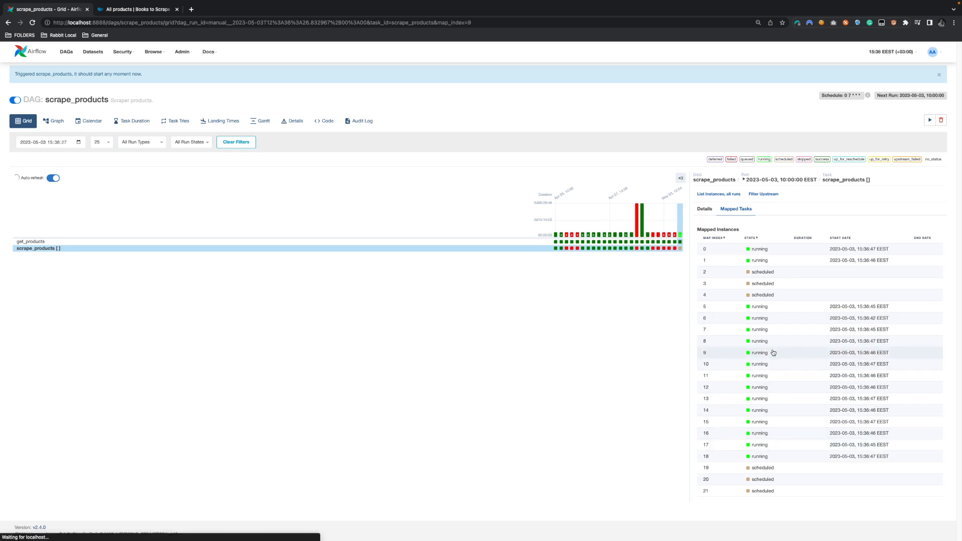
click(759, 352)
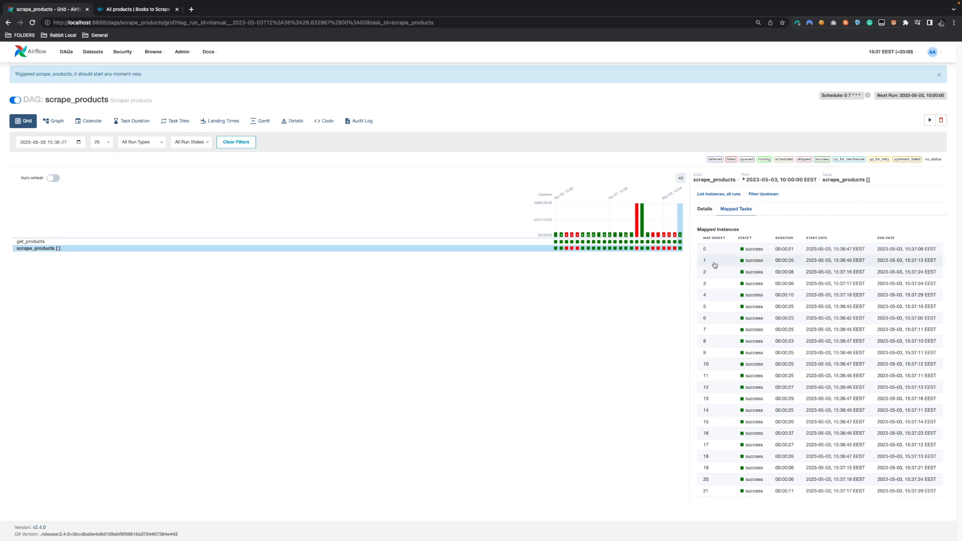
mouse_move(762, 433)
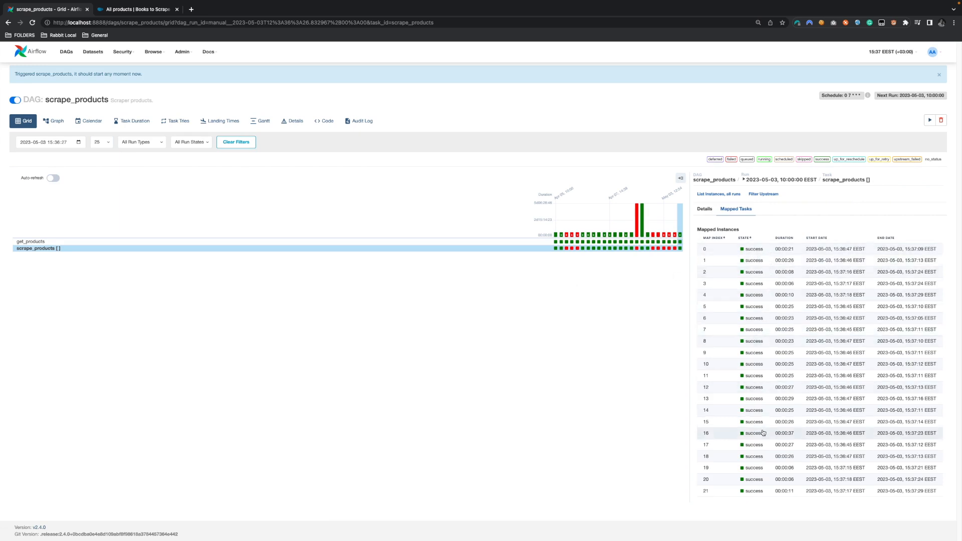
View and scroll the log of mapped scrape_products instance 5
click(705, 306)
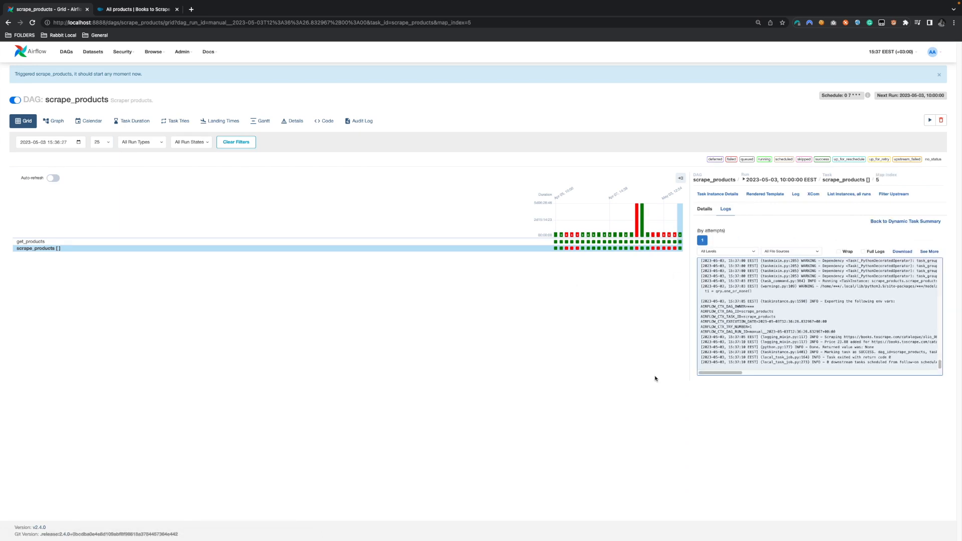
scroll(up, 3)
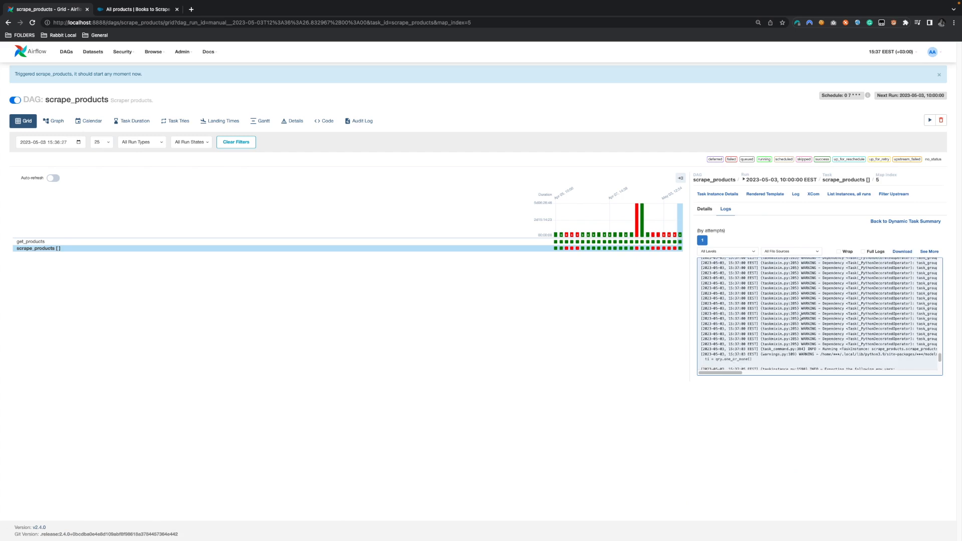
mouse_move(675, 248)
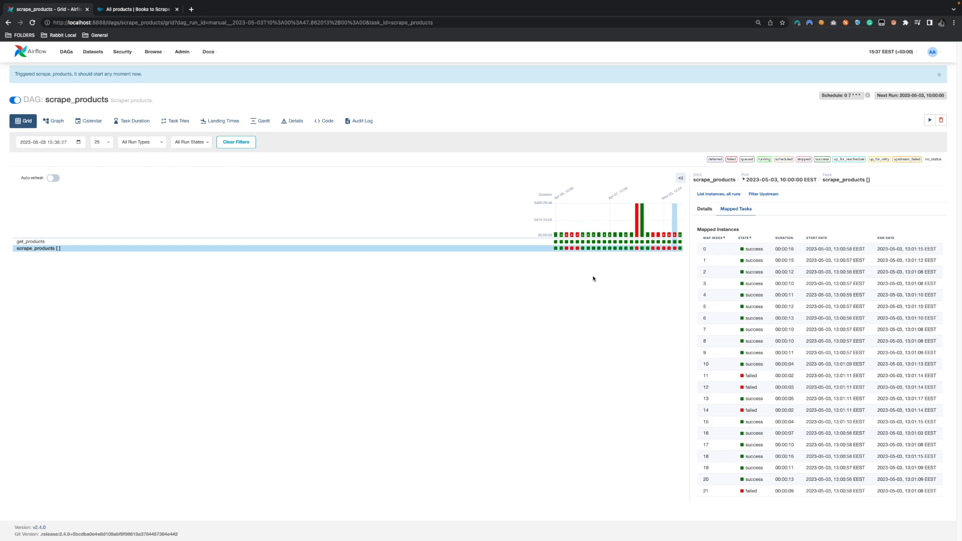
mouse_move(780, 342)
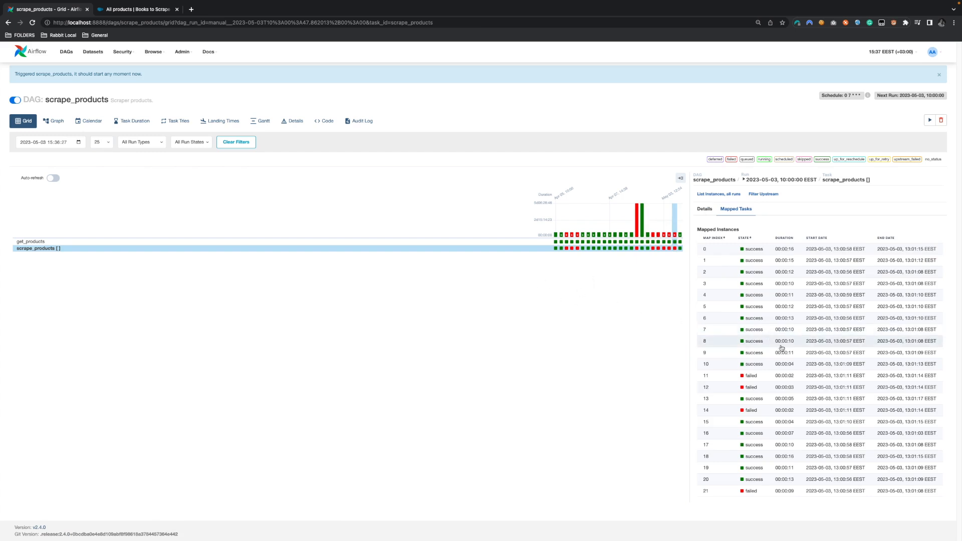
mouse_move(642, 364)
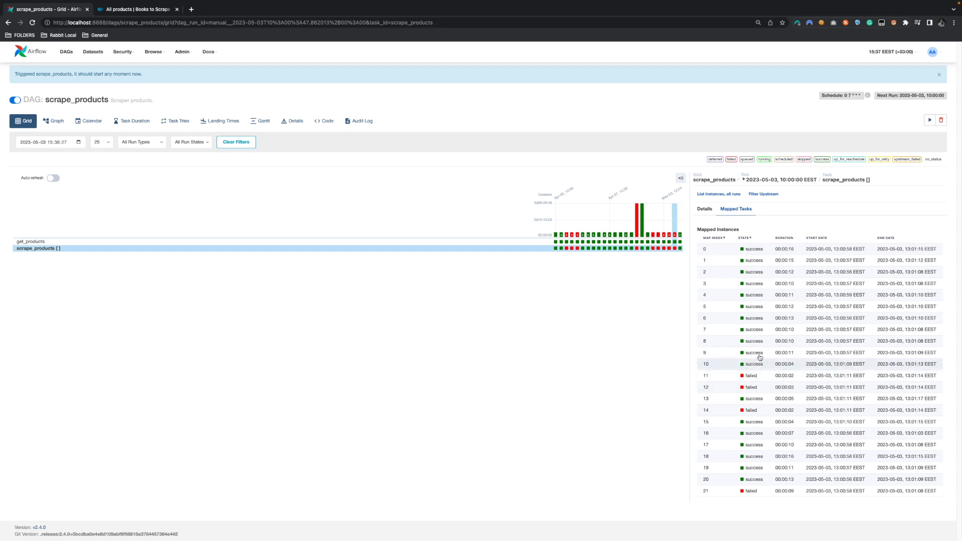
Open failed mapped instance 11's log, ending in a PathAccessError on parse_status_code
click(705, 375)
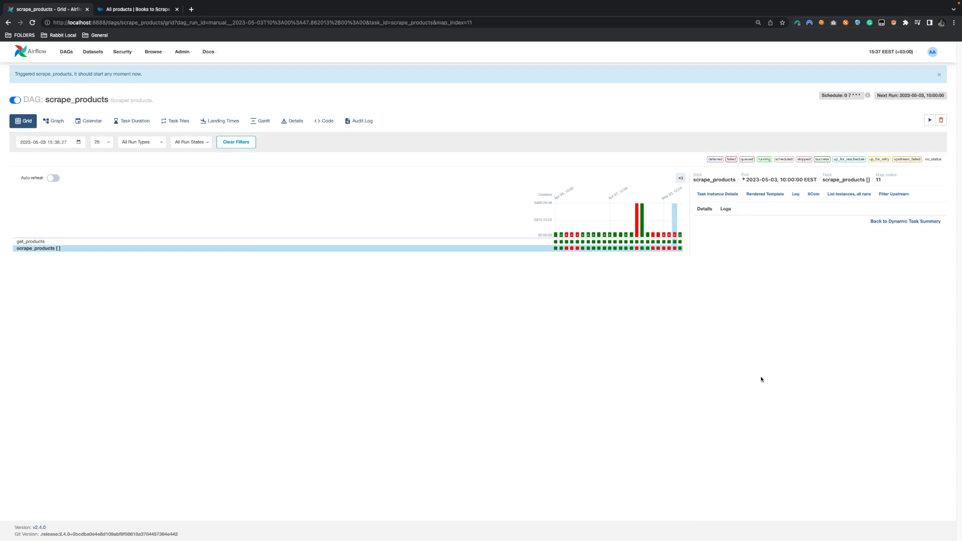
click(725, 209)
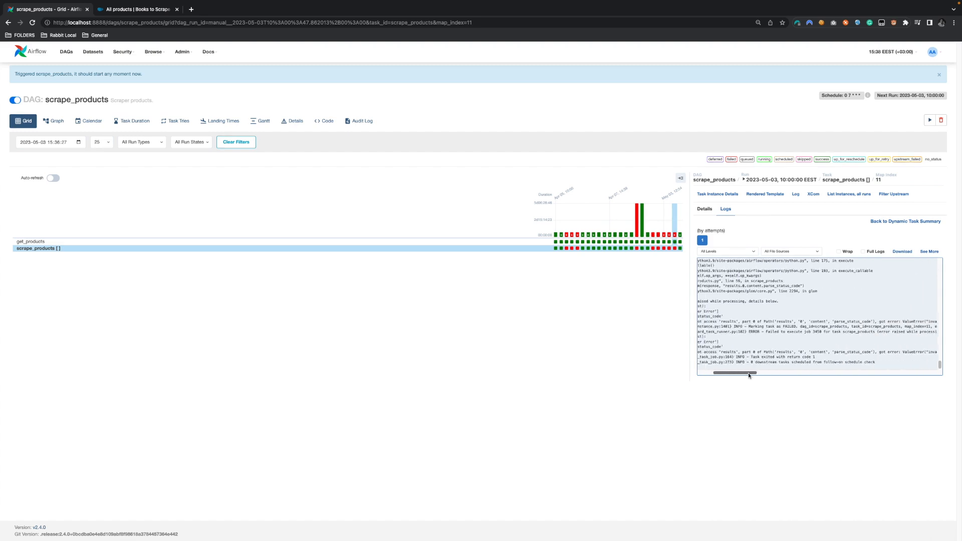
scroll(left, 3)
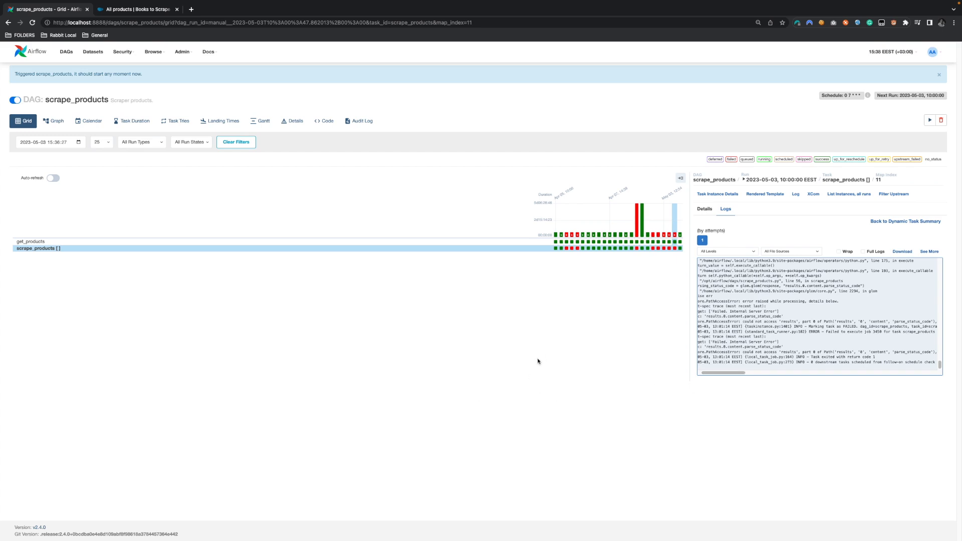
mouse_move(681, 251)
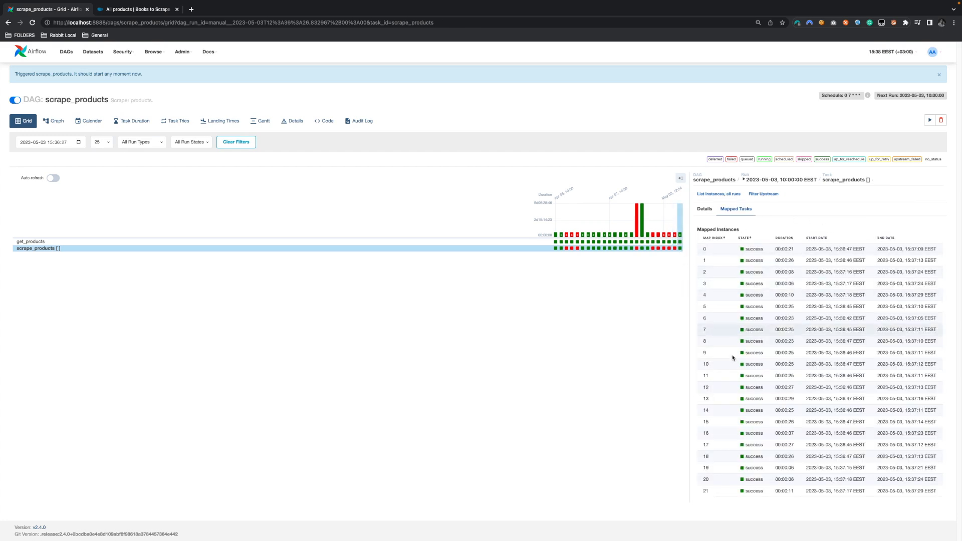
mouse_move(396, 275)
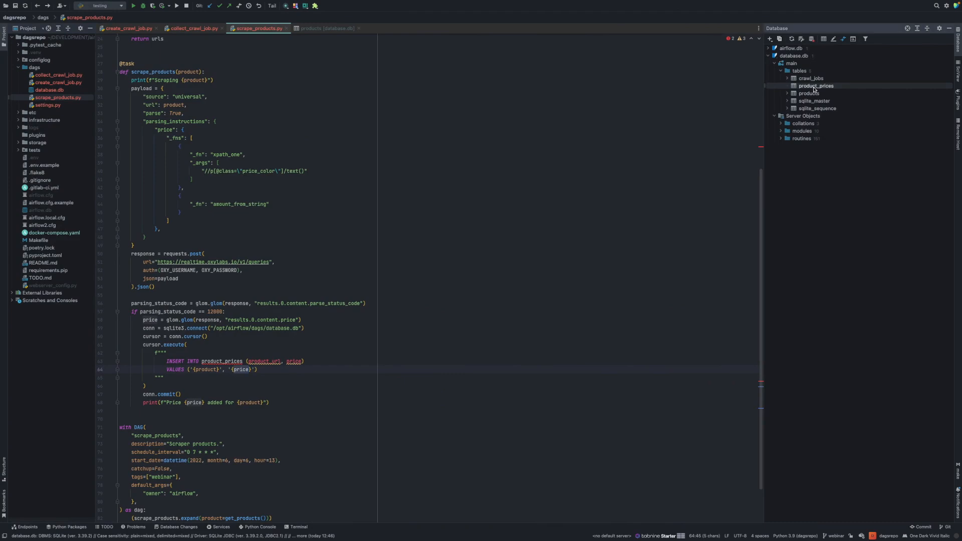
Open the product_prices table and sort its 22 scraped rows by price
double_click(813, 86)
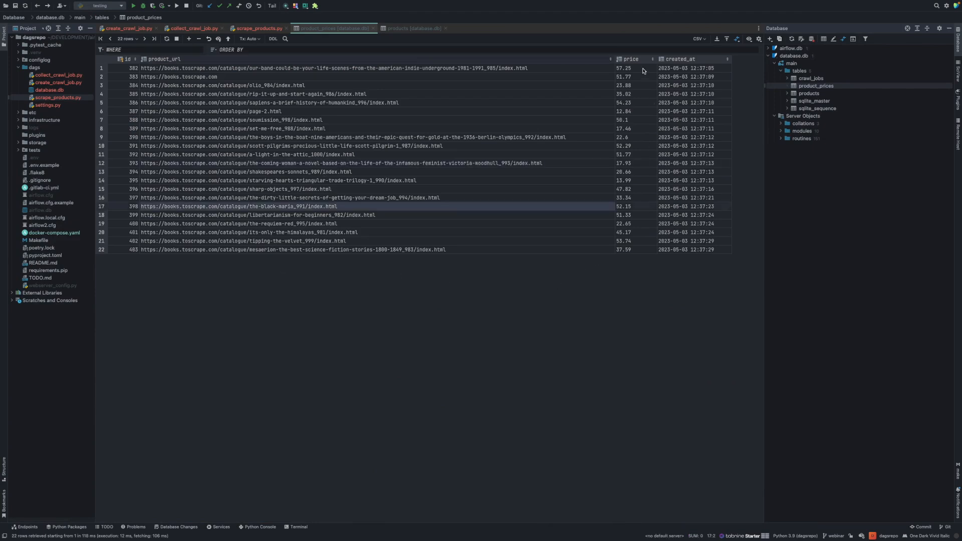
click(630, 59)
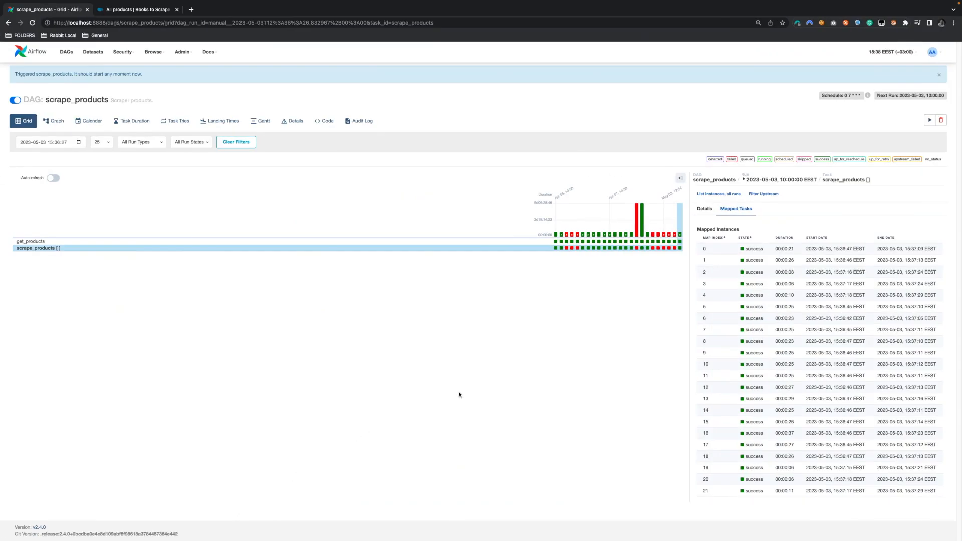
Trigger a new scrape_products DAG run from the Trigger DAG menu
click(929, 119)
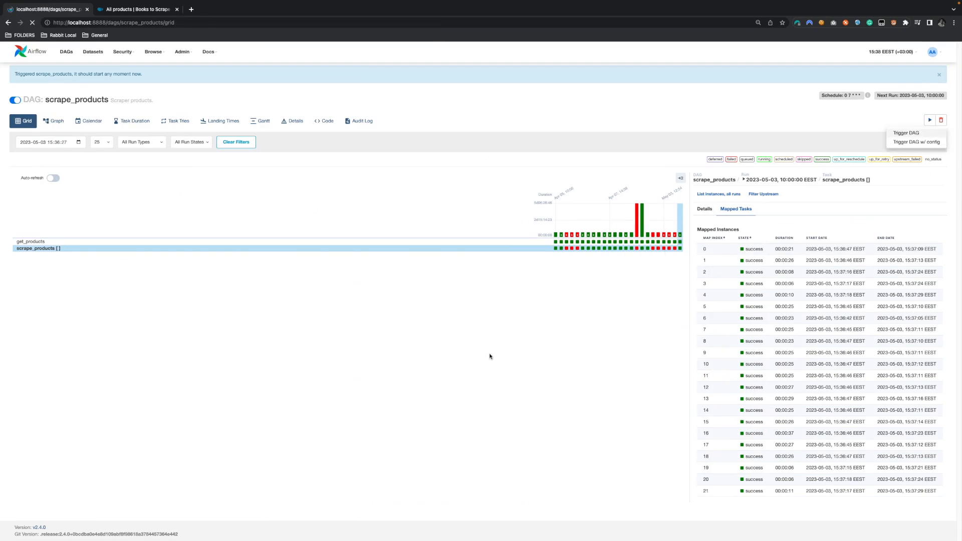
click(53, 177)
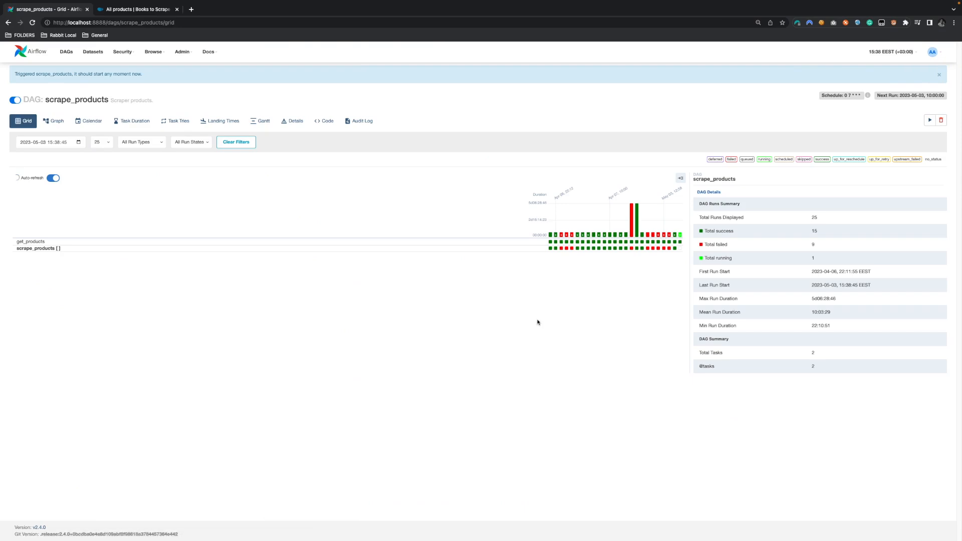
mouse_move(542, 296)
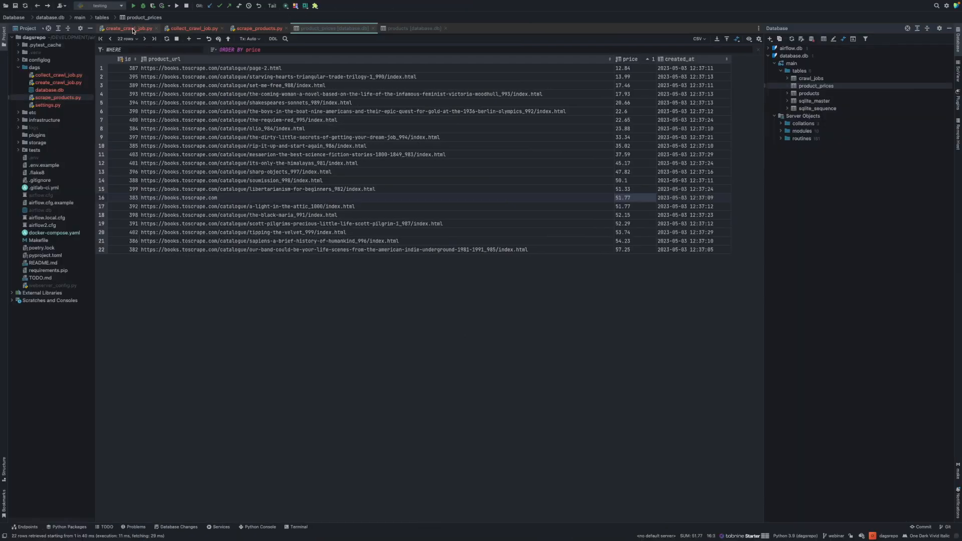
View create_crawl_job.py at its schedule_interval of 0 7 * * *
click(126, 28)
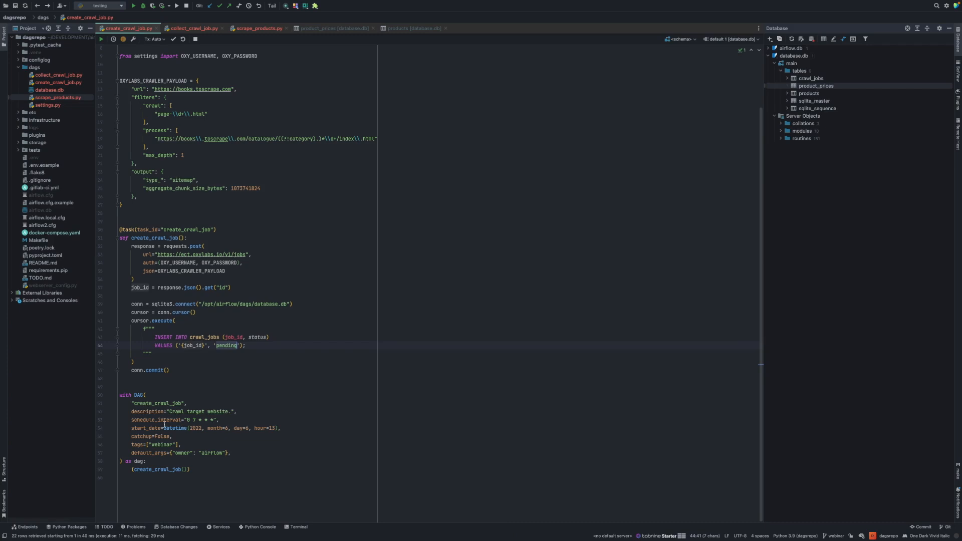
click(212, 420)
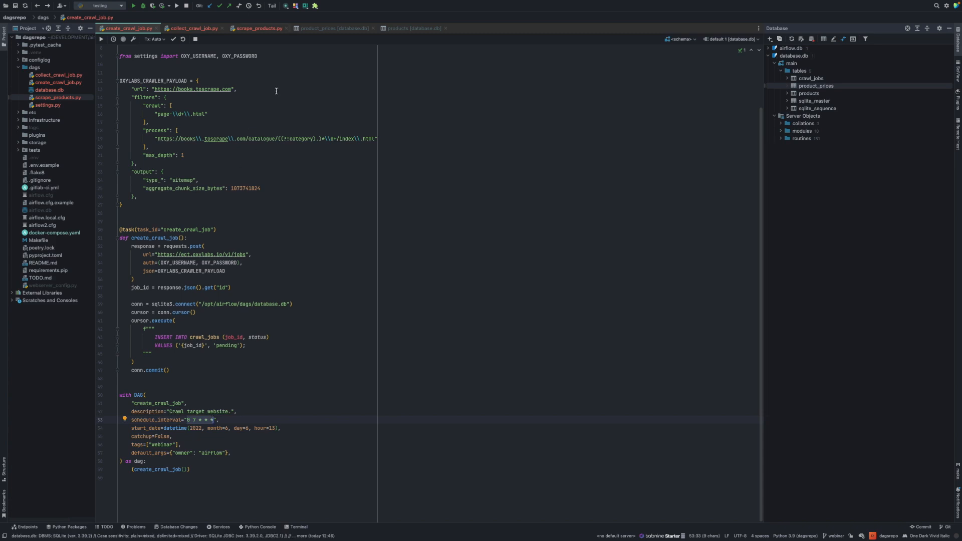
mouse_move(331, 186)
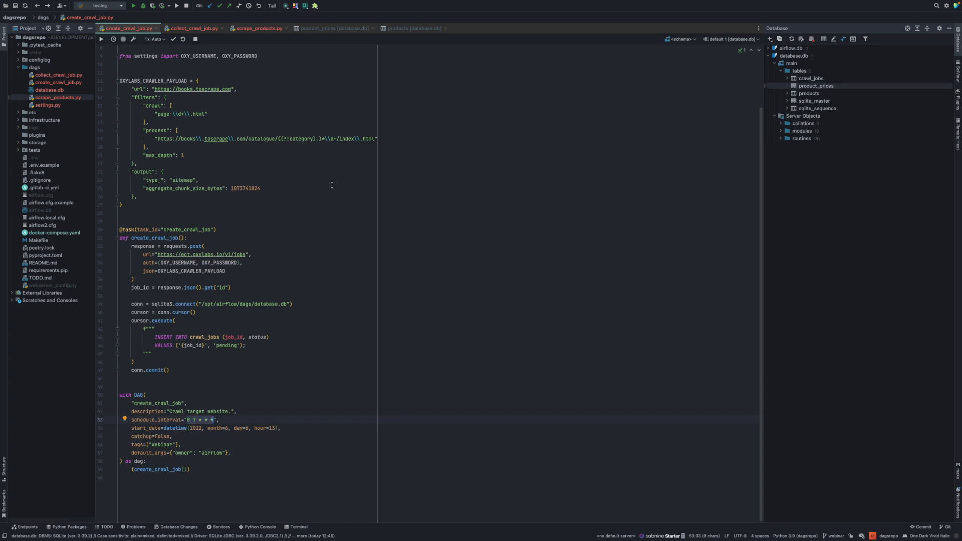
mouse_move(210, 392)
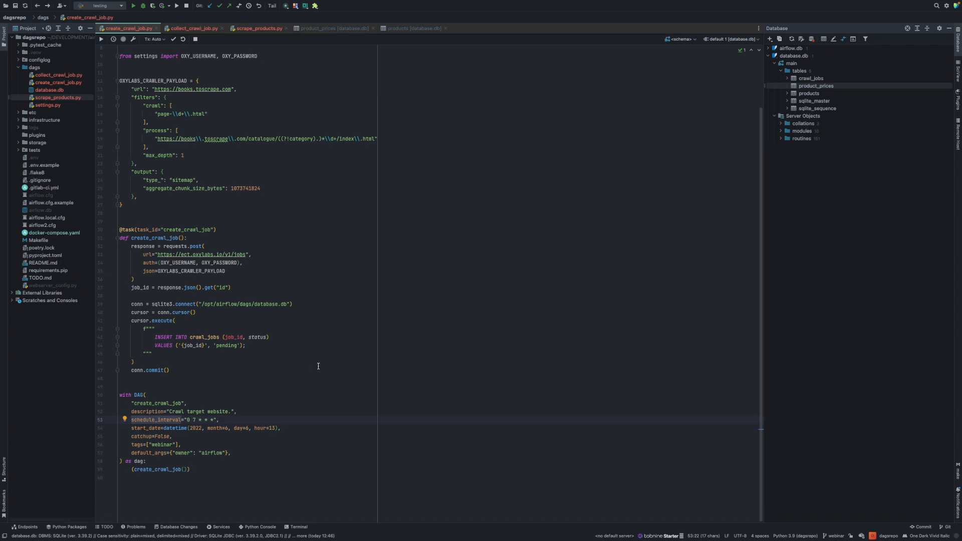
mouse_move(328, 380)
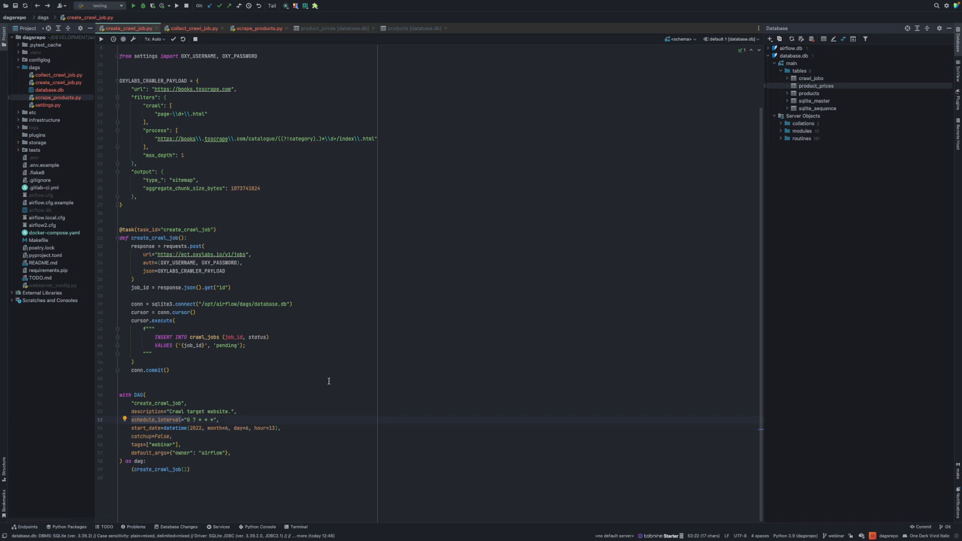
mouse_move(300, 376)
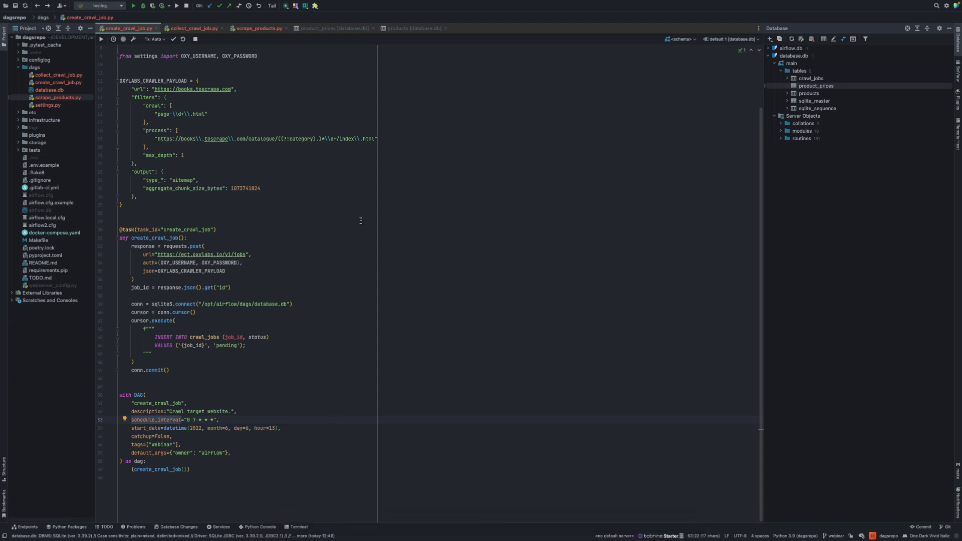
mouse_move(260, 529)
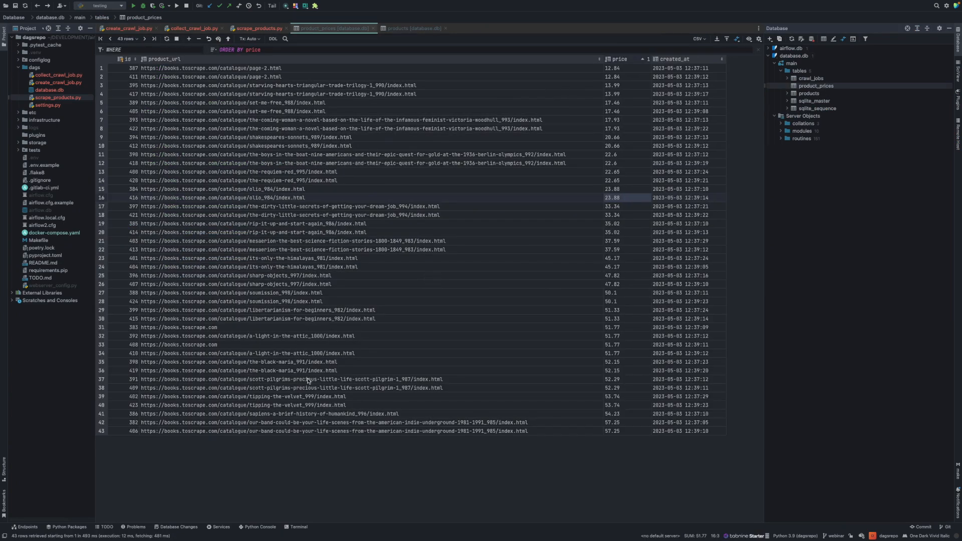
mouse_move(223, 184)
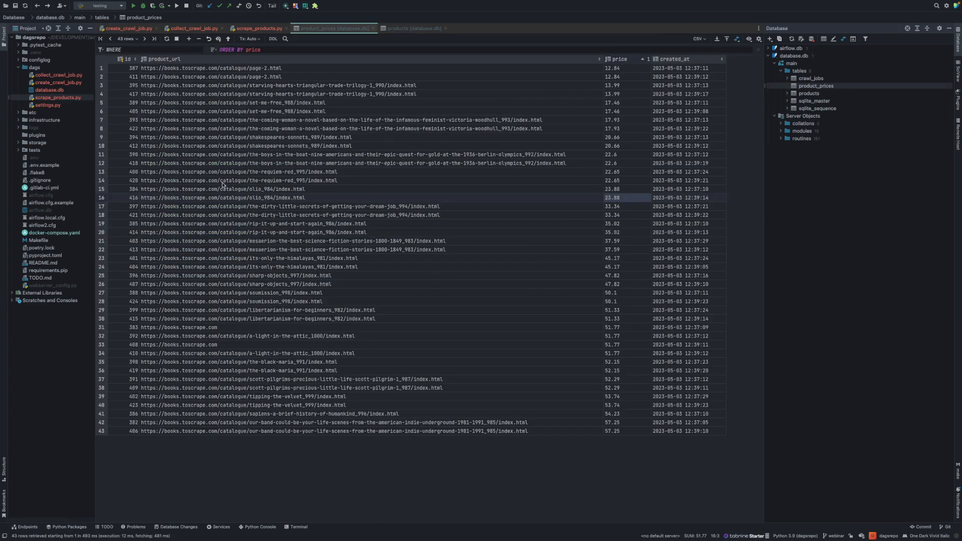
mouse_move(351, 309)
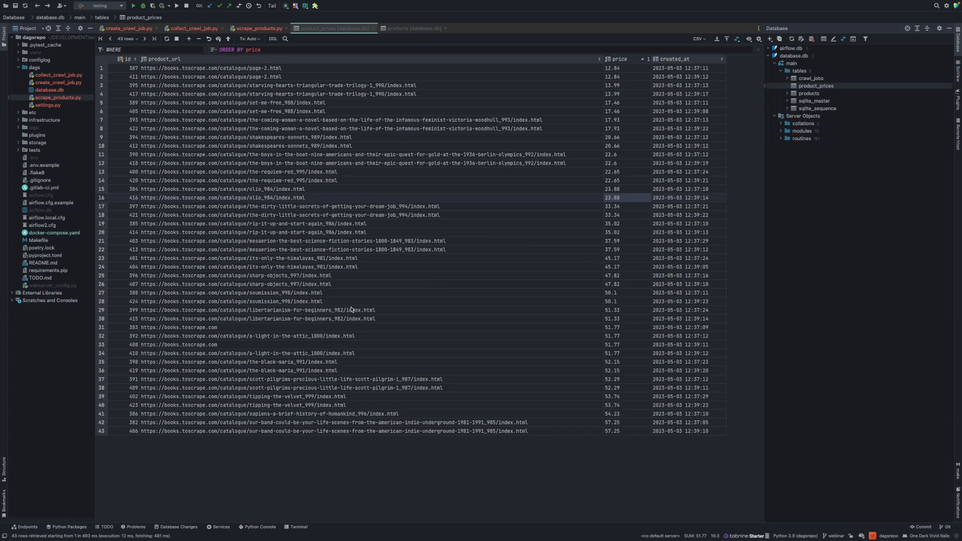
mouse_move(620, 437)
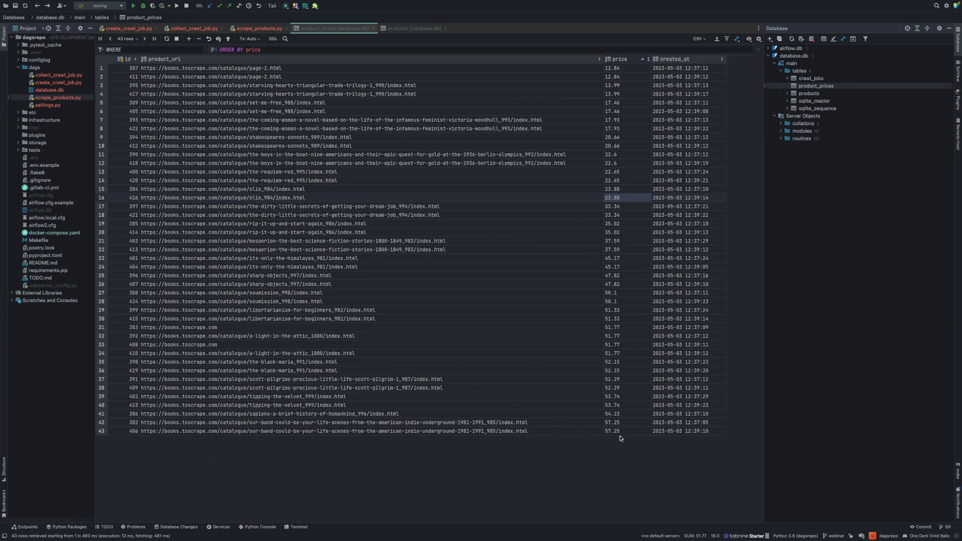
mouse_move(612, 98)
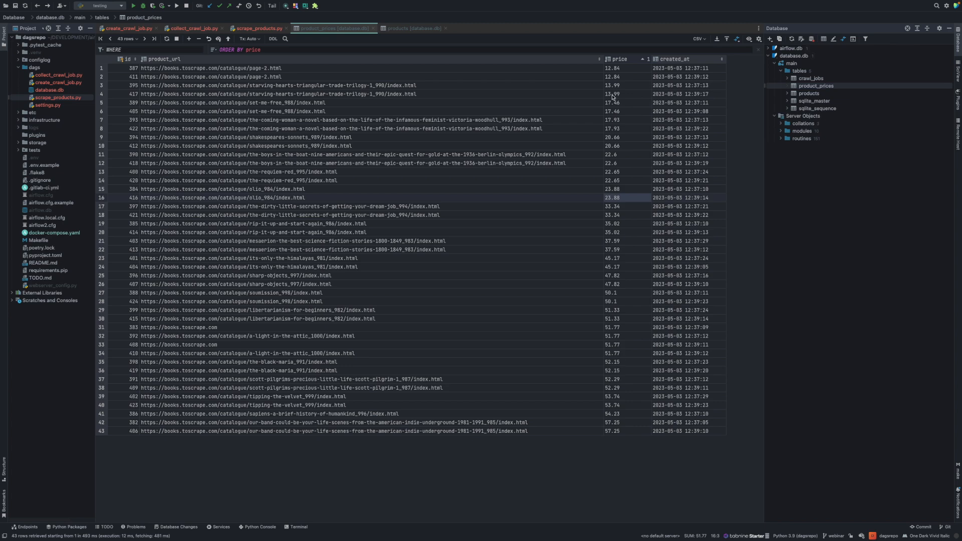
mouse_move(623, 372)
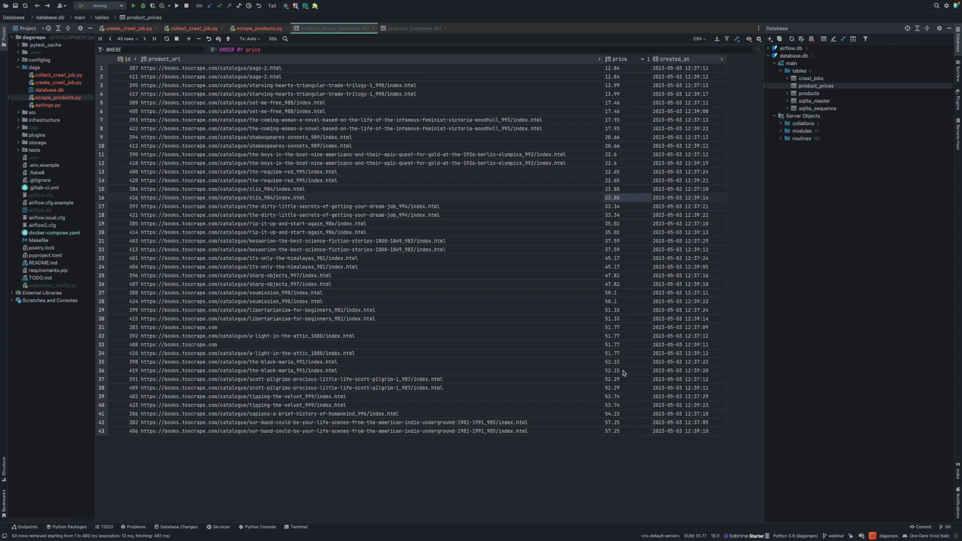
mouse_move(619, 75)
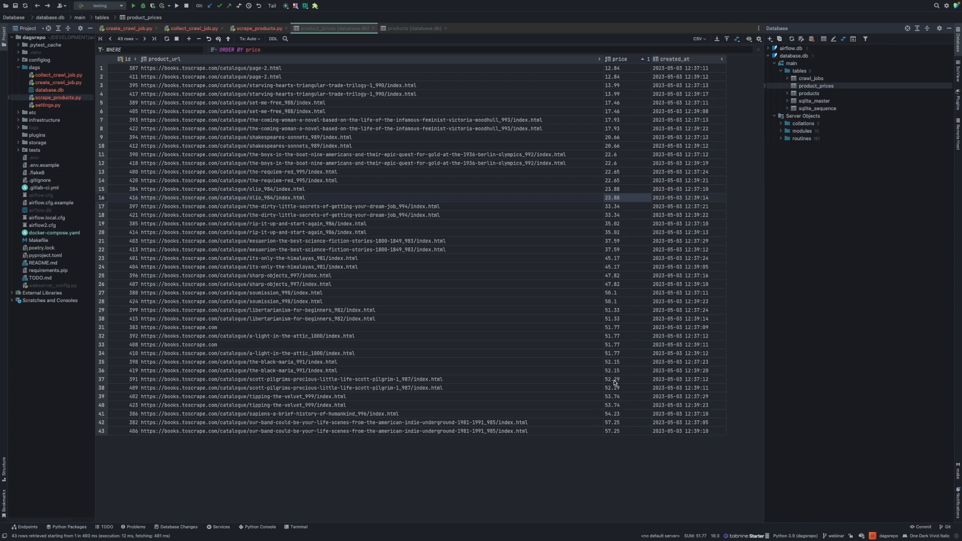
mouse_move(617, 375)
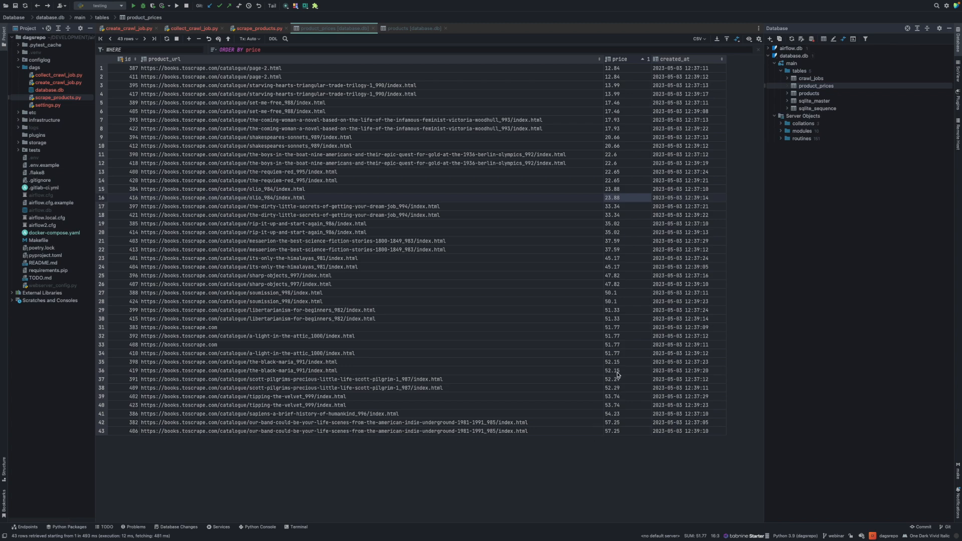
mouse_move(624, 415)
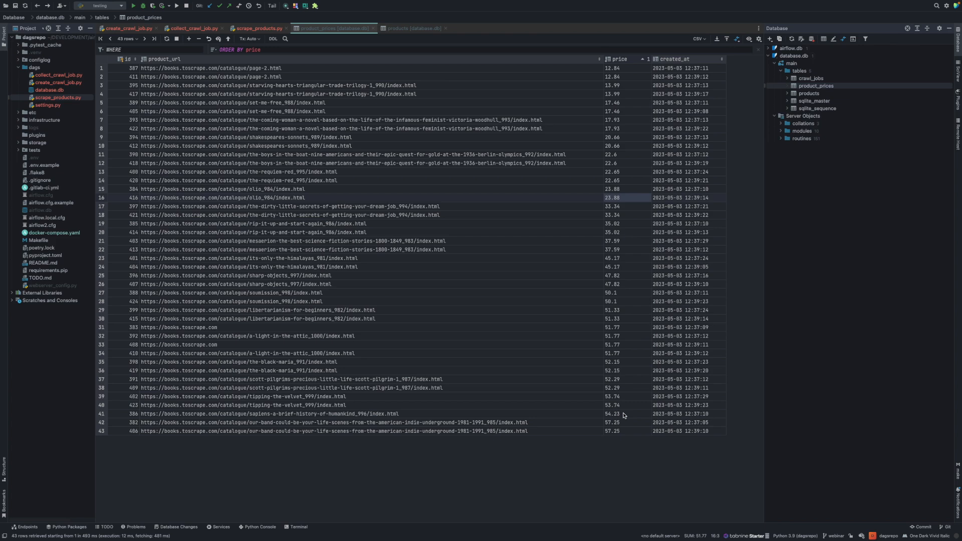
mouse_move(644, 385)
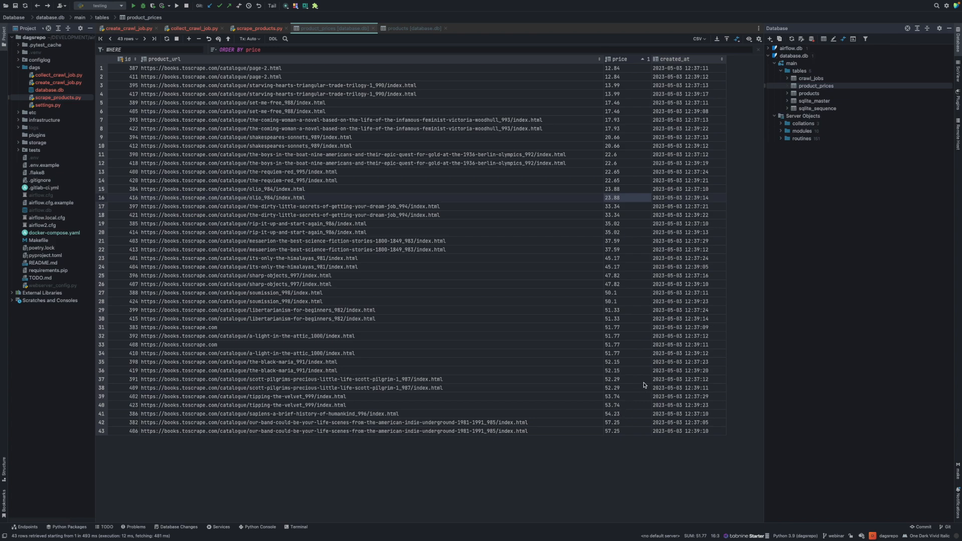
mouse_move(644, 420)
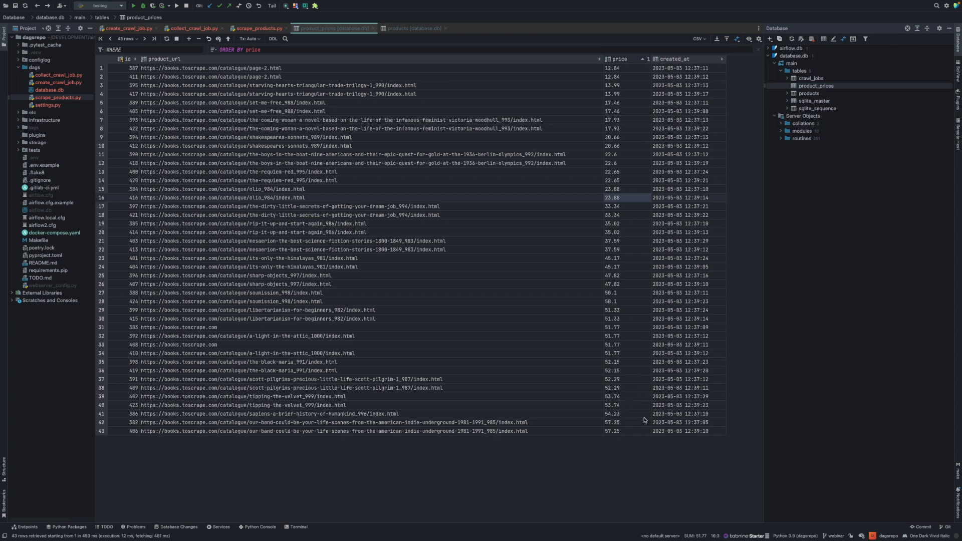
mouse_move(681, 125)
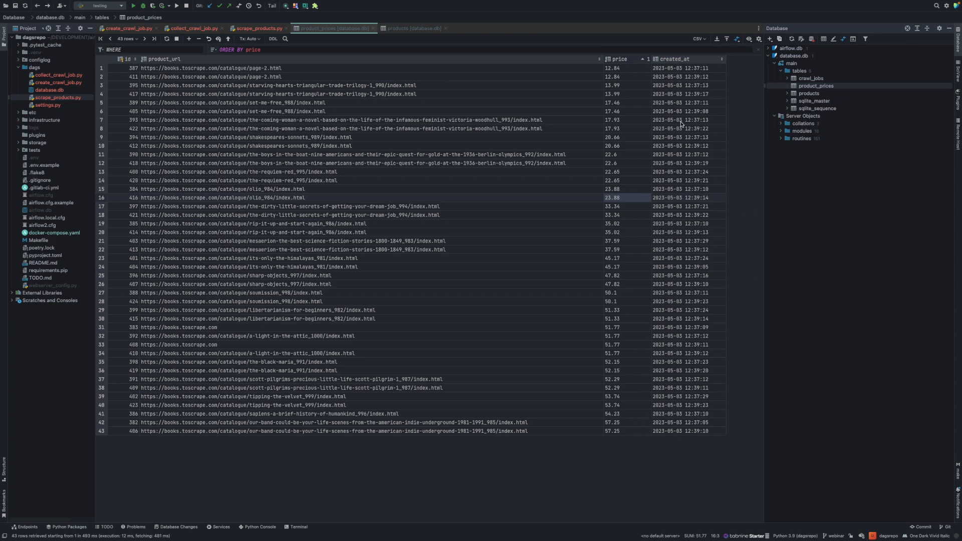
mouse_move(396, 185)
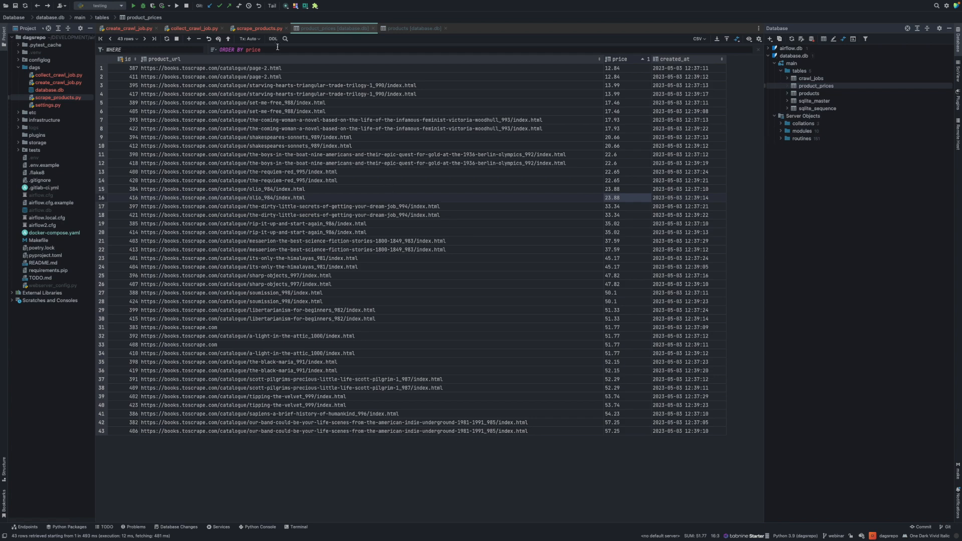
Return to the scrape_products.py code after reviewing the 43 refreshed price rows
click(259, 28)
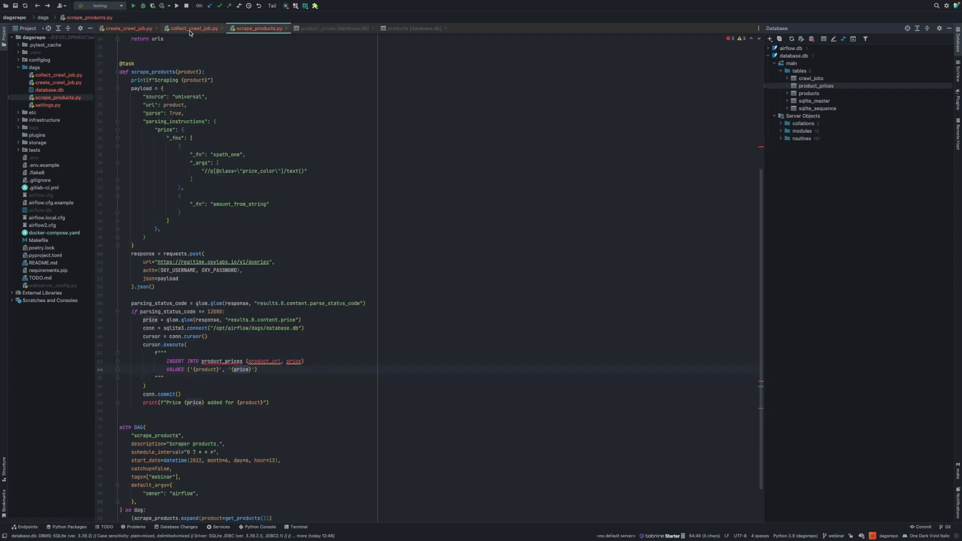